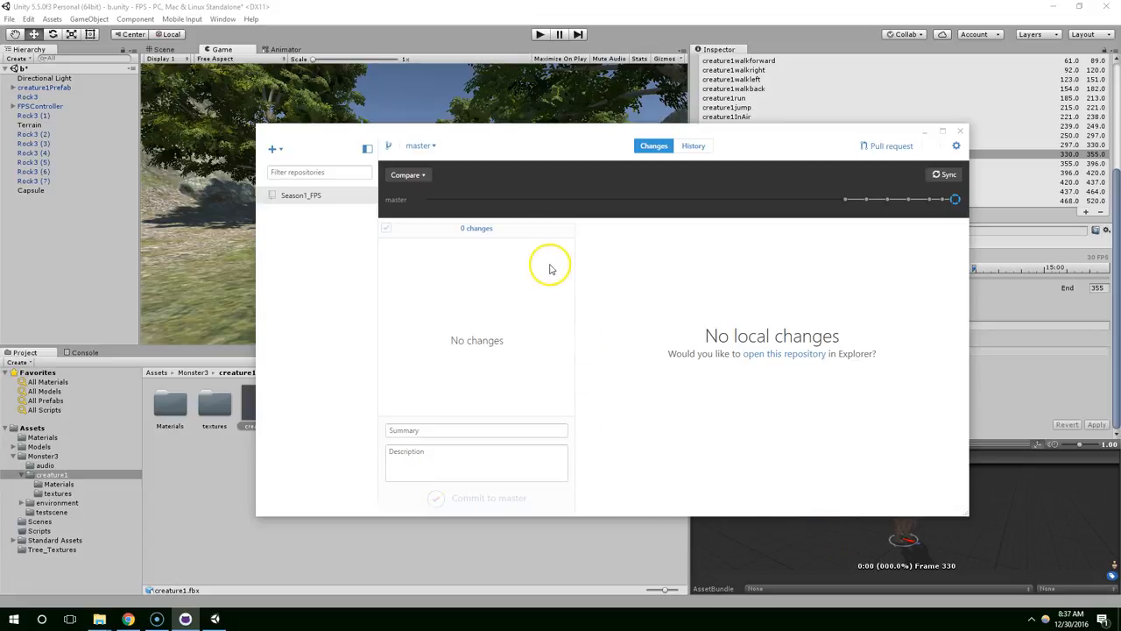
{"action": "mouse_move", "coordinate": [503, 300]}
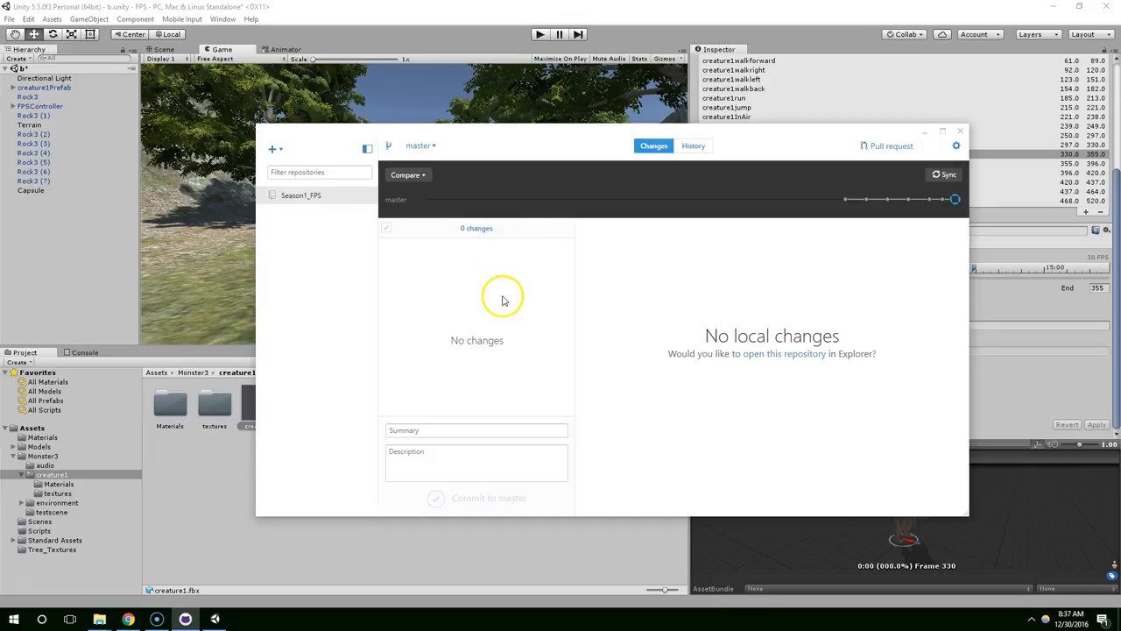
{"action": "mouse_move", "coordinate": [465, 308]}
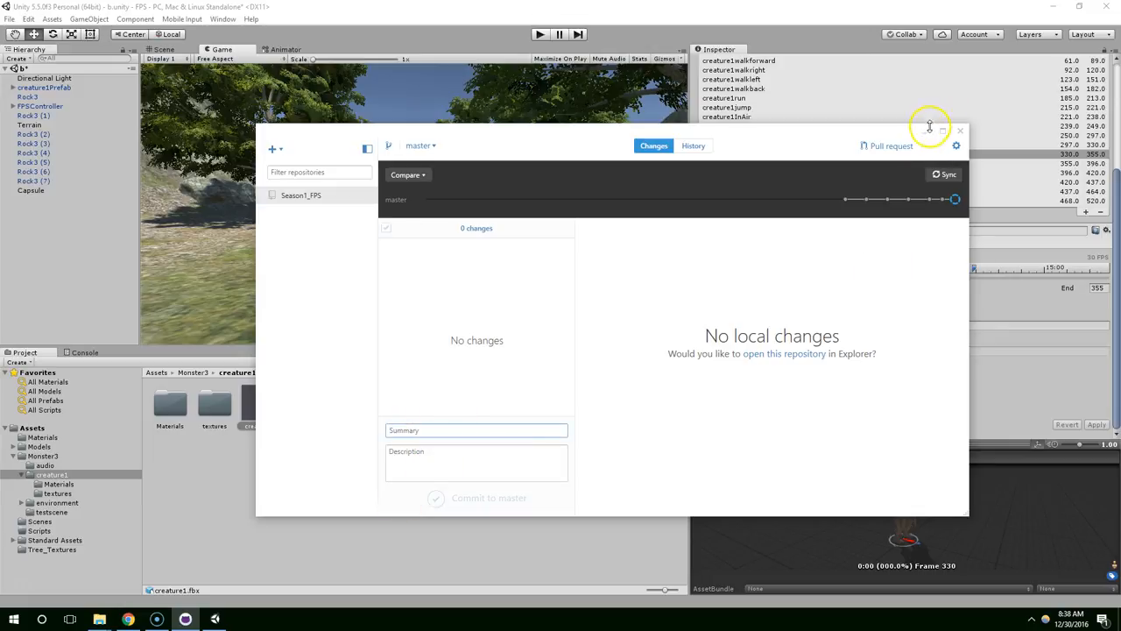
- Confirm Season1_FPS shows no local changes, then close GitHub Desktop
{"action": "left_click", "coordinate": [960, 131]}
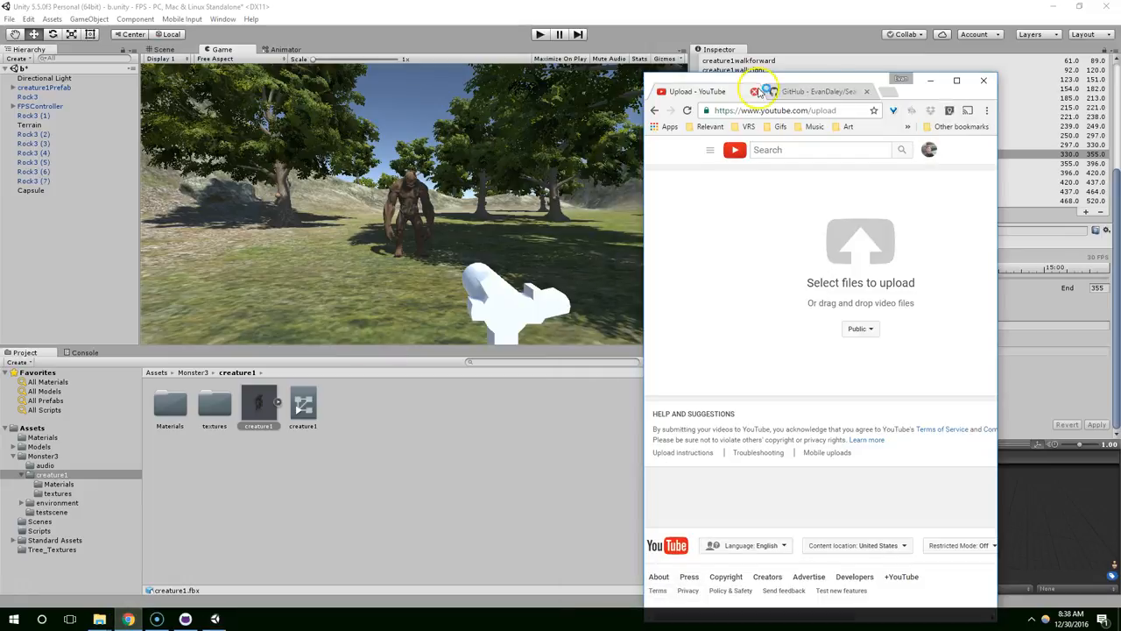
- Browse the Season1_FPS files and five commits on GitHub, then return to Unity
{"action": "left_click", "coordinate": [814, 91]}
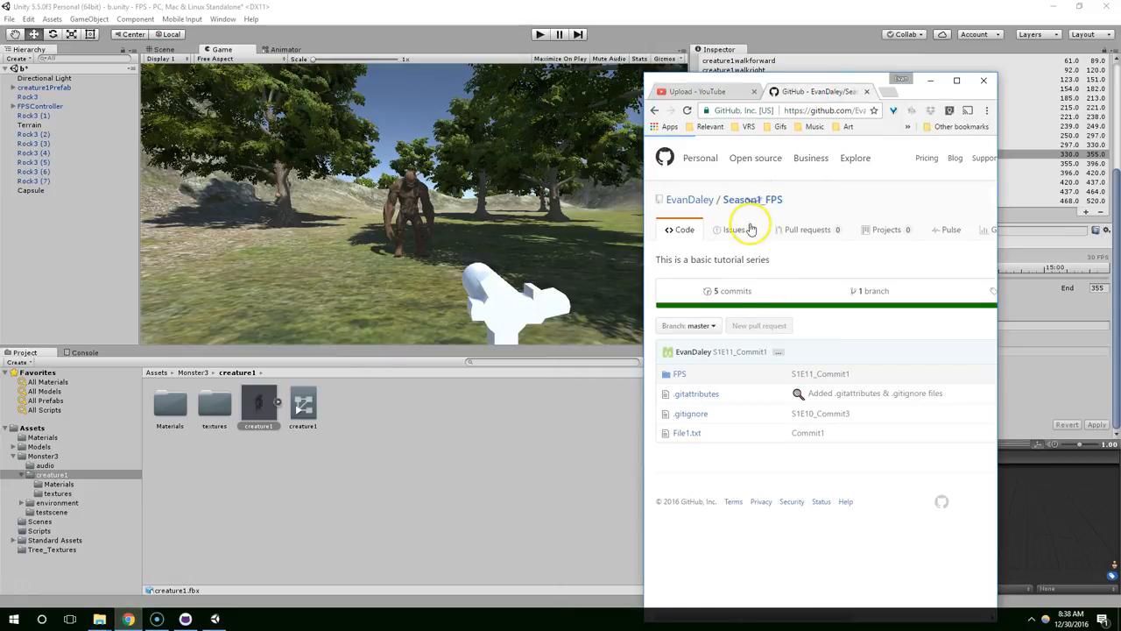
{"action": "left_click", "coordinate": [733, 290]}
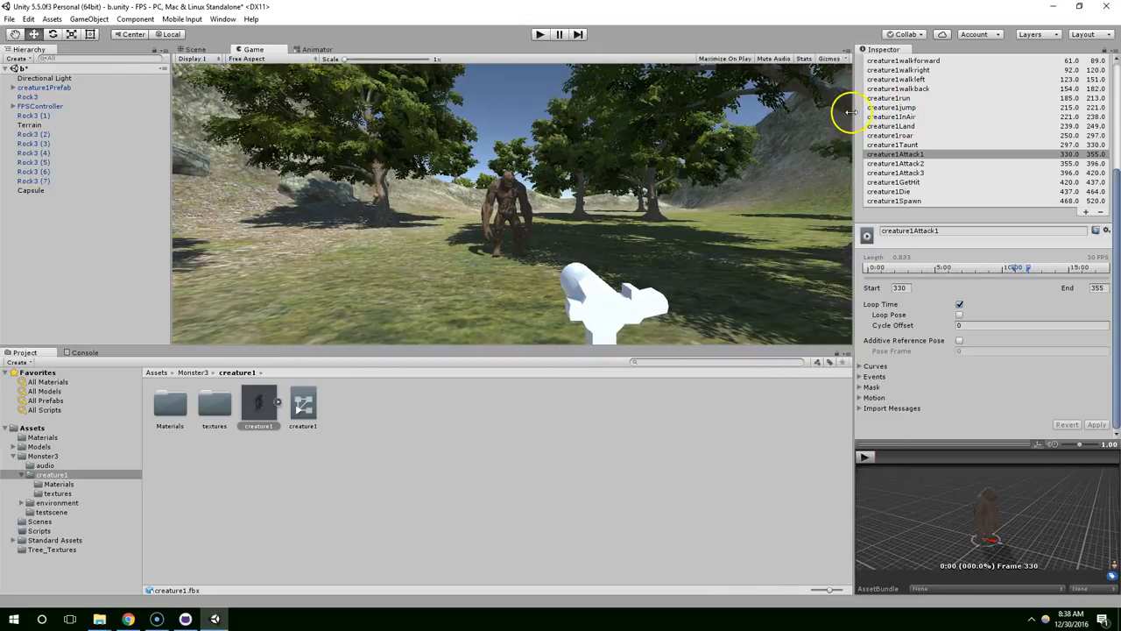
- Switch to the Scene view and pan around the creature1Prefab monster
{"action": "left_click", "coordinate": [195, 49]}
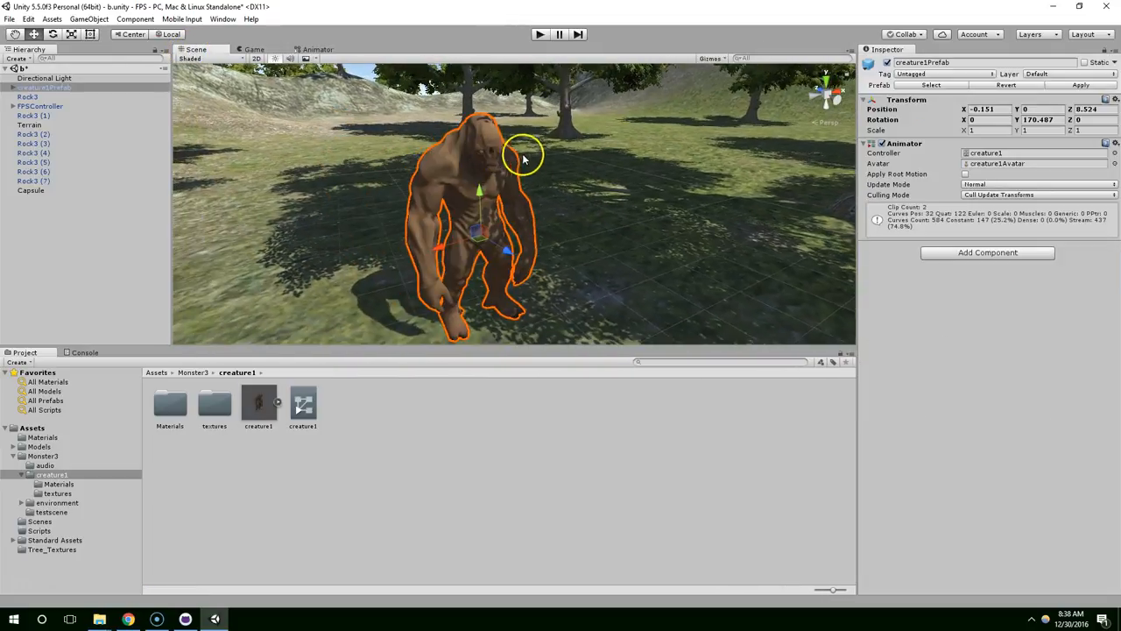
{"action": "left_click_drag", "start_coordinate": [524, 158], "coordinate": [420, 162]}
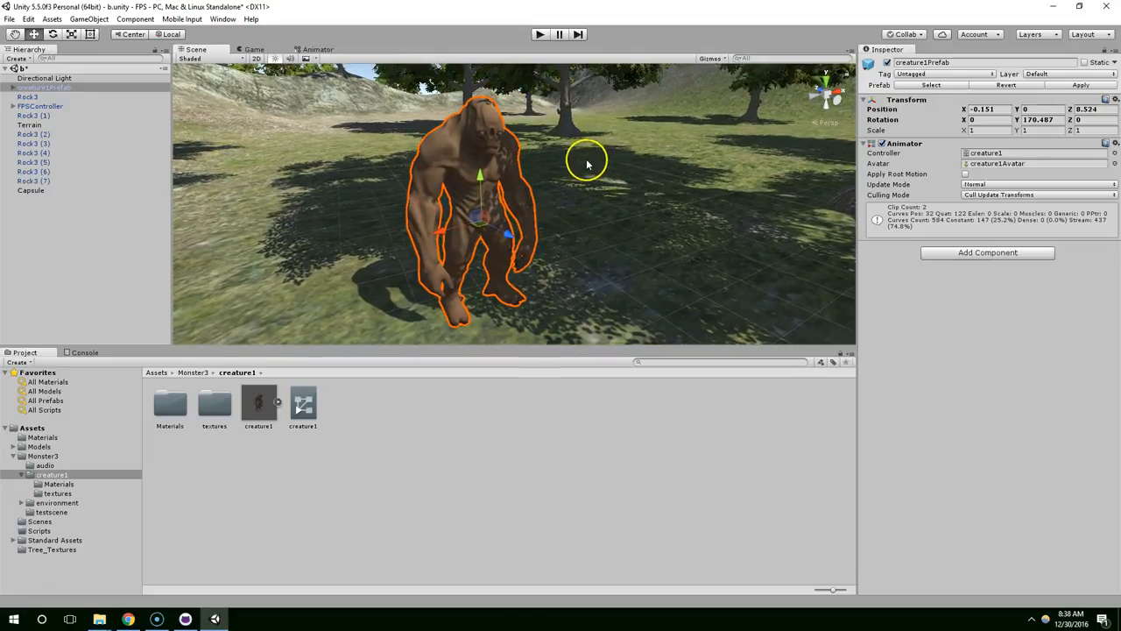
{"action": "mouse_move", "coordinate": [902, 114]}
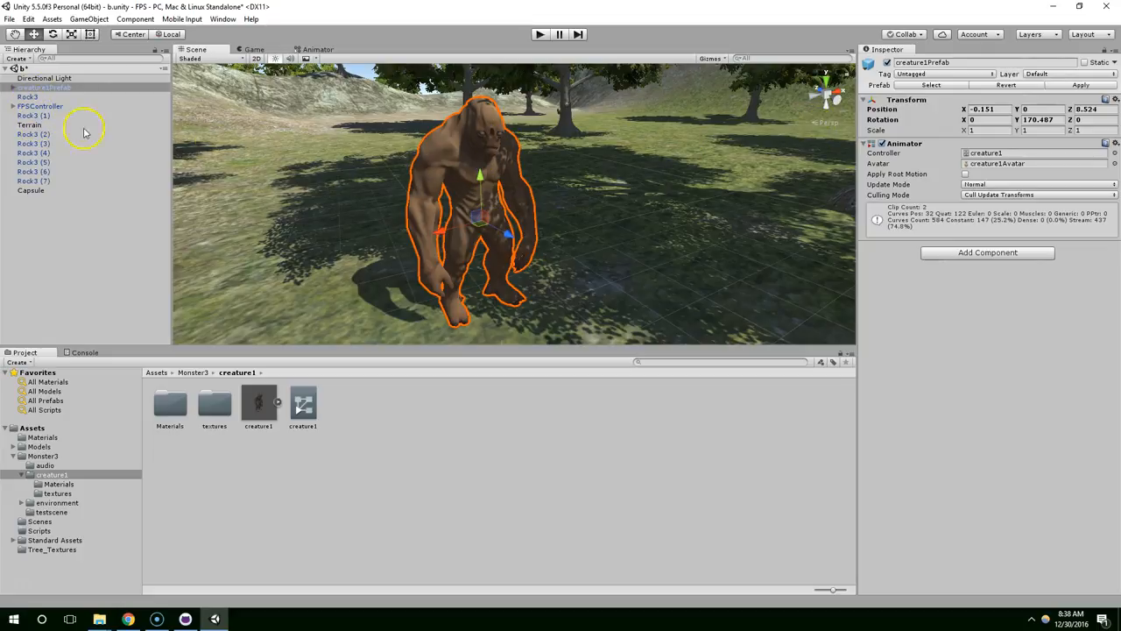
- Add Rock3 (8), move it from FPSController to the hierarchy root, and reselect the creature
{"action": "left_click", "coordinate": [33, 134]}
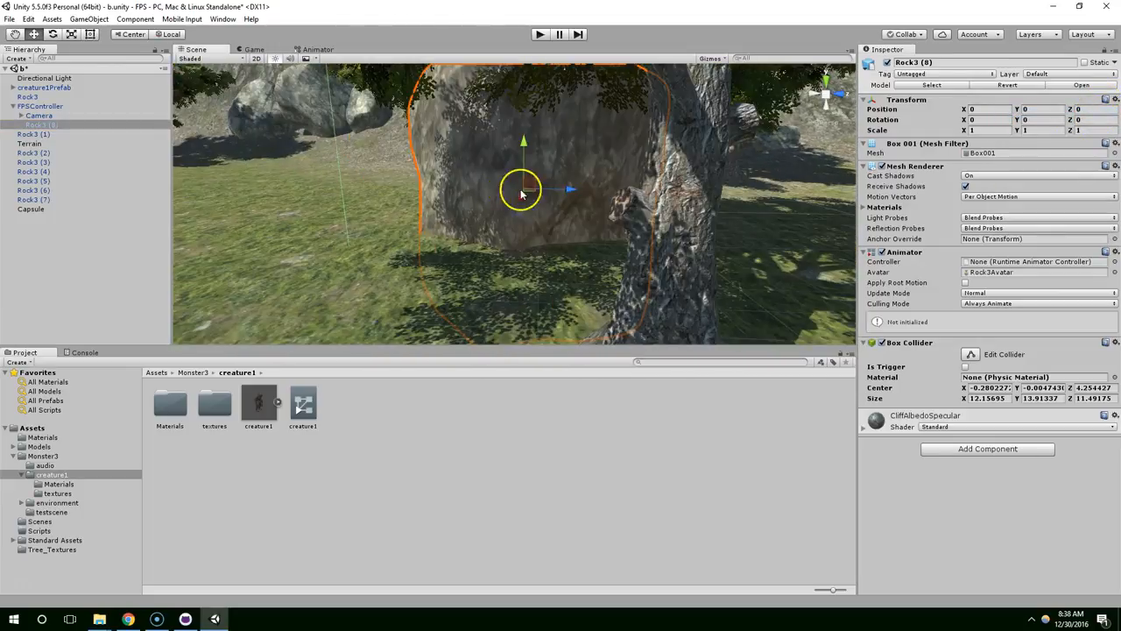
{"action": "left_click_drag", "start_coordinate": [521, 188], "coordinate": [675, 192]}
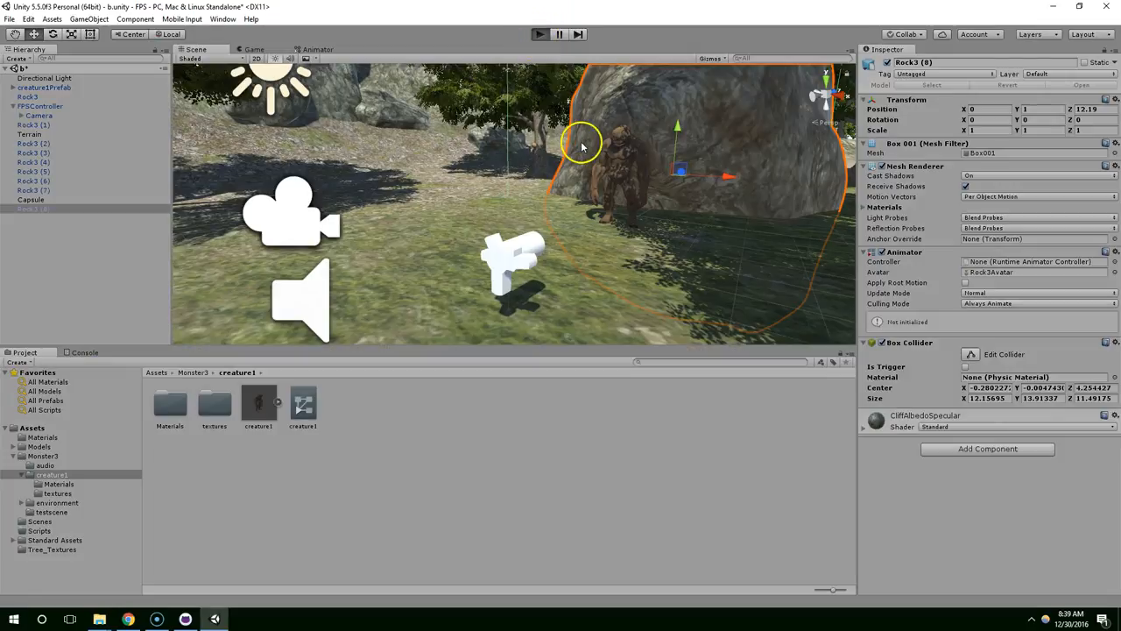
{"action": "left_click", "coordinate": [538, 34]}
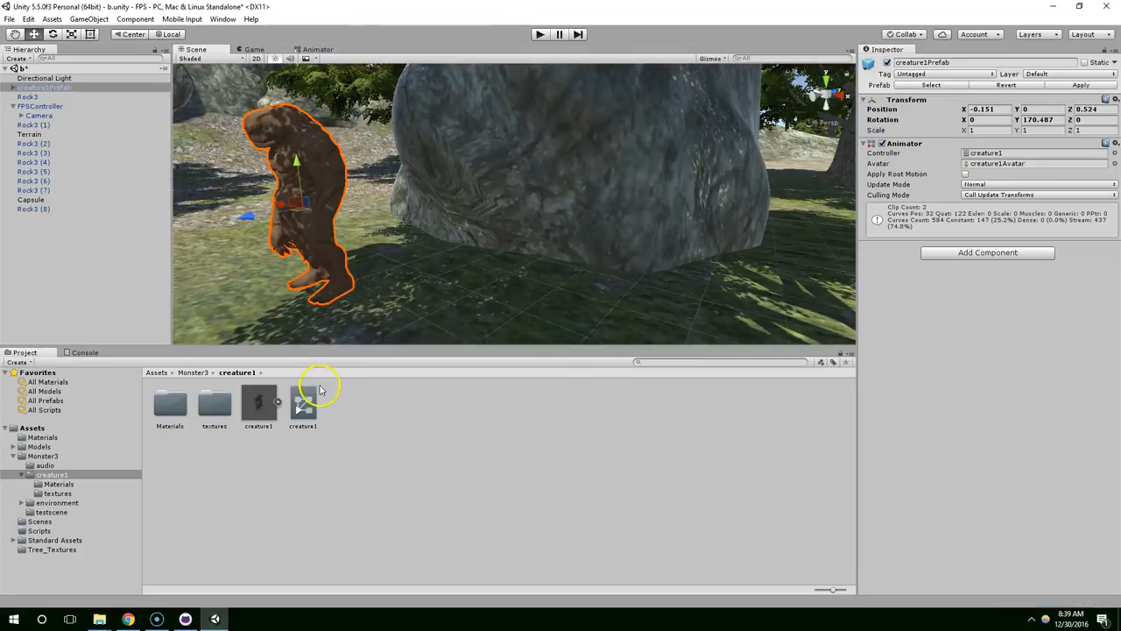
- Set 'default' as creature1 controller's layer default state and test it in Play mode
{"action": "double_click", "coordinate": [303, 403]}
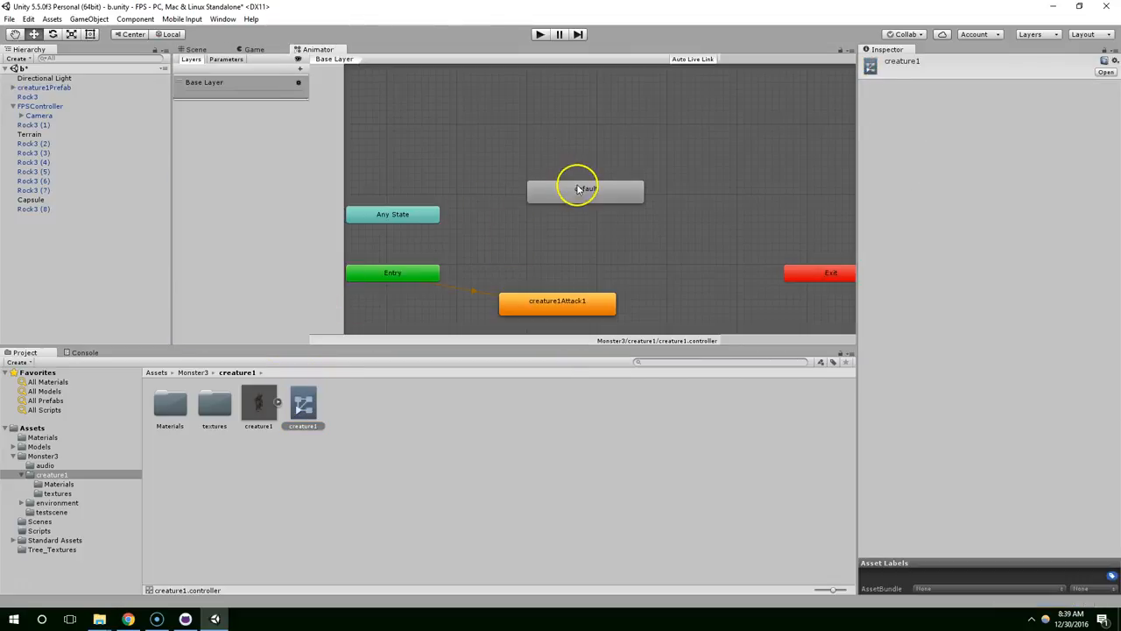
{"action": "right_click", "coordinate": [585, 188]}
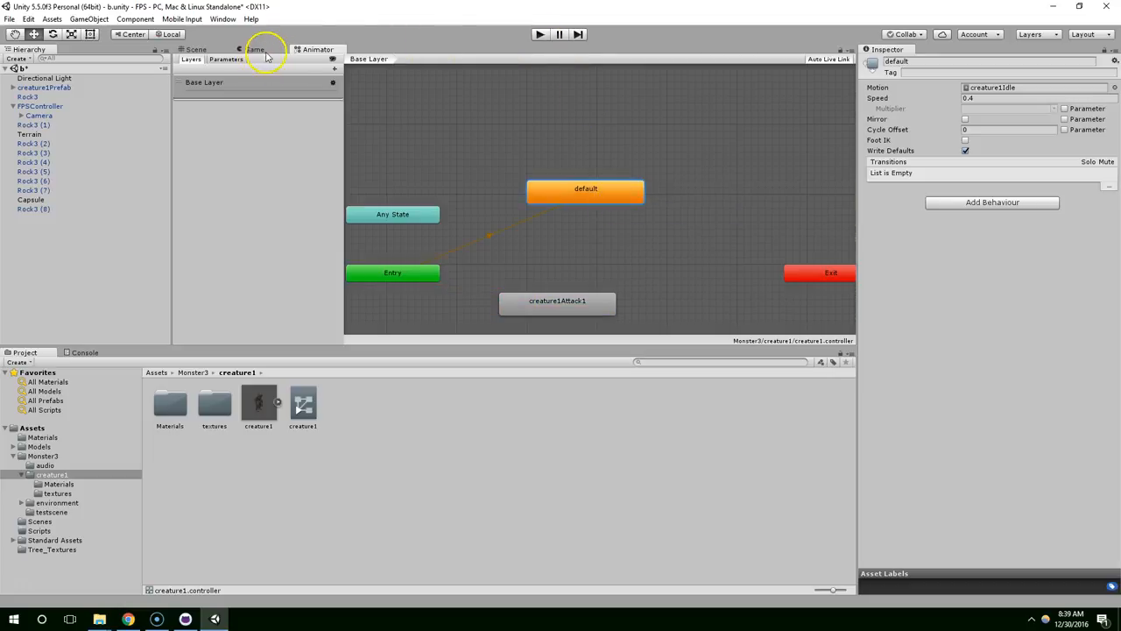
{"action": "left_click", "coordinate": [538, 34]}
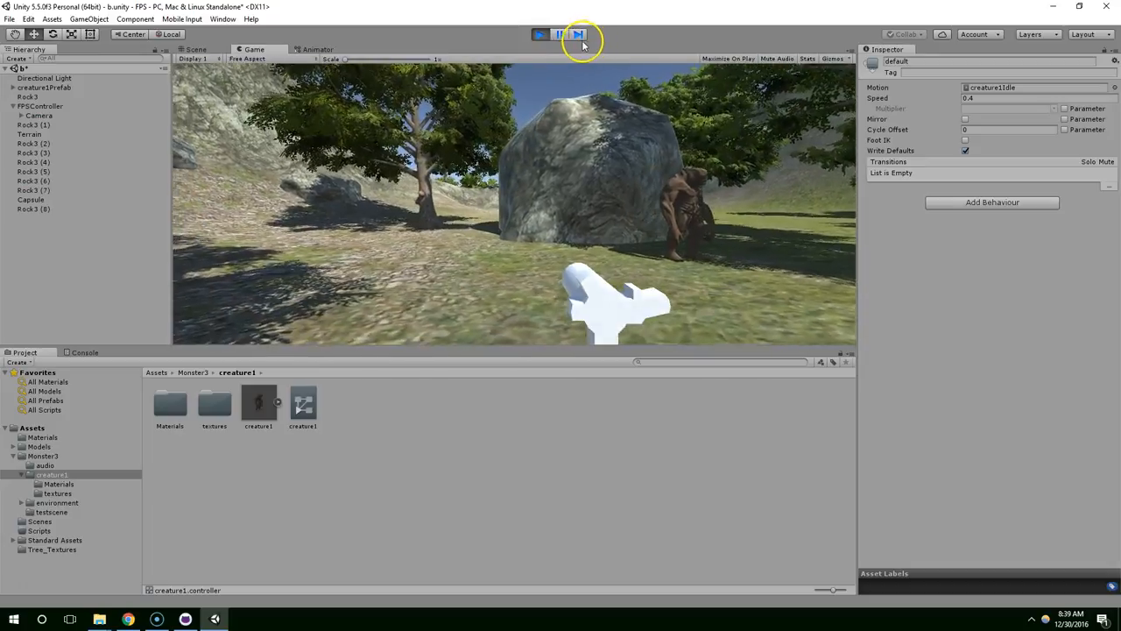
{"action": "left_click", "coordinate": [558, 34]}
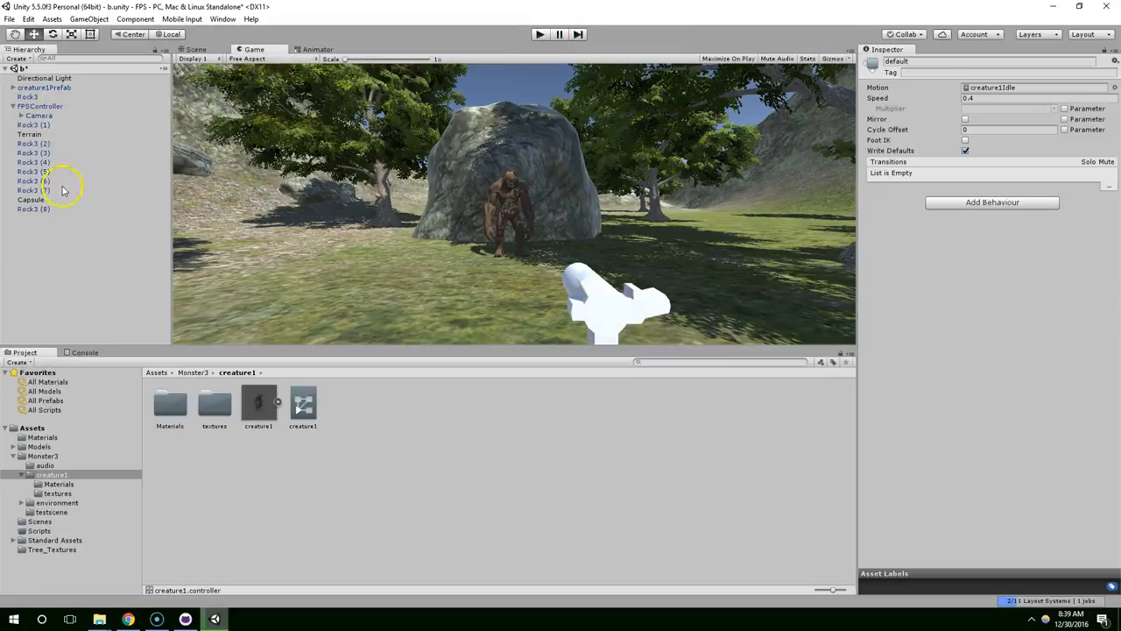
- Select Rock3 (8) and rename it ScriptedRock
{"action": "left_click", "coordinate": [34, 208]}
{"action": "type", "text": "ScriptedRock"}
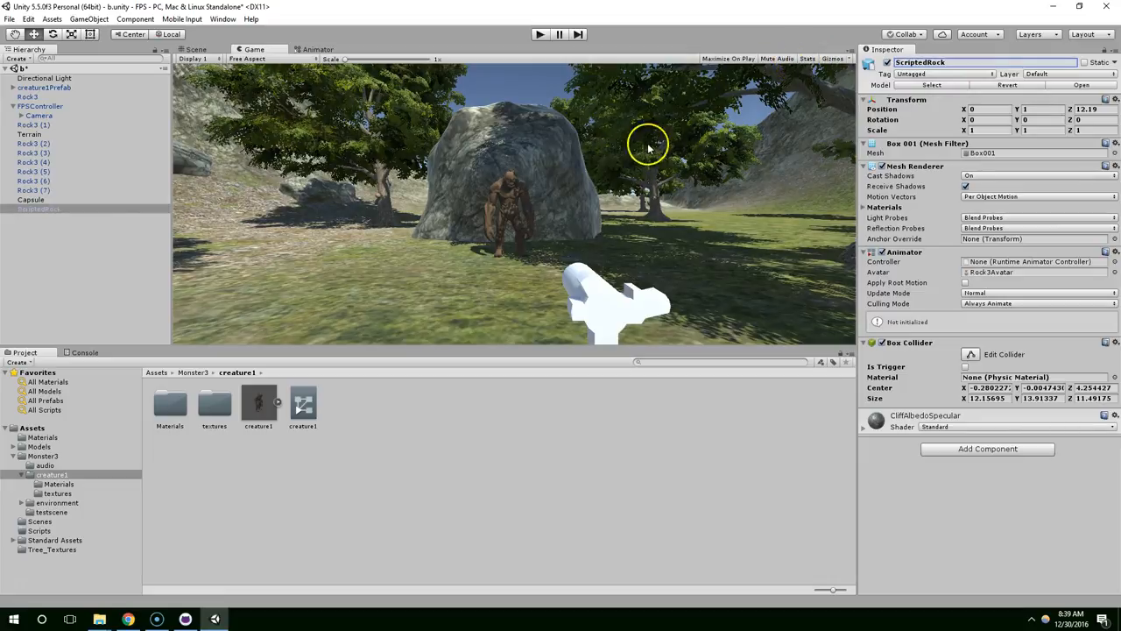
{"action": "mouse_move", "coordinate": [621, 195]}
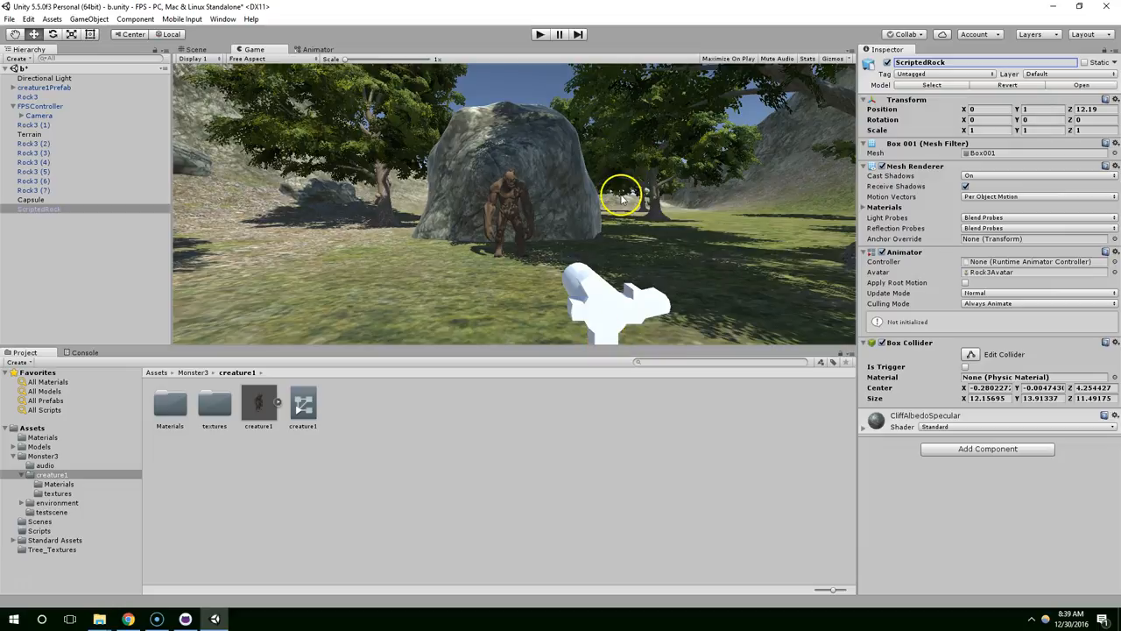
{"action": "mouse_move", "coordinate": [348, 256]}
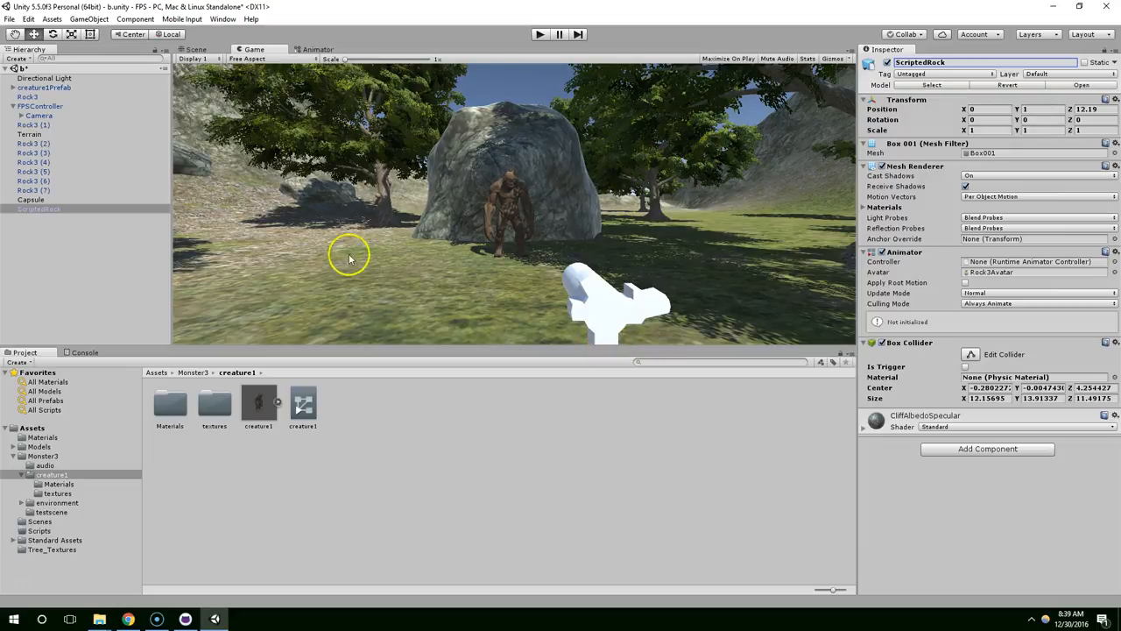
{"action": "mouse_move", "coordinate": [451, 285]}
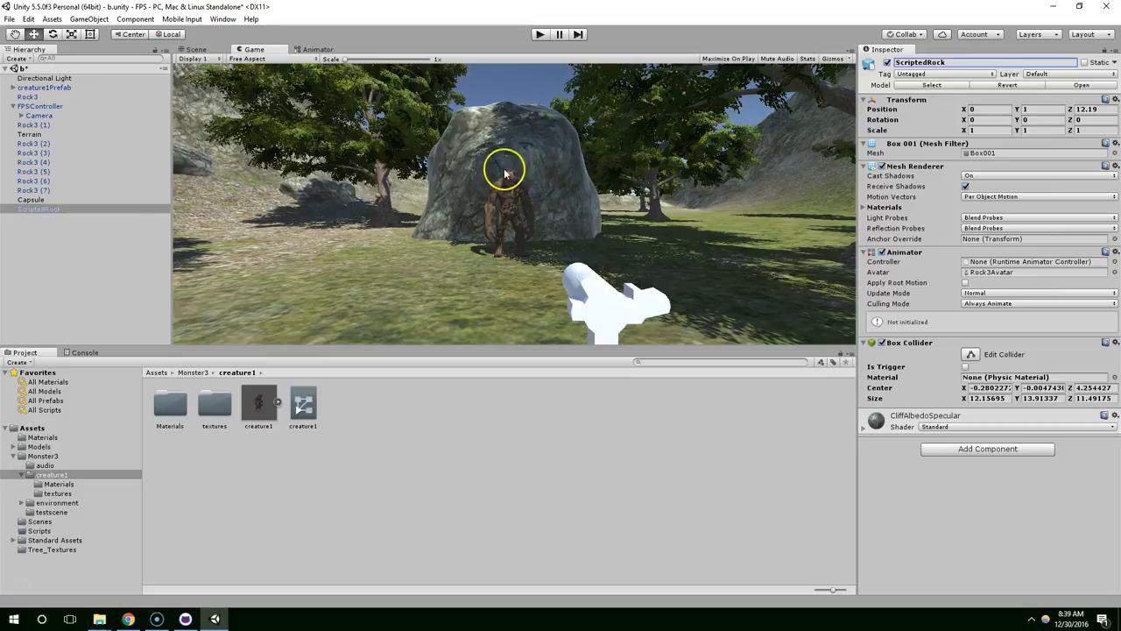
{"action": "mouse_move", "coordinate": [490, 129]}
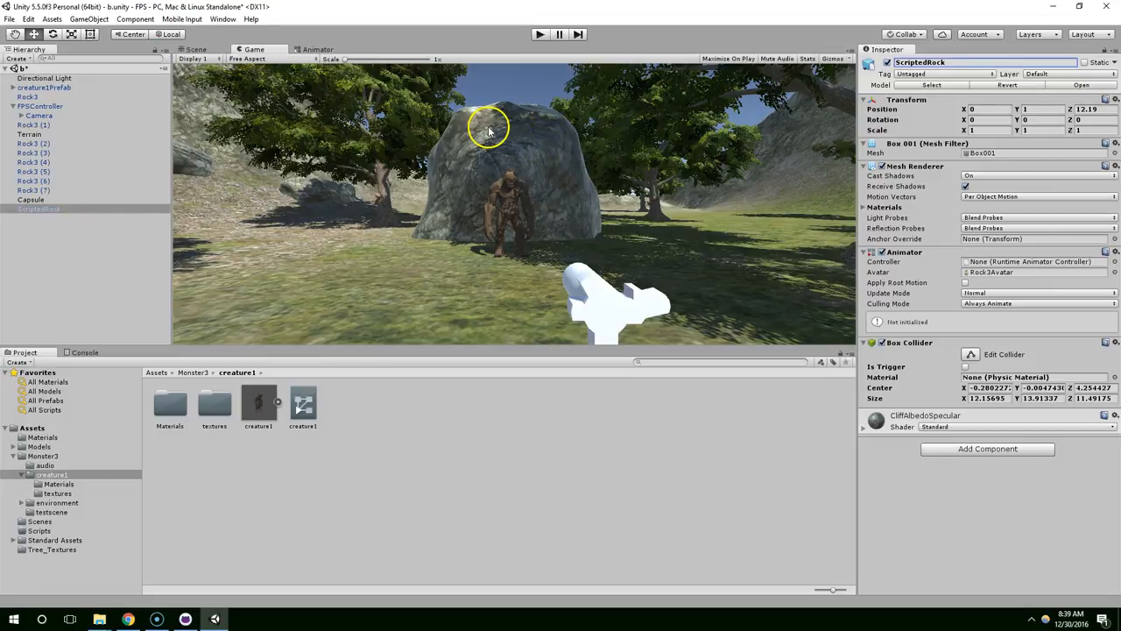
{"action": "mouse_move", "coordinate": [466, 162]}
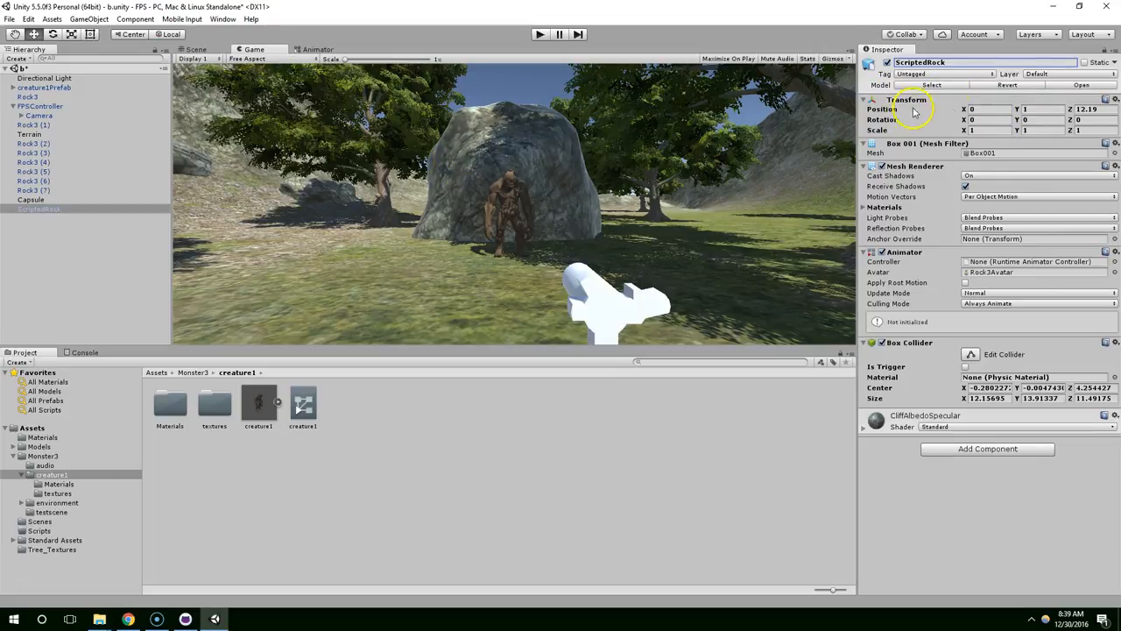
{"action": "mouse_move", "coordinate": [959, 162]}
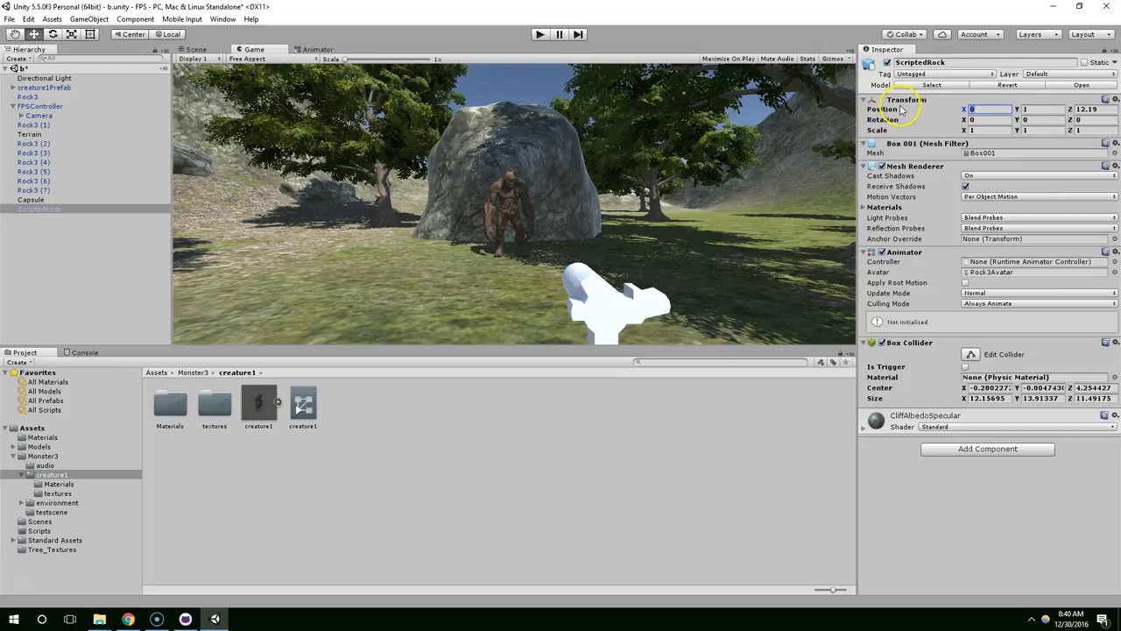
{"action": "mouse_move", "coordinate": [920, 120]}
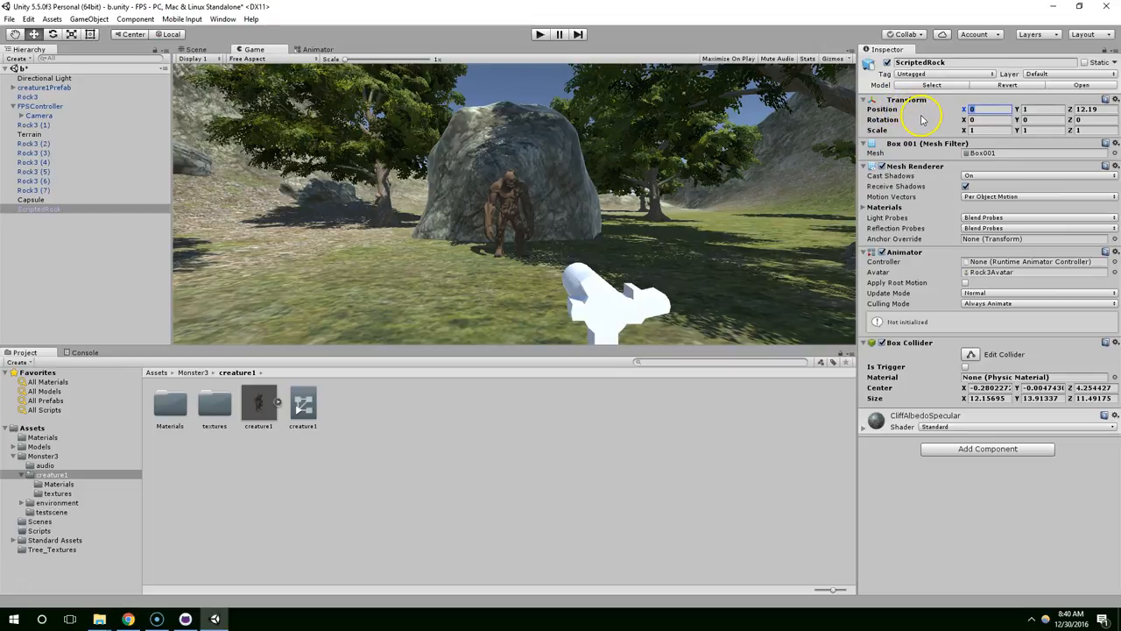
{"action": "mouse_move", "coordinate": [481, 262]}
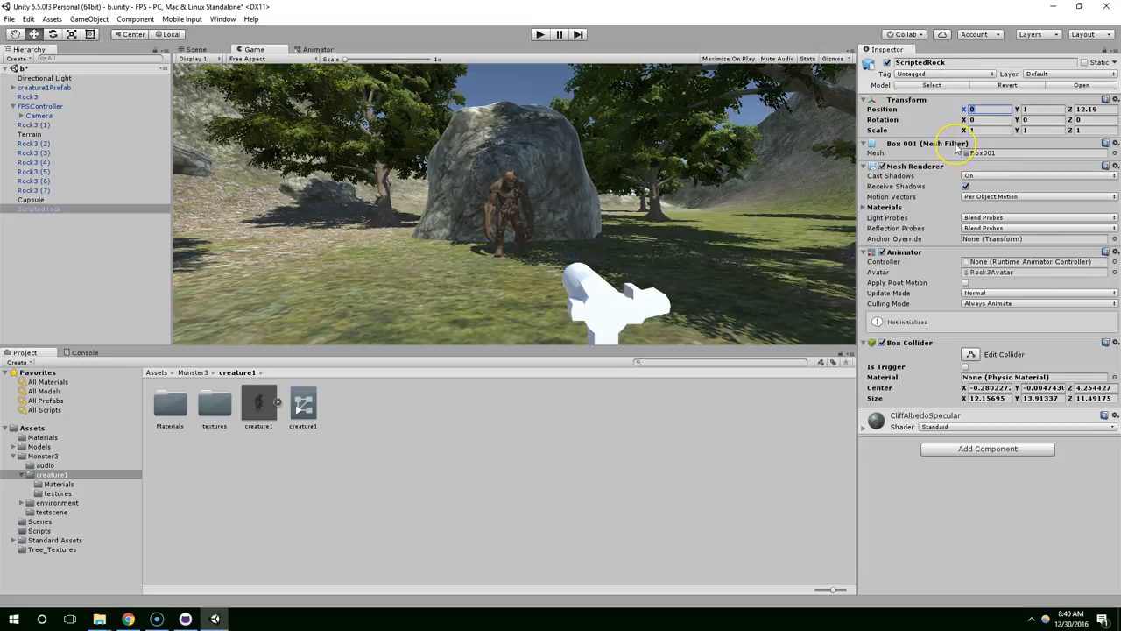
- Locate the Box001 mesh asset, then show ScriptedRock's CliffAlbedoSpecular material entry
{"action": "left_click", "coordinate": [980, 153]}
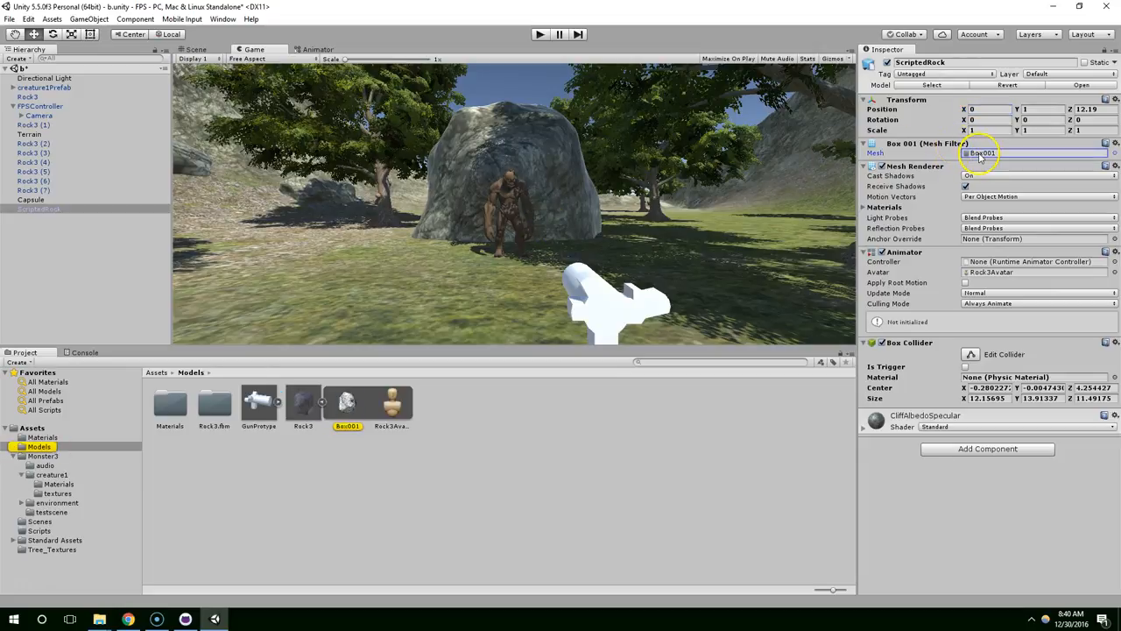
{"action": "left_click", "coordinate": [348, 403]}
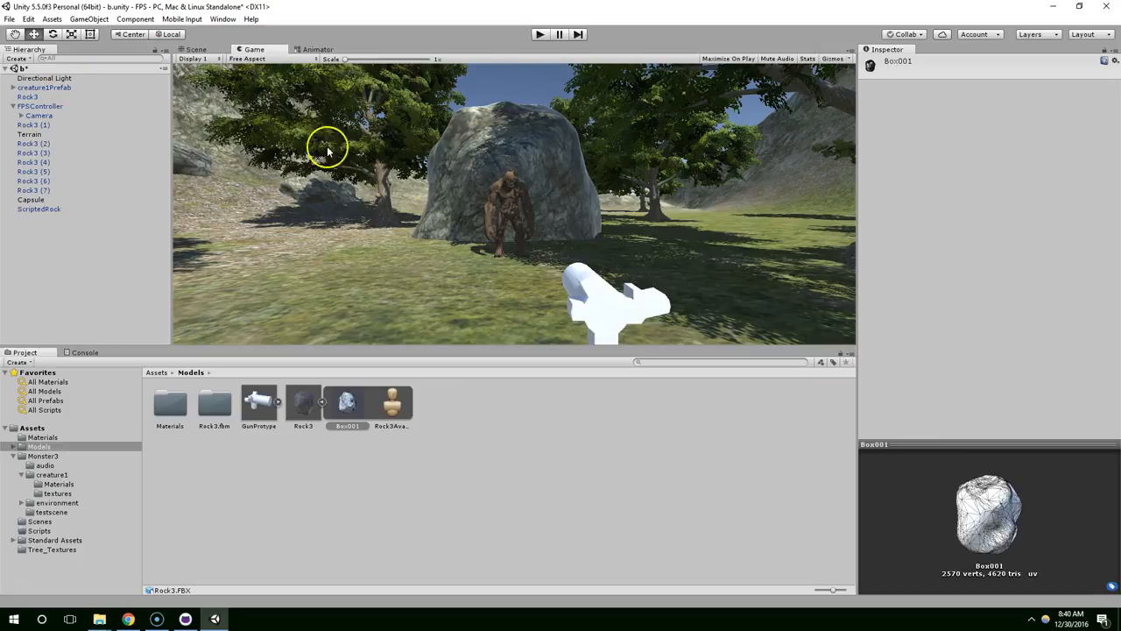
{"action": "mouse_move", "coordinate": [591, 184]}
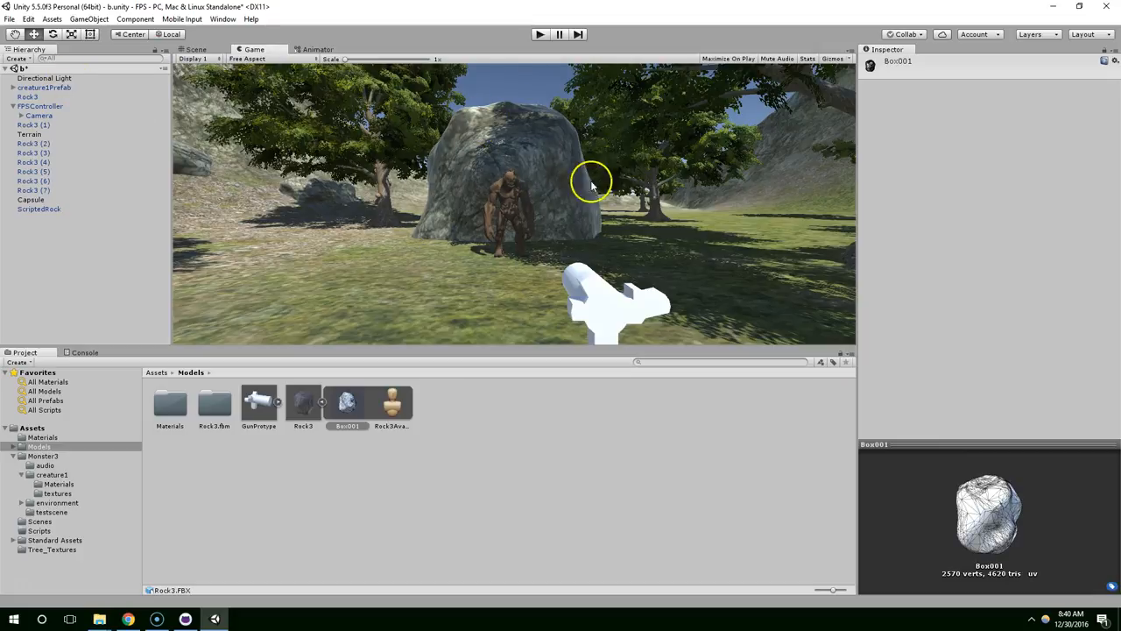
{"action": "mouse_move", "coordinate": [145, 197]}
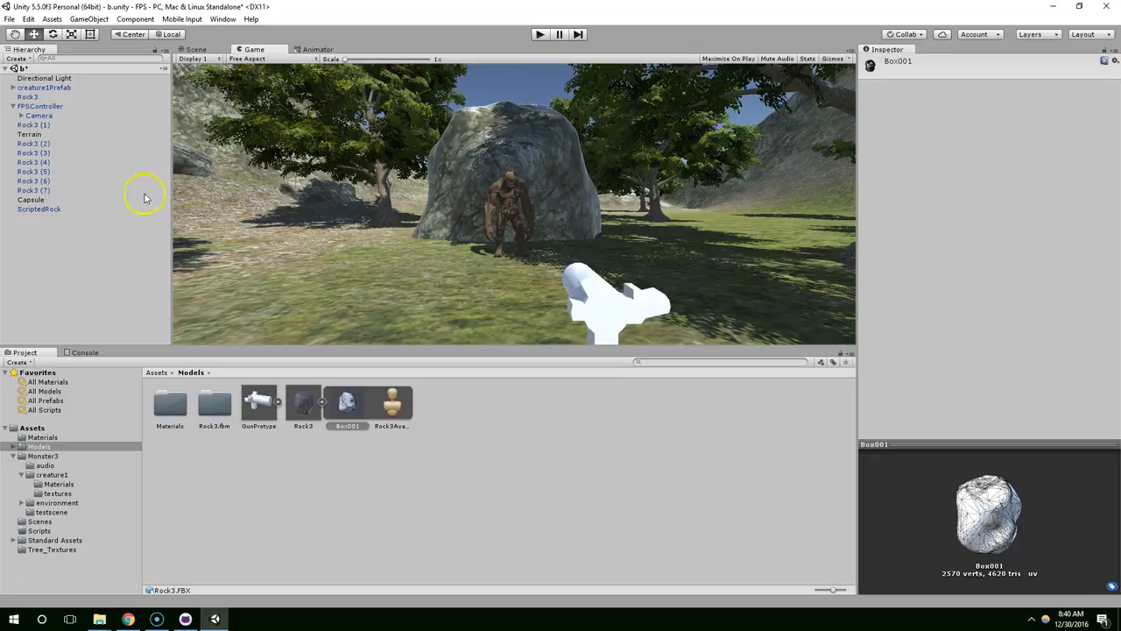
{"action": "mouse_move", "coordinate": [584, 201]}
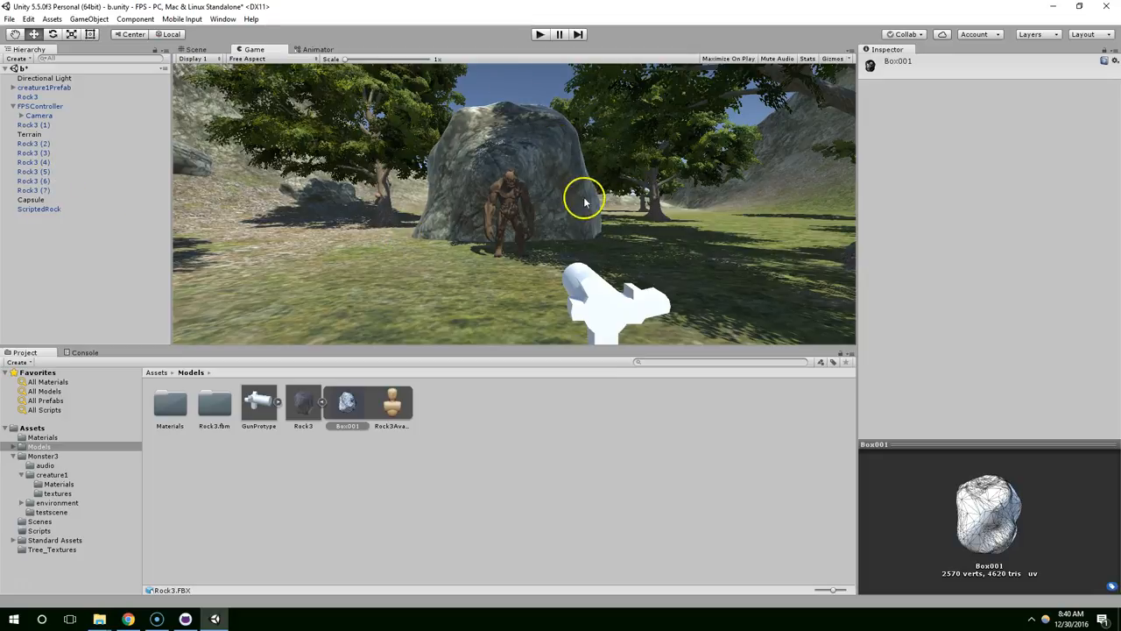
{"action": "mouse_move", "coordinate": [479, 180]}
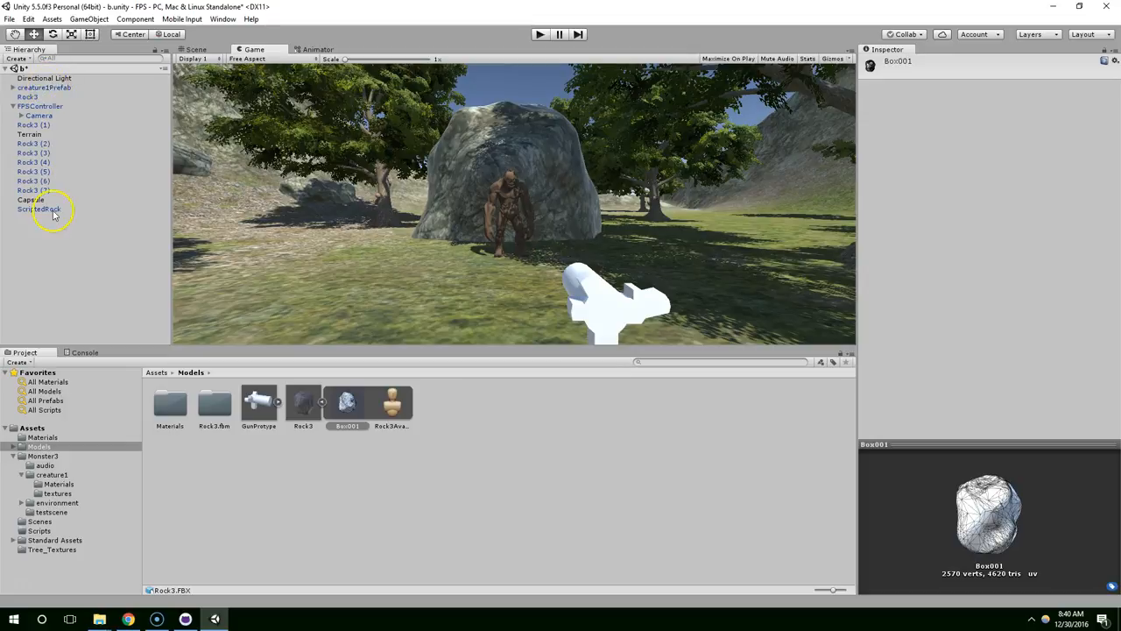
{"action": "left_click", "coordinate": [39, 209]}
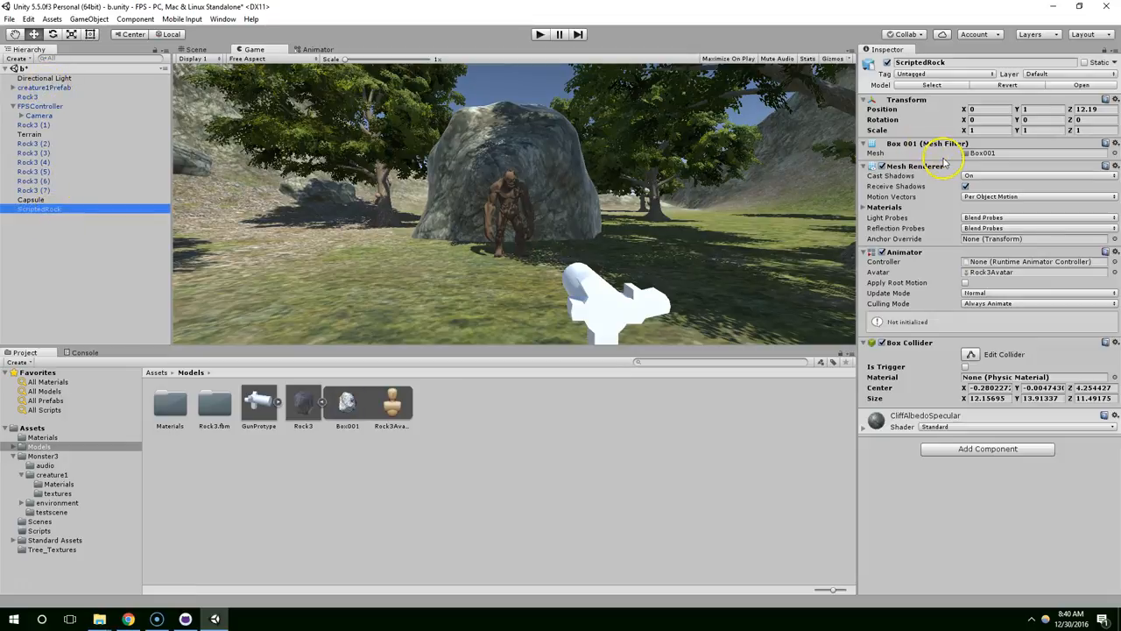
{"action": "left_click", "coordinate": [865, 208]}
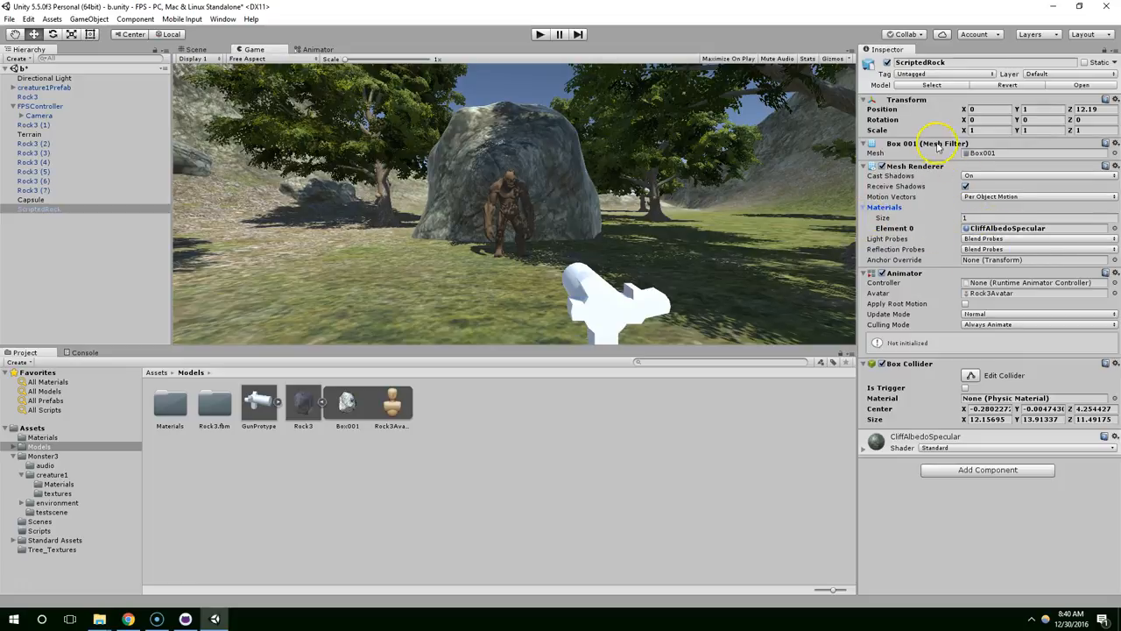
{"action": "mouse_move", "coordinate": [901, 186]}
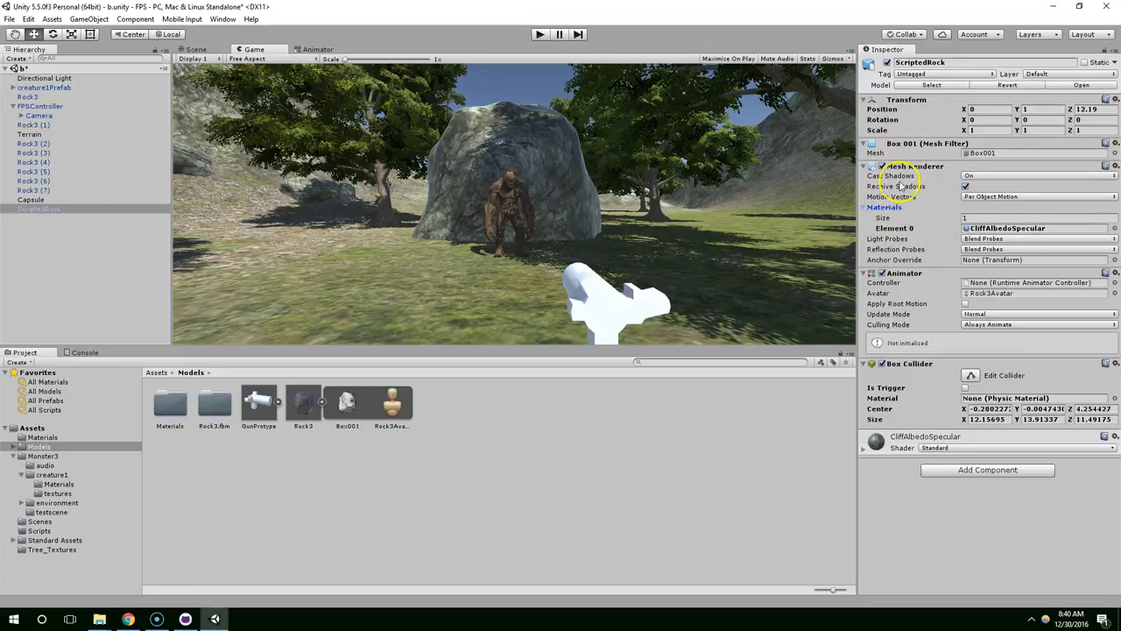
{"action": "mouse_move", "coordinate": [443, 162]}
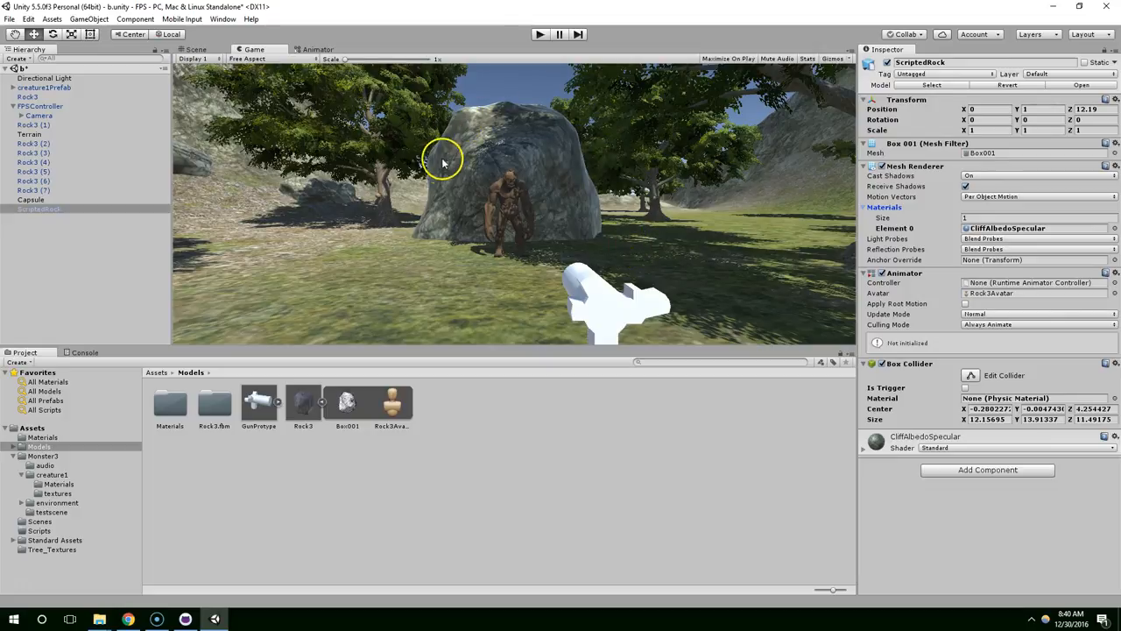
{"action": "mouse_move", "coordinate": [724, 241]}
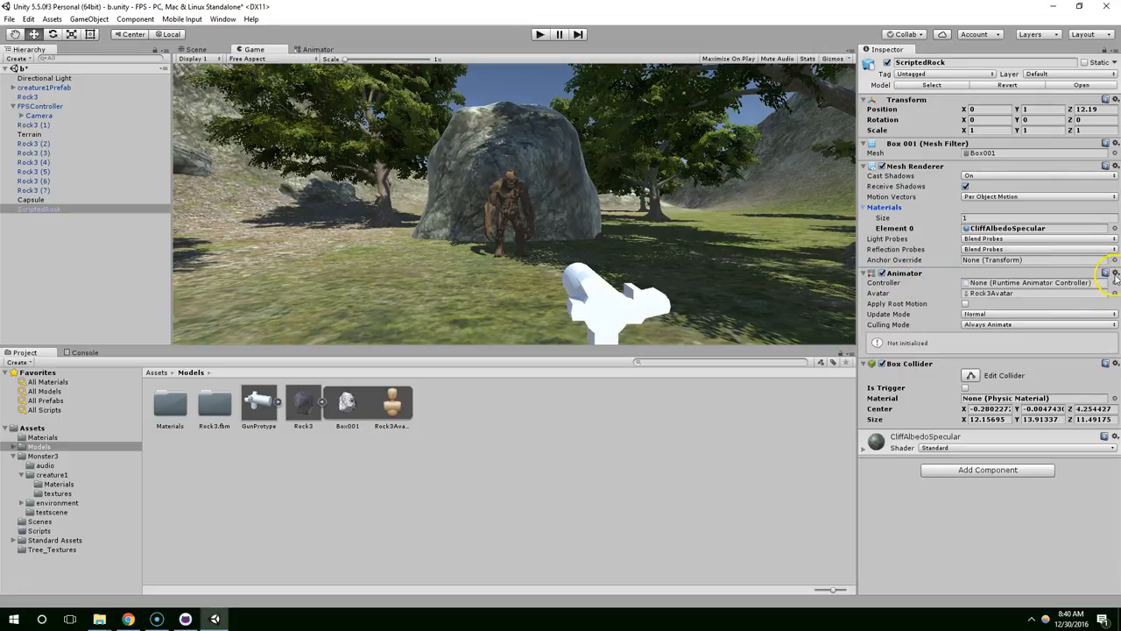
- Remove ScriptedRock's Animator component and select all the found rock objects
{"action": "left_click", "coordinate": [1105, 272]}
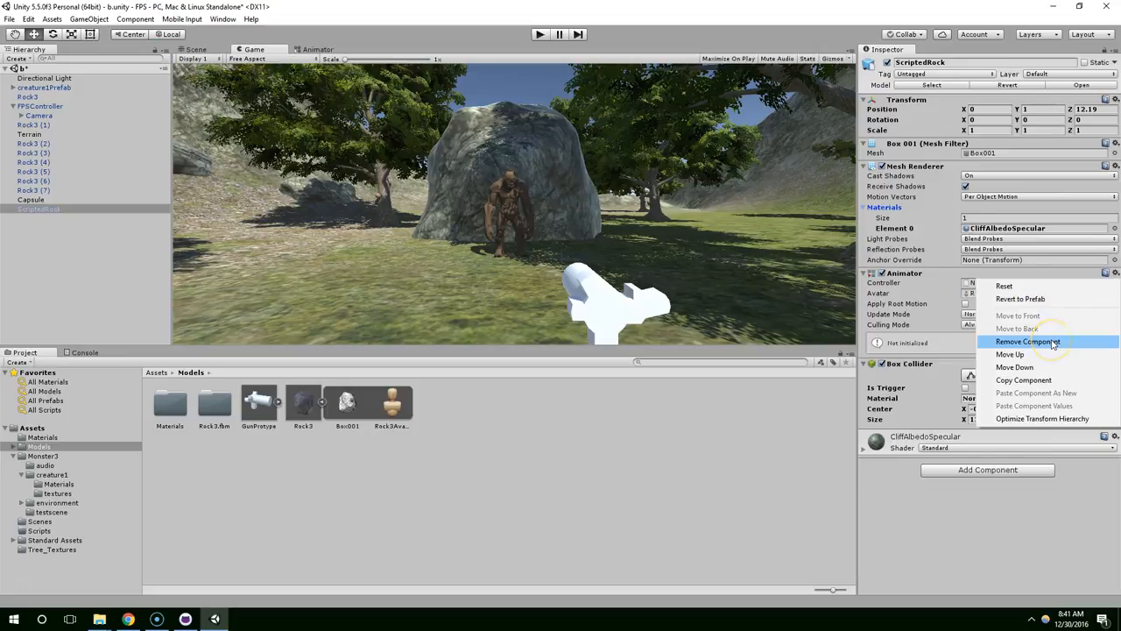
{"action": "left_click", "coordinate": [1027, 342]}
{"action": "type", "text": "rock"}
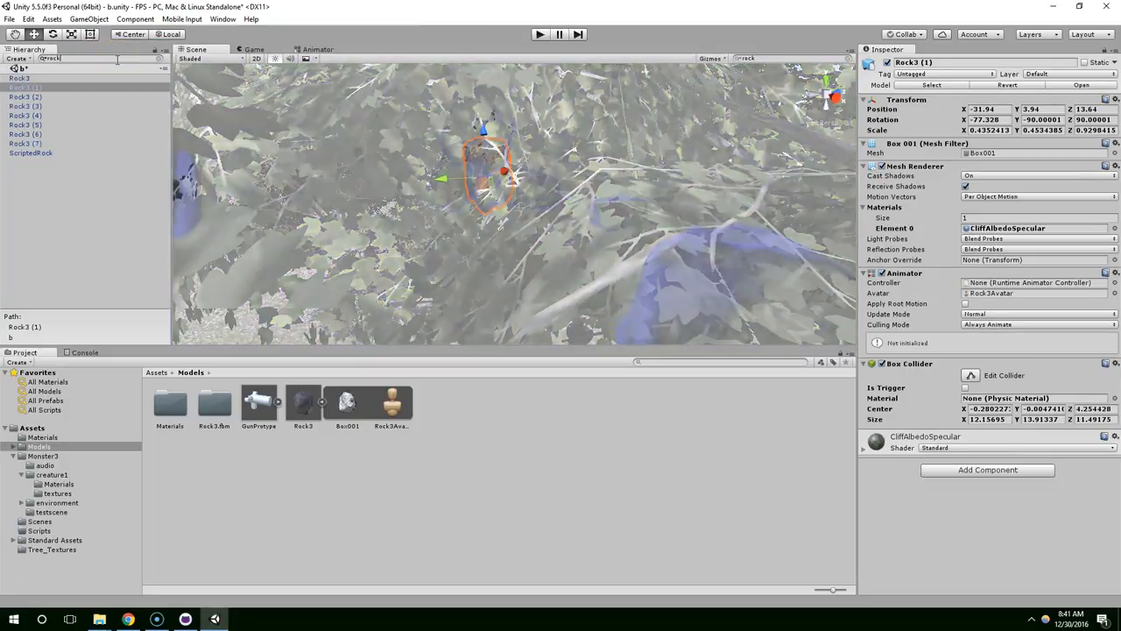
{"action": "key", "text": "ctrl+a"}
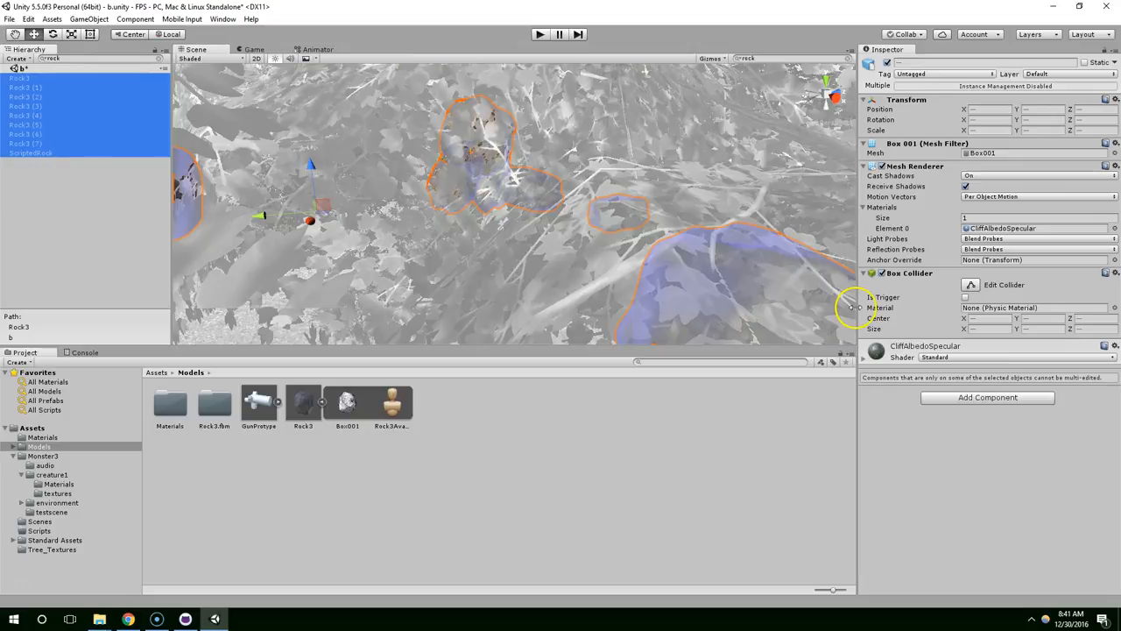
{"action": "mouse_move", "coordinate": [362, 92]}
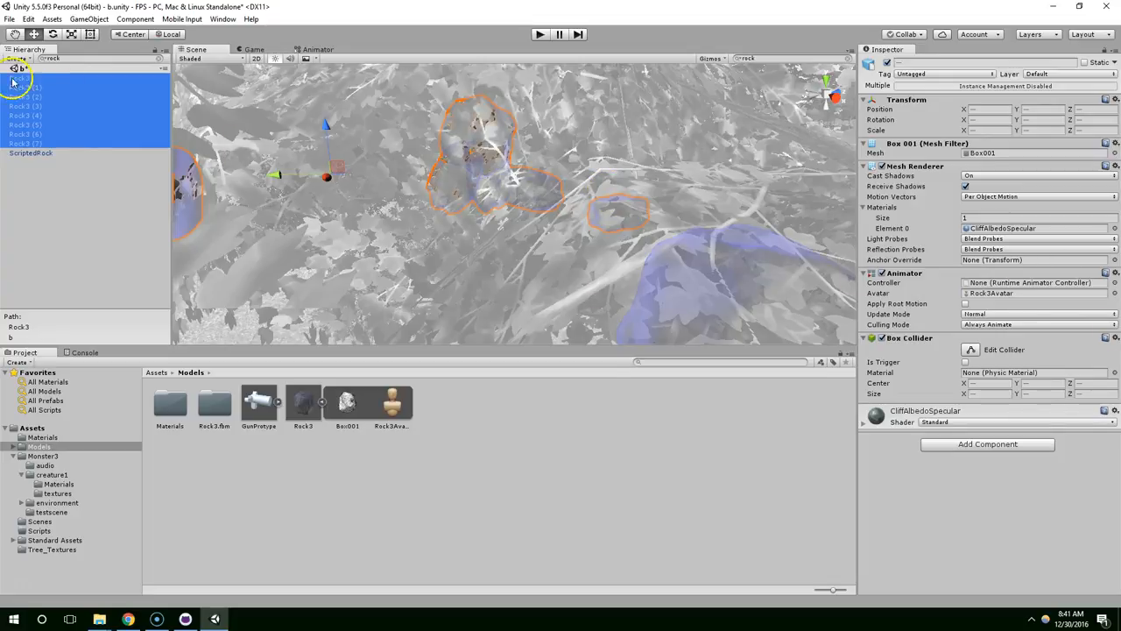
{"action": "mouse_move", "coordinate": [1023, 293]}
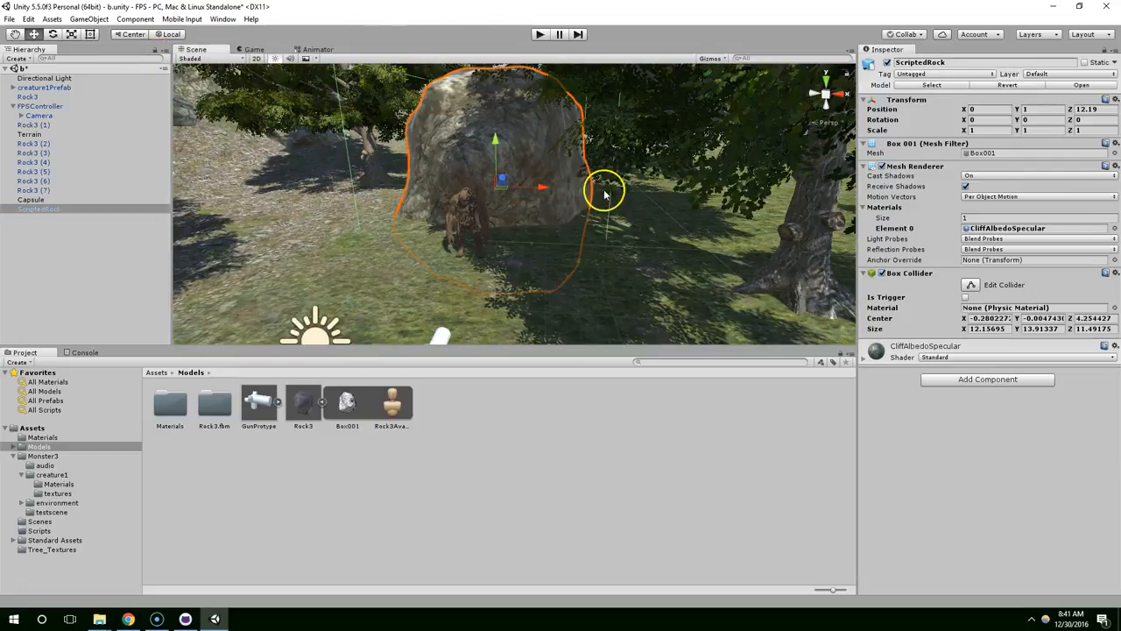
{"action": "mouse_move", "coordinate": [981, 302]}
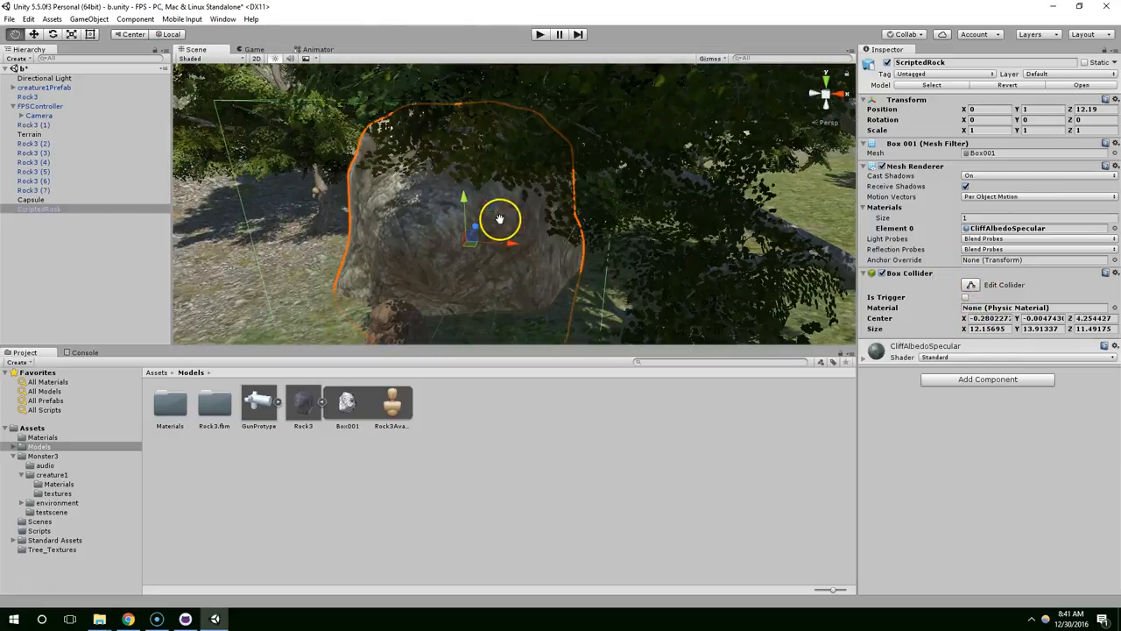
- Swap ScriptedRock's Box Collider for a Mesh Collider using Box001
{"action": "left_click_drag", "start_coordinate": [499, 218], "coordinate": [600, 219]}
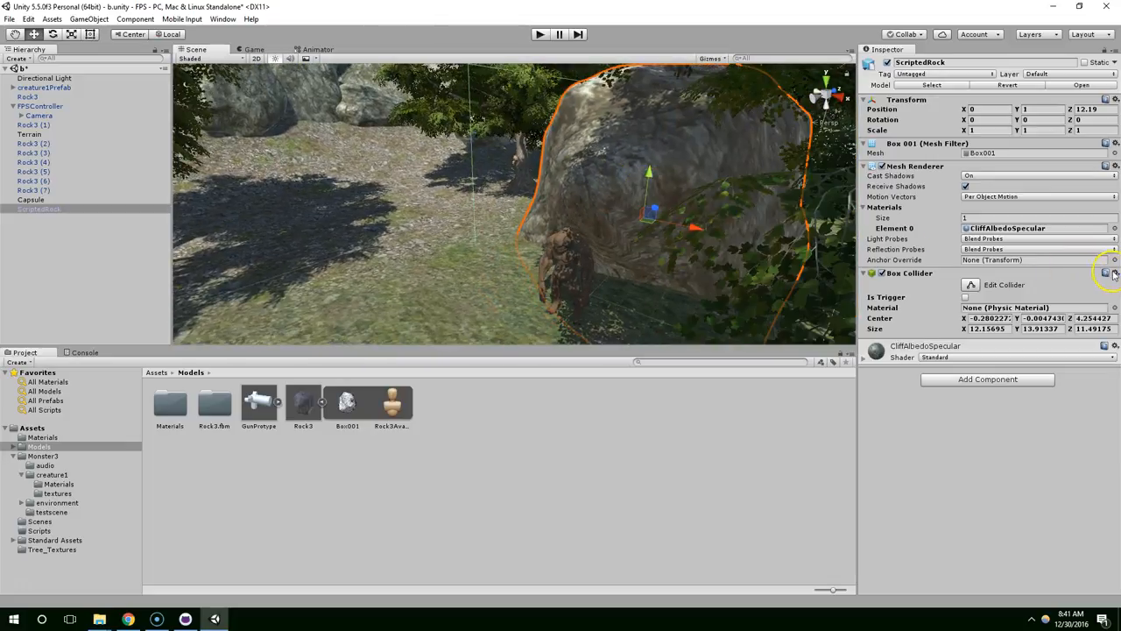
{"action": "left_click", "coordinate": [1114, 273]}
{"action": "type", "text": "mesh"}
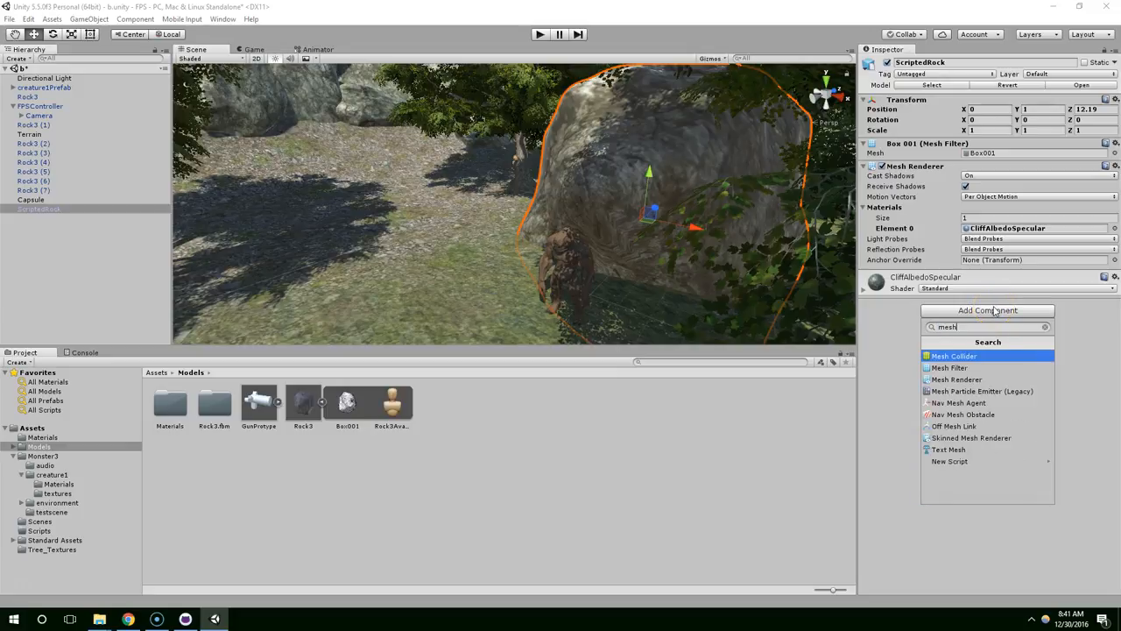
{"action": "left_click", "coordinate": [953, 355]}
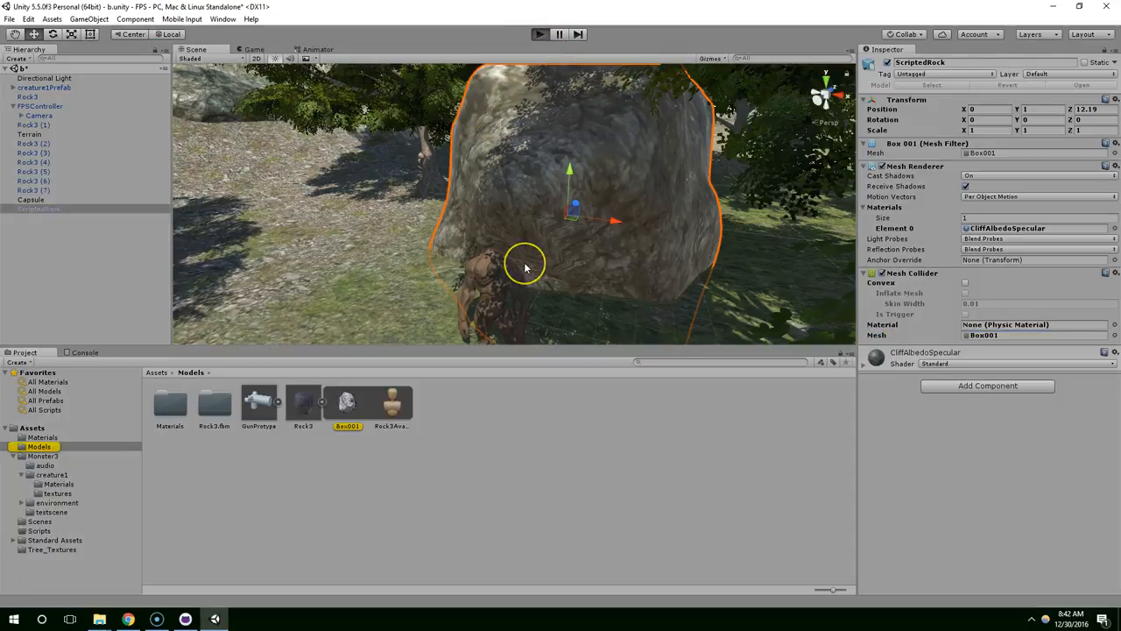
- Test the scene in Play mode and edit the rock's position X field
{"action": "left_click", "coordinate": [539, 34]}
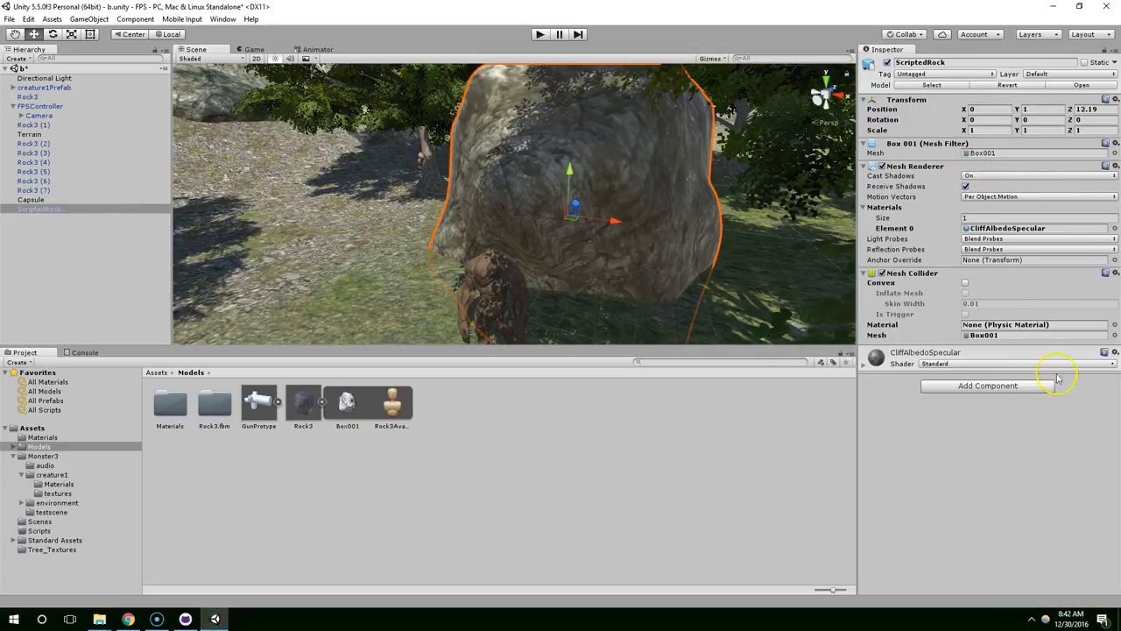
{"action": "mouse_move", "coordinate": [895, 315]}
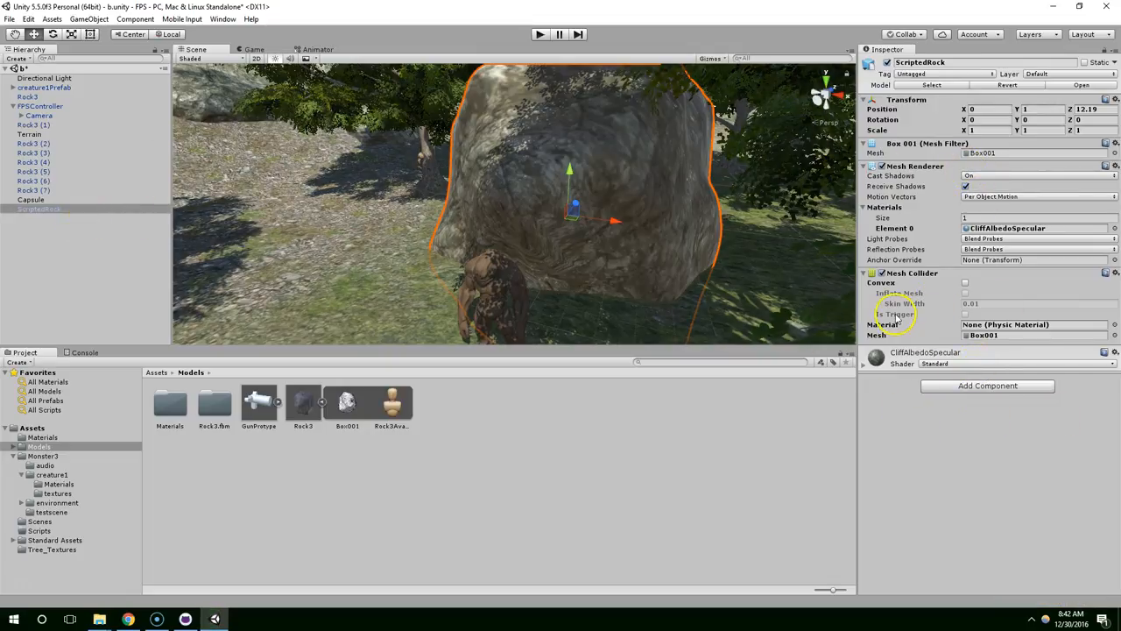
{"action": "mouse_move", "coordinate": [643, 191]}
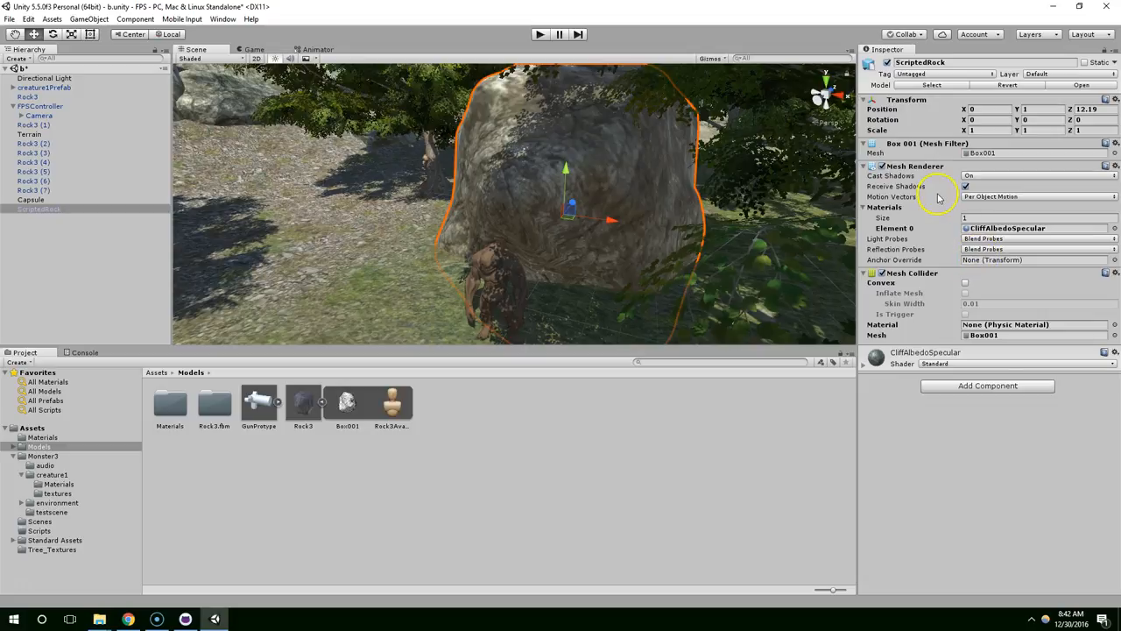
{"action": "mouse_move", "coordinate": [968, 136]}
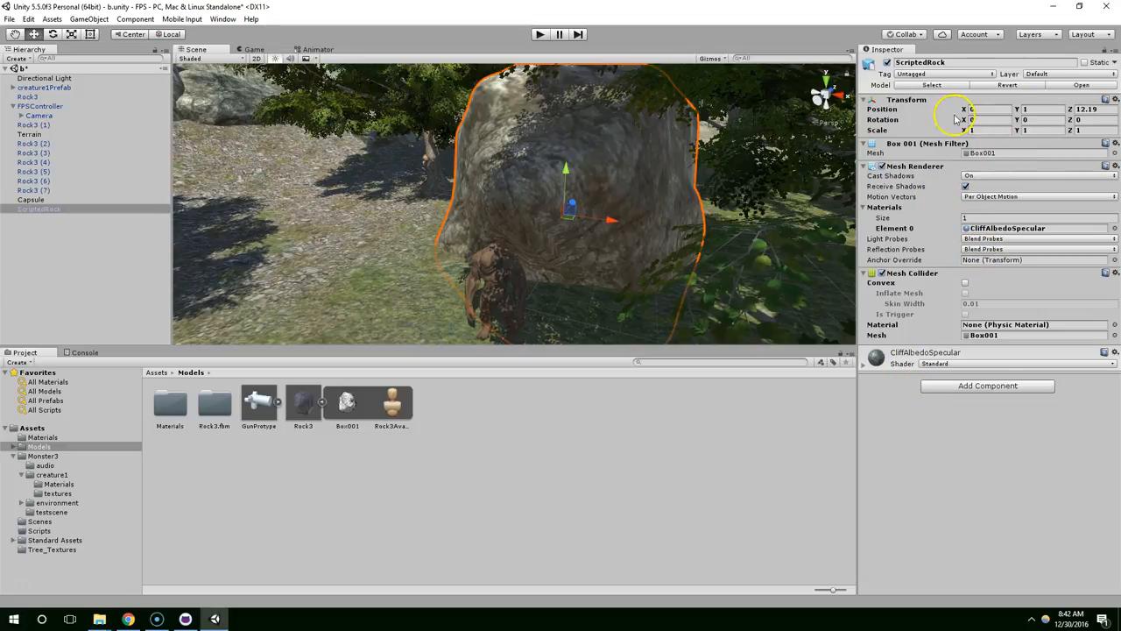
{"action": "left_click", "coordinate": [990, 108]}
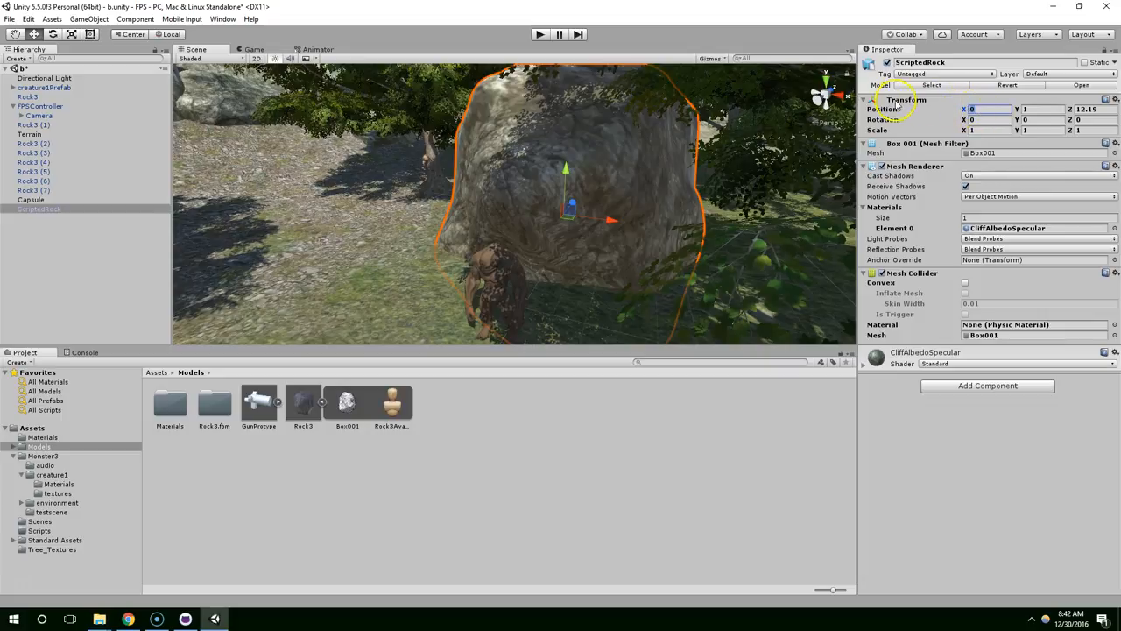
{"action": "left_click", "coordinate": [985, 109]}
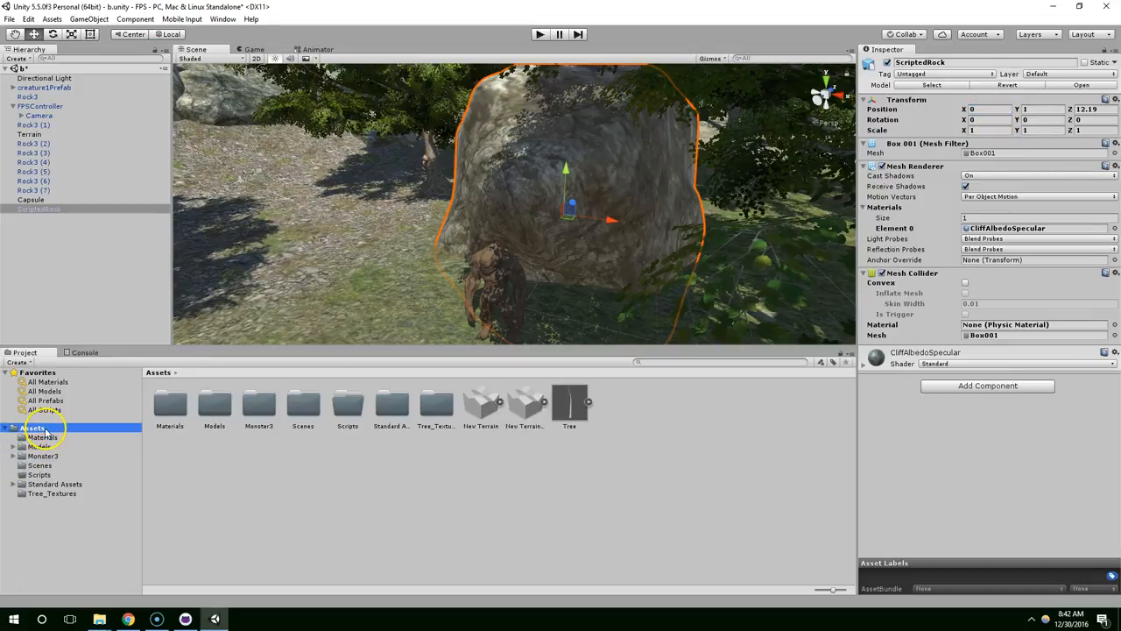
- Delete the stray Scripts 1 folder from Assets
{"action": "right_click", "coordinate": [35, 428]}
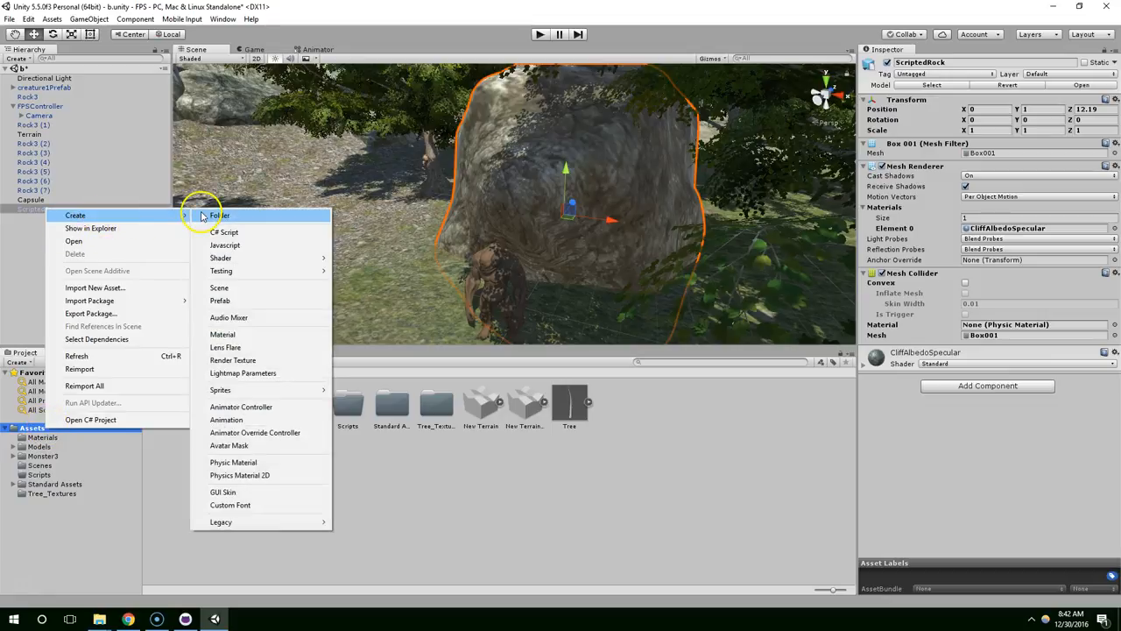
{"action": "left_click", "coordinate": [219, 215]}
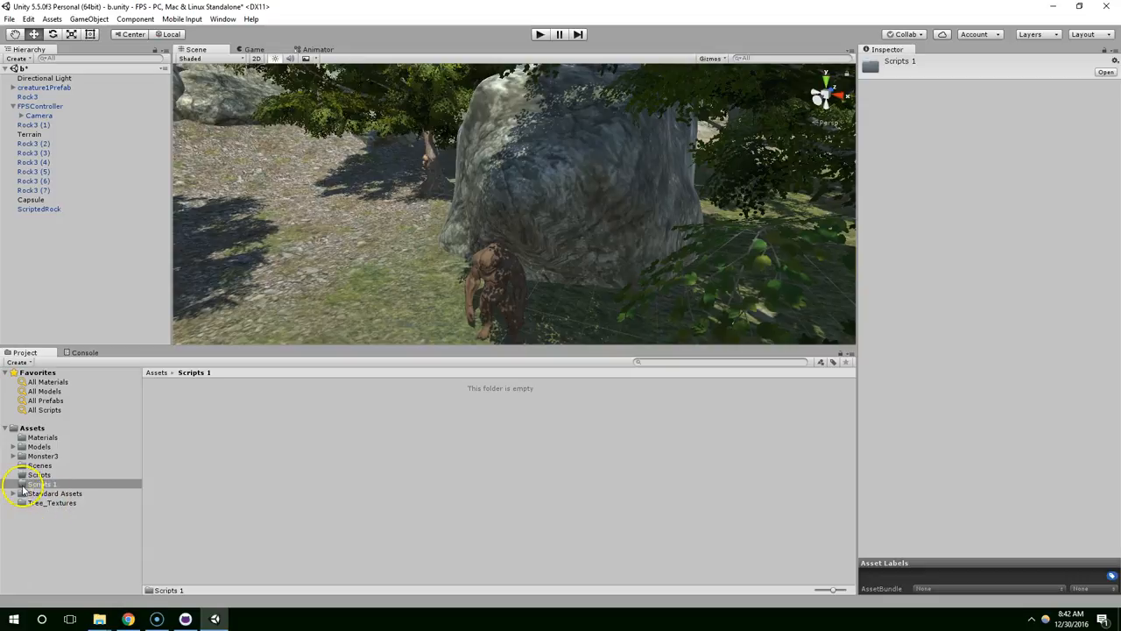
{"action": "key", "text": "Delete"}
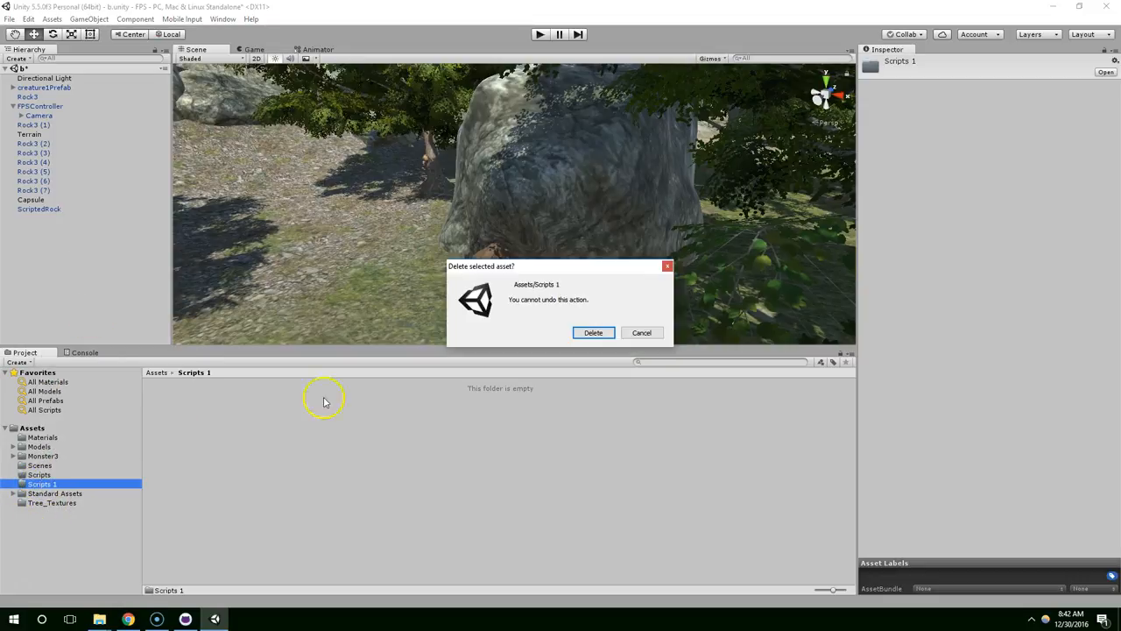
{"action": "left_click", "coordinate": [593, 332]}
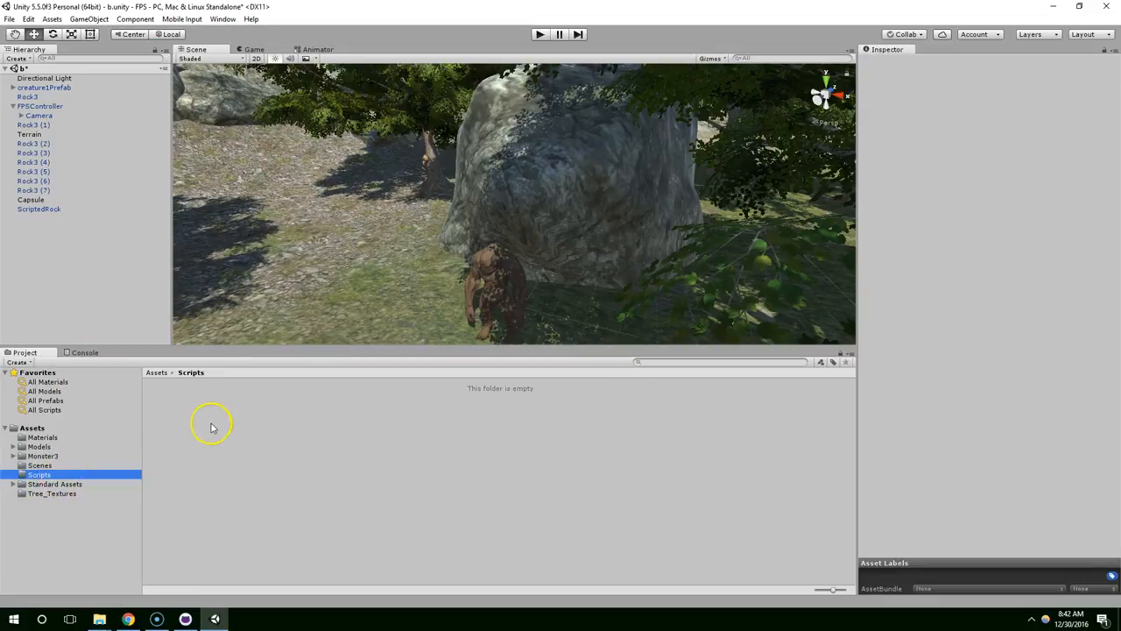
- Create the RockBehavior C# script in the Scripts folder and select it to preview
{"action": "right_click", "coordinate": [211, 424]}
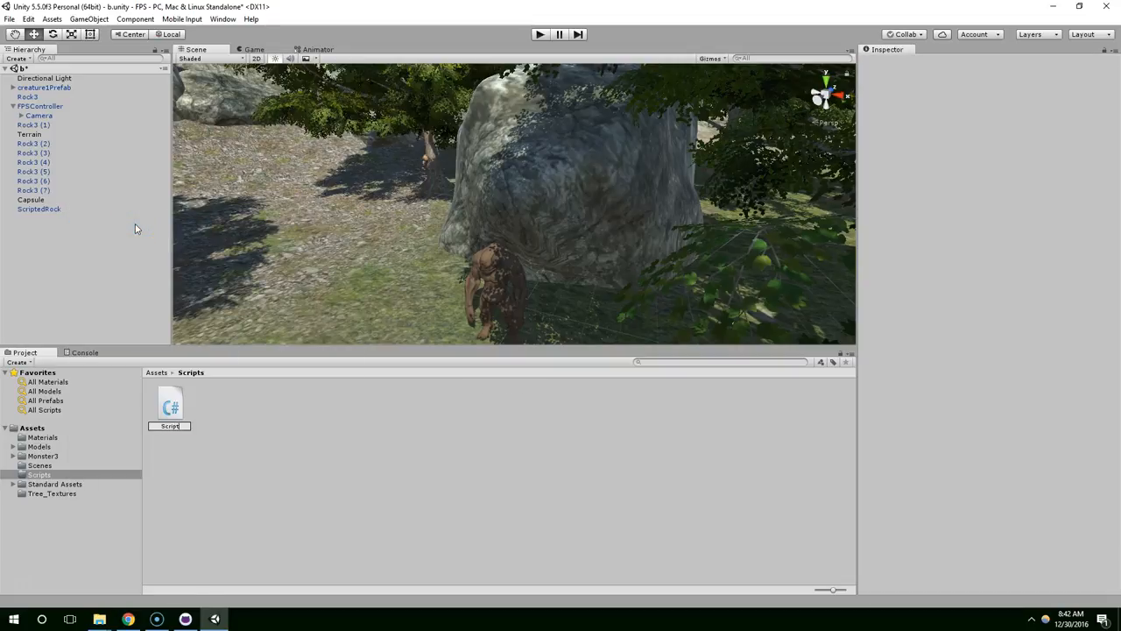
{"action": "type", "text": "ScriptedRock"}
{"action": "type", "text": "RockBehavior"}
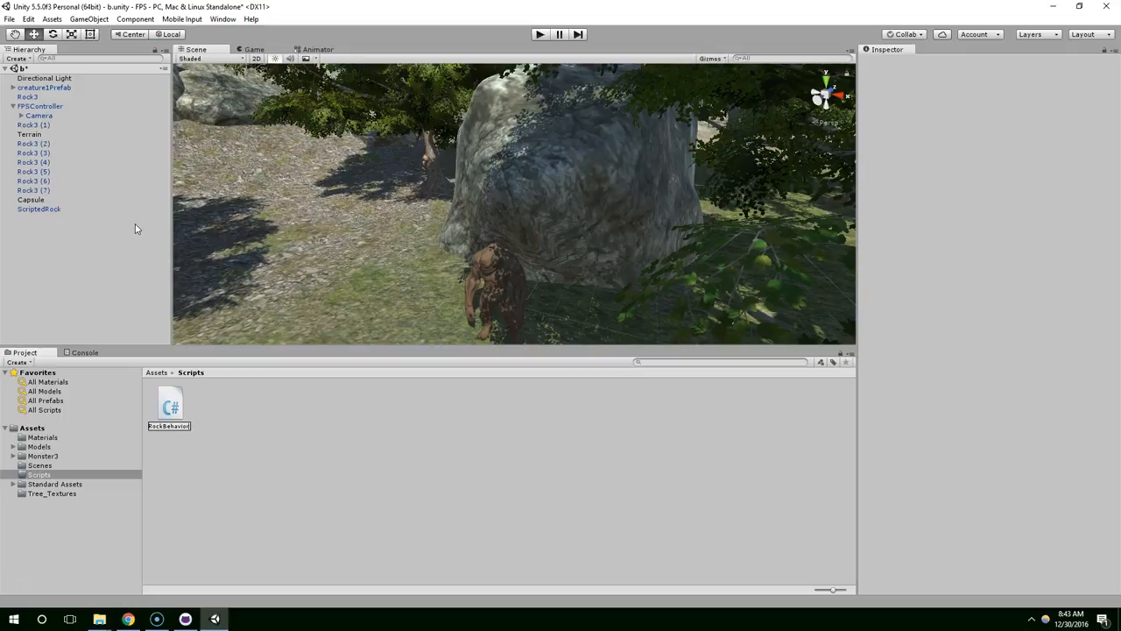
{"action": "left_click", "coordinate": [170, 403]}
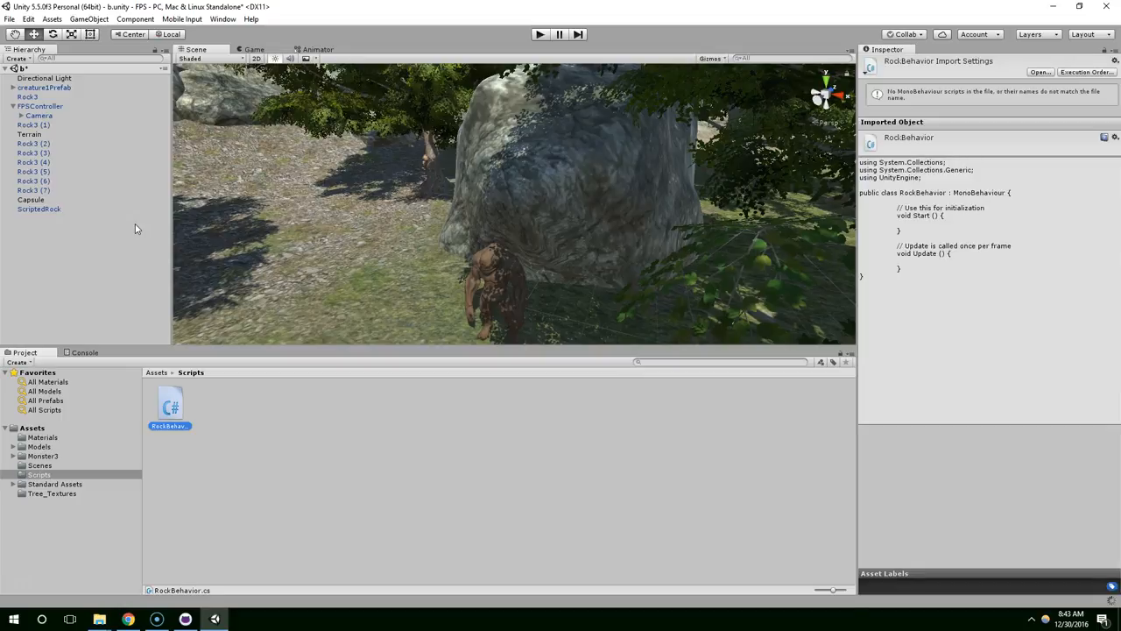
{"action": "mouse_move", "coordinate": [224, 462]}
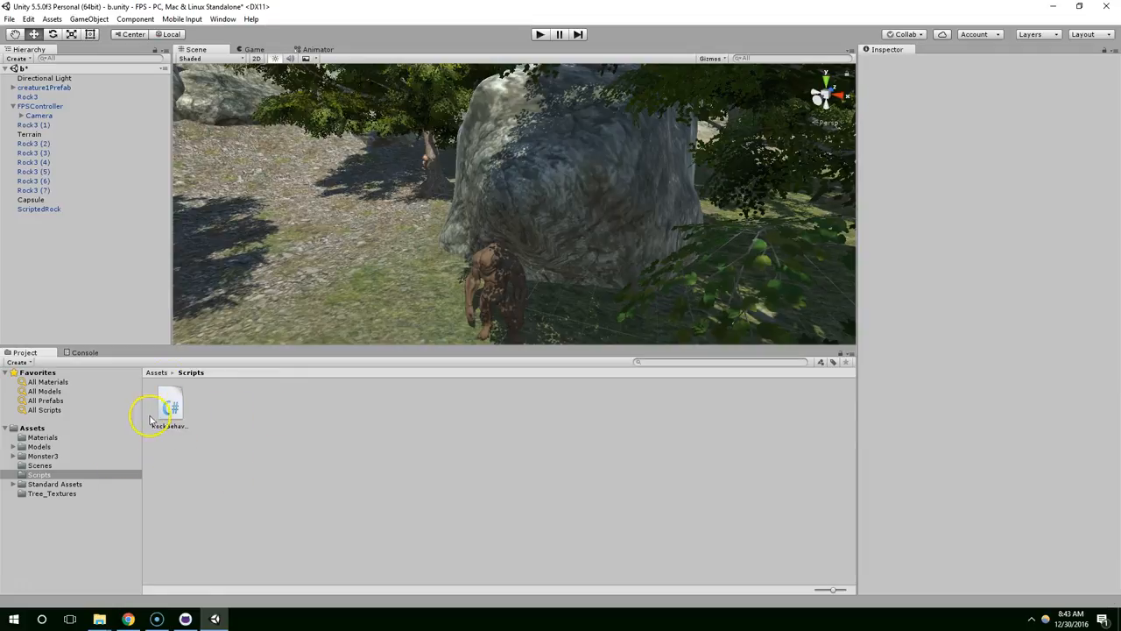
{"action": "mouse_move", "coordinate": [484, 148]}
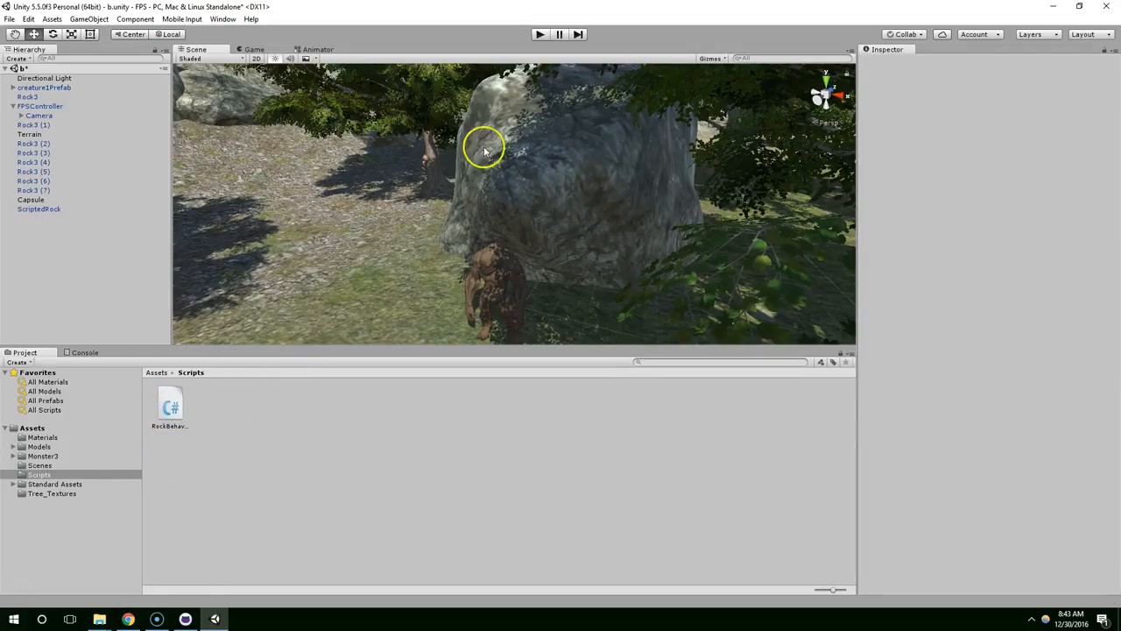
- Remove ScriptedRock's duplicate Rock Behavior component and open the RockBehavior script
{"action": "left_click", "coordinate": [38, 209]}
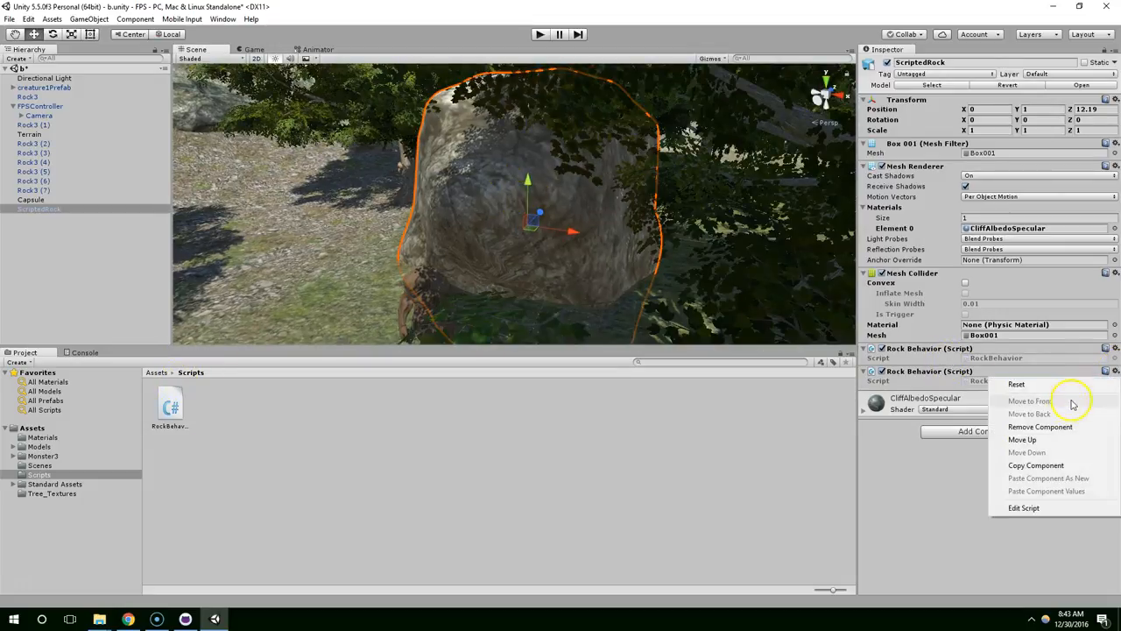
{"action": "left_click", "coordinate": [1041, 427]}
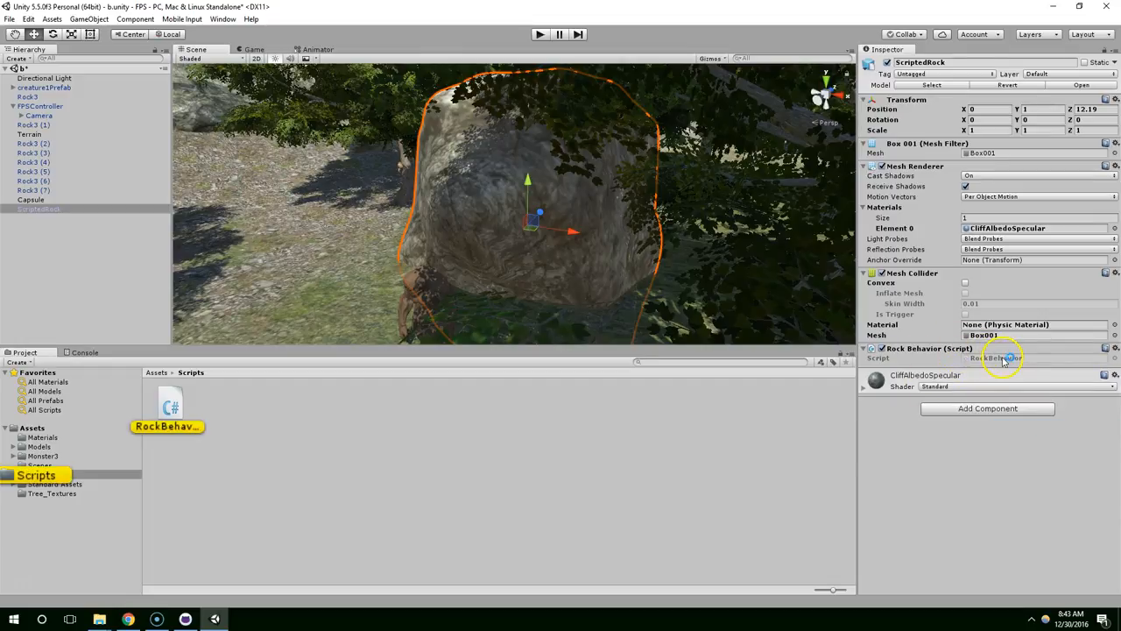
{"action": "double_click", "coordinate": [996, 357]}
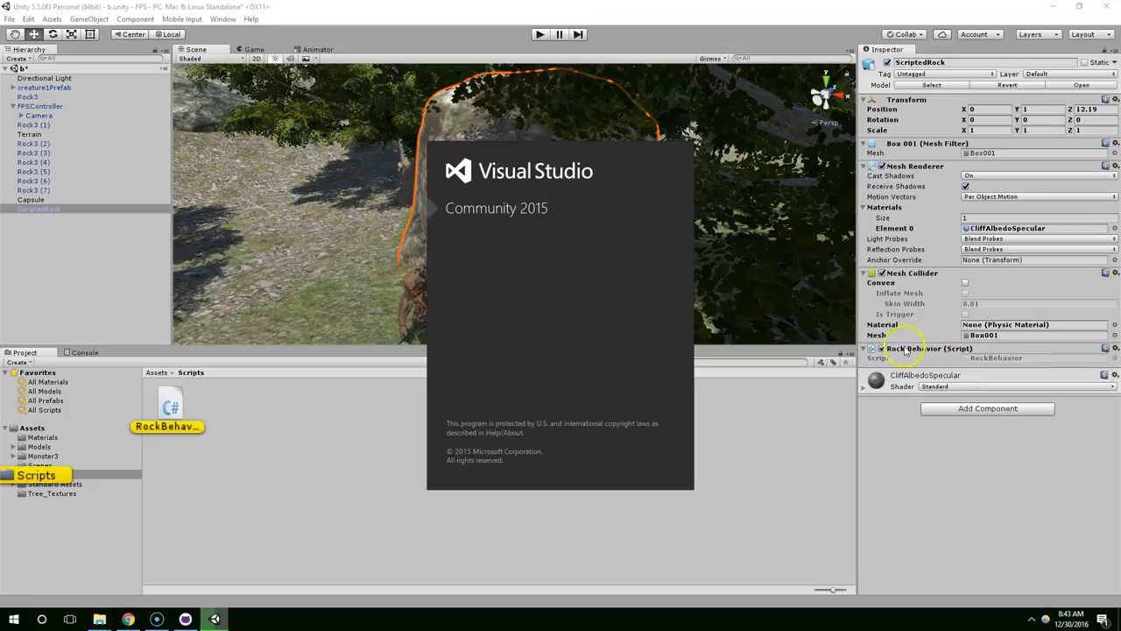
{"action": "mouse_move", "coordinate": [496, 243]}
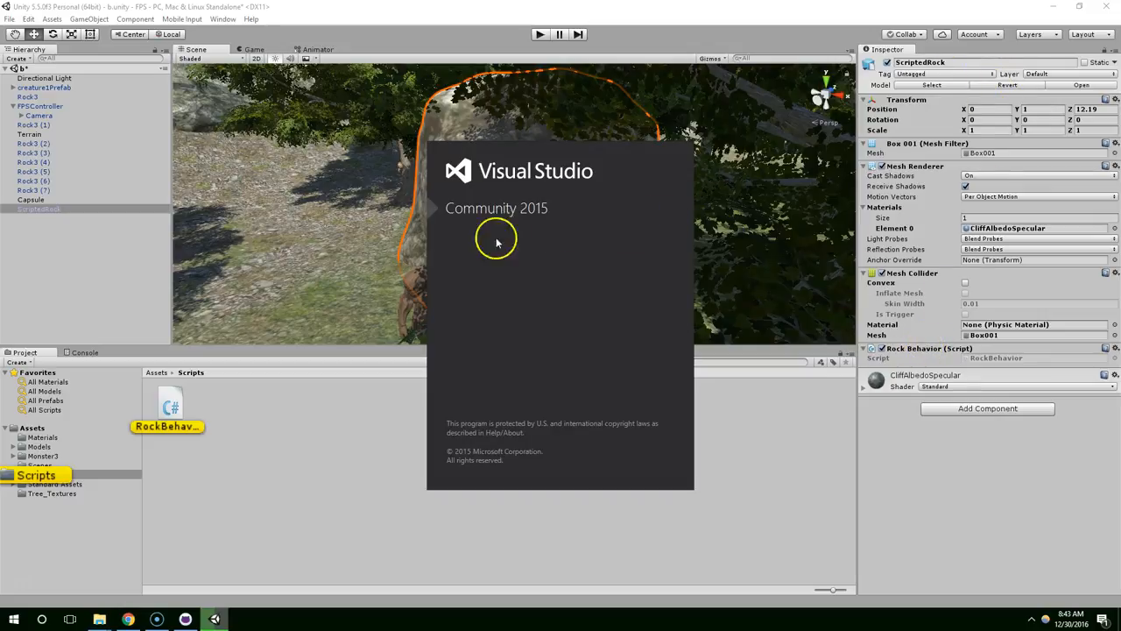
{"action": "mouse_move", "coordinate": [379, 191]}
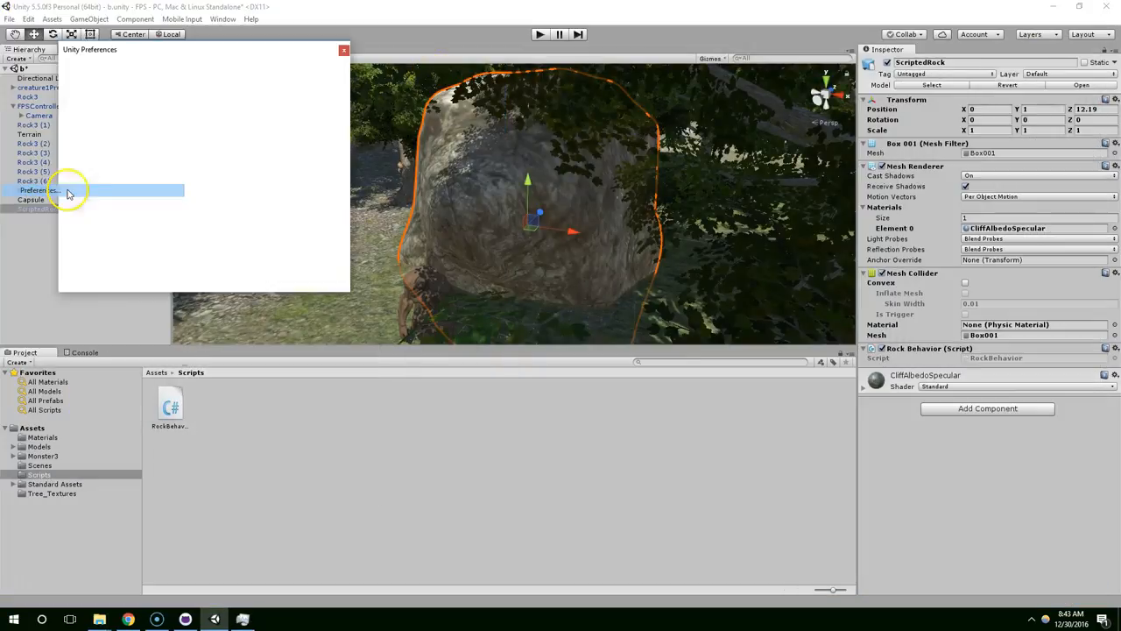
- Set External Script Editor to MonoDevelop (built-in) in Preferences, then close Preferences
{"action": "left_click", "coordinate": [301, 91]}
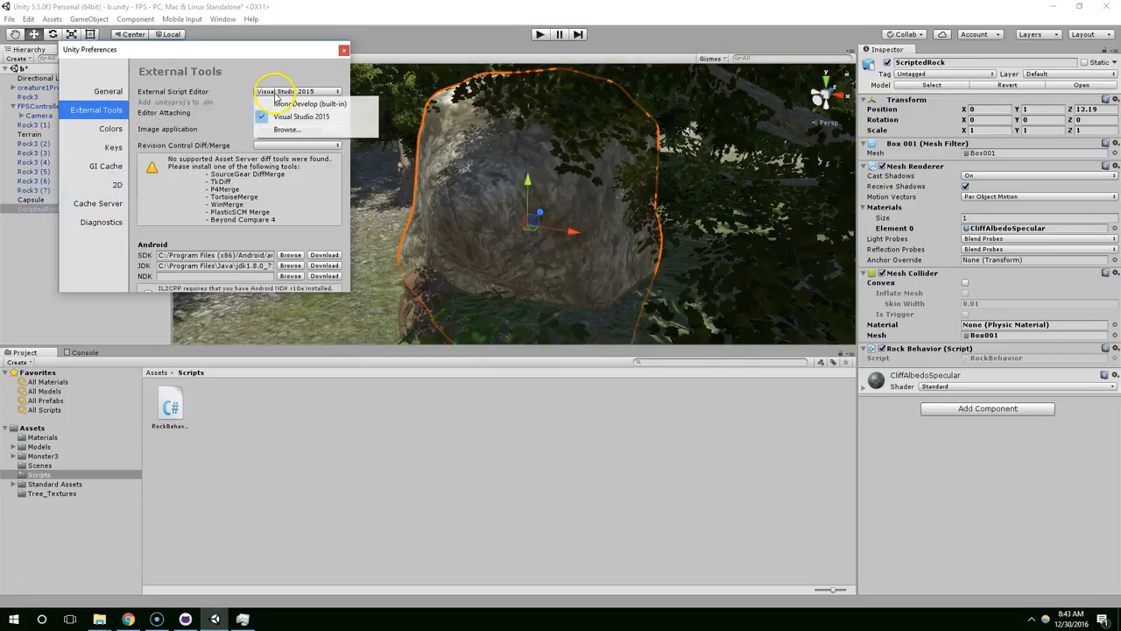
{"action": "left_click", "coordinate": [344, 49]}
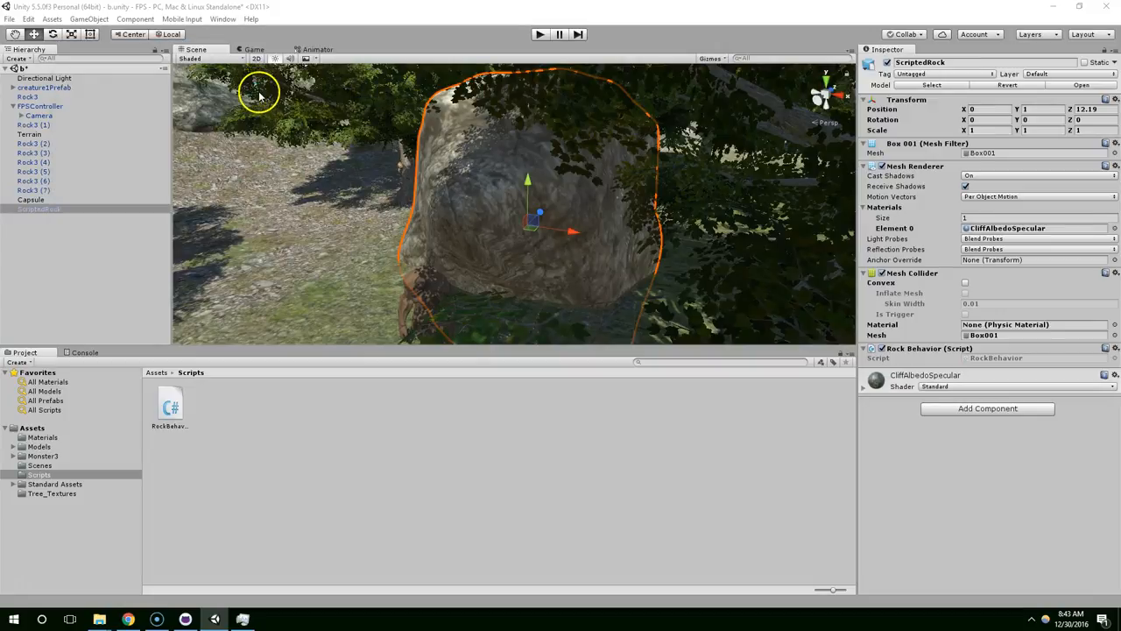
{"action": "left_click", "coordinate": [29, 19]}
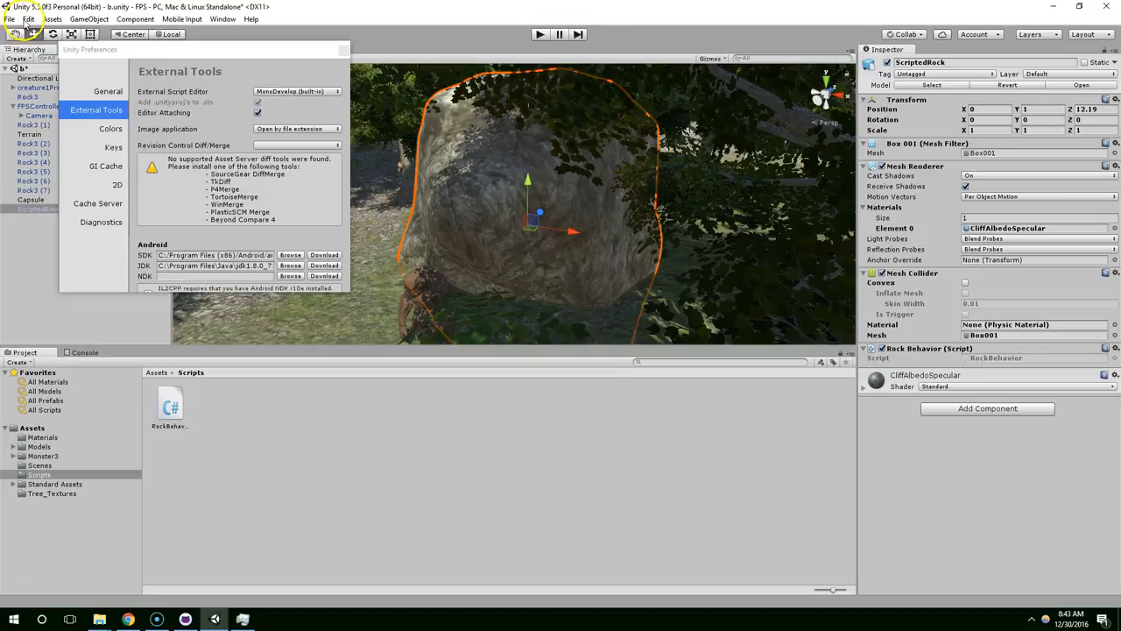
{"action": "mouse_move", "coordinate": [322, 65]}
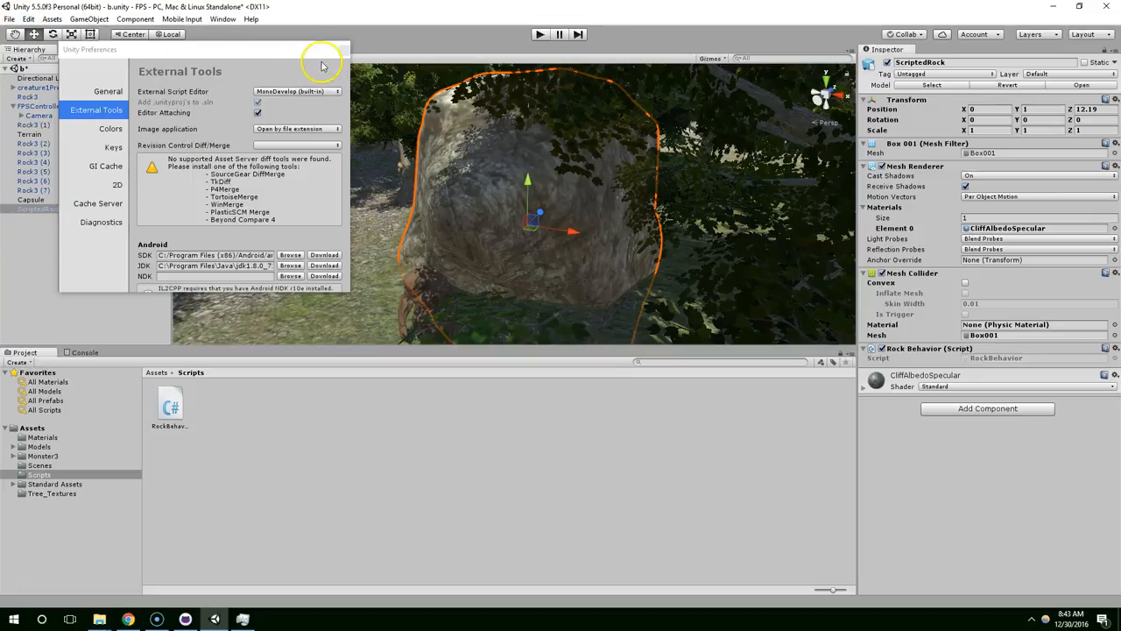
{"action": "left_click", "coordinate": [170, 403]}
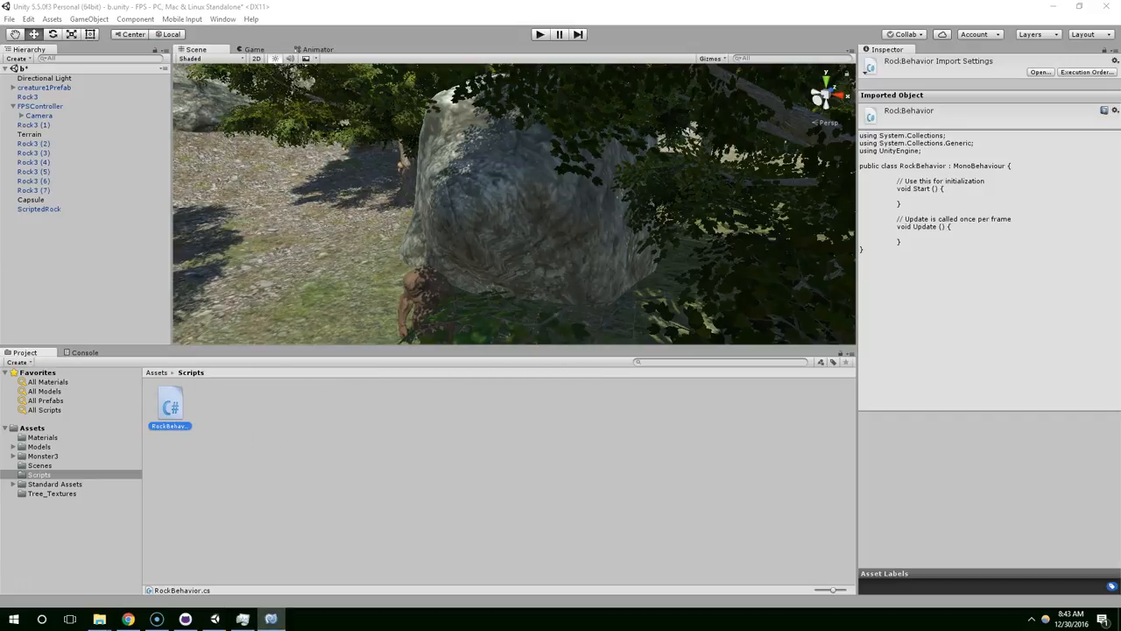
- Open RockBehavior.cs in MonoDevelop to show its default Start and Update code
{"action": "double_click", "coordinate": [169, 403]}
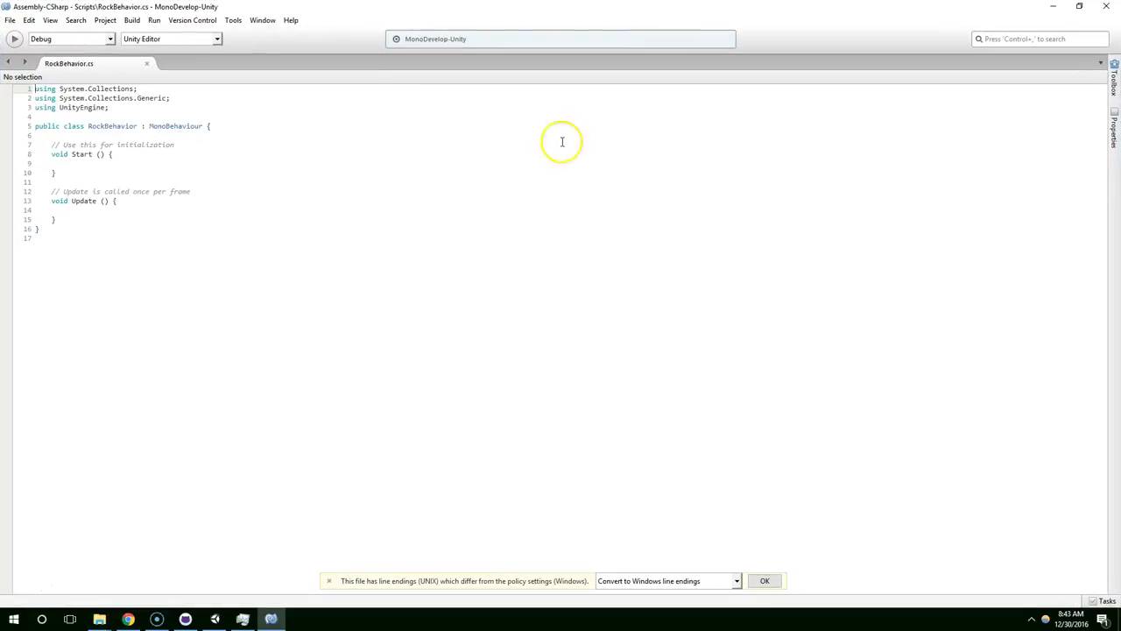
{"action": "mouse_move", "coordinate": [196, 16]}
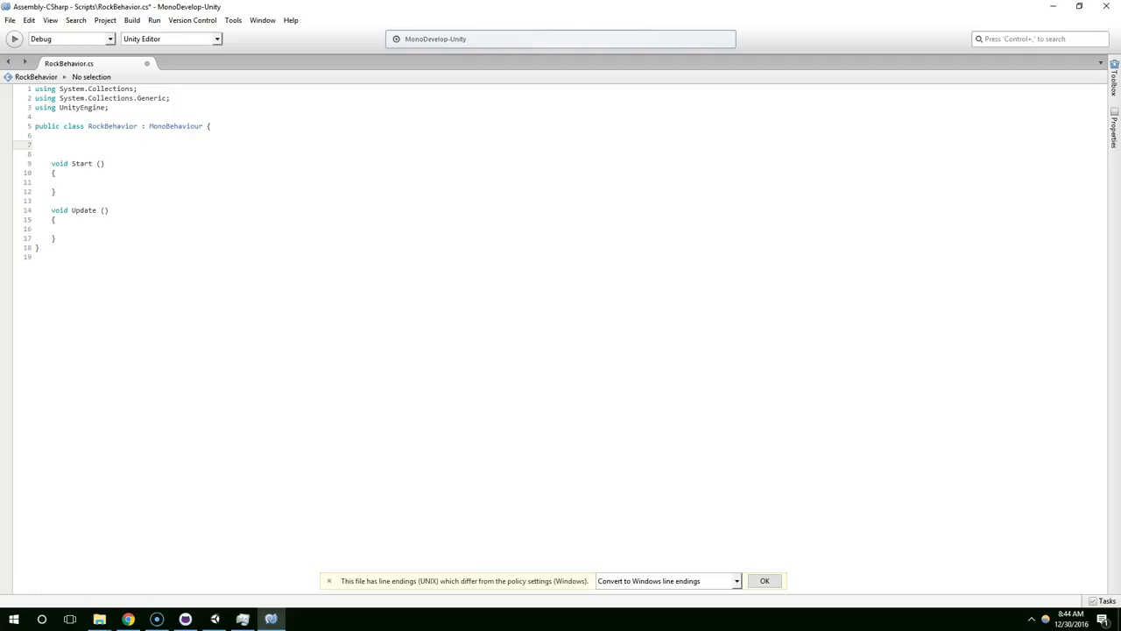
- Declare 'int age = 5;' above Start and assign 'age = 6;' inside Start
{"action": "type", "text": ";"}
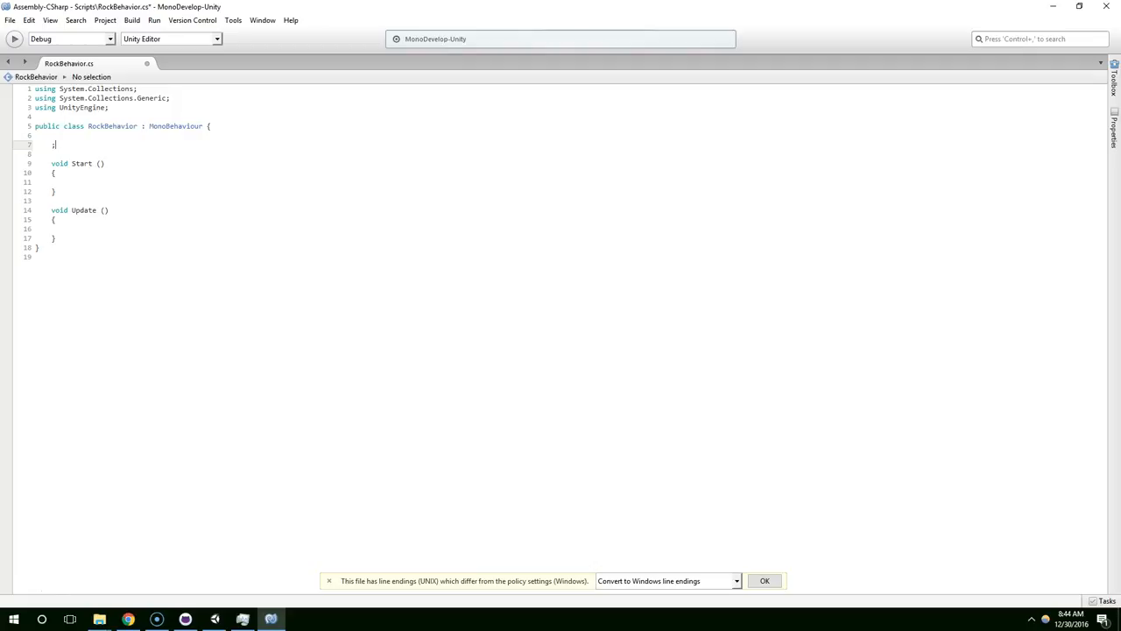
{"action": "type", "text": "int"}
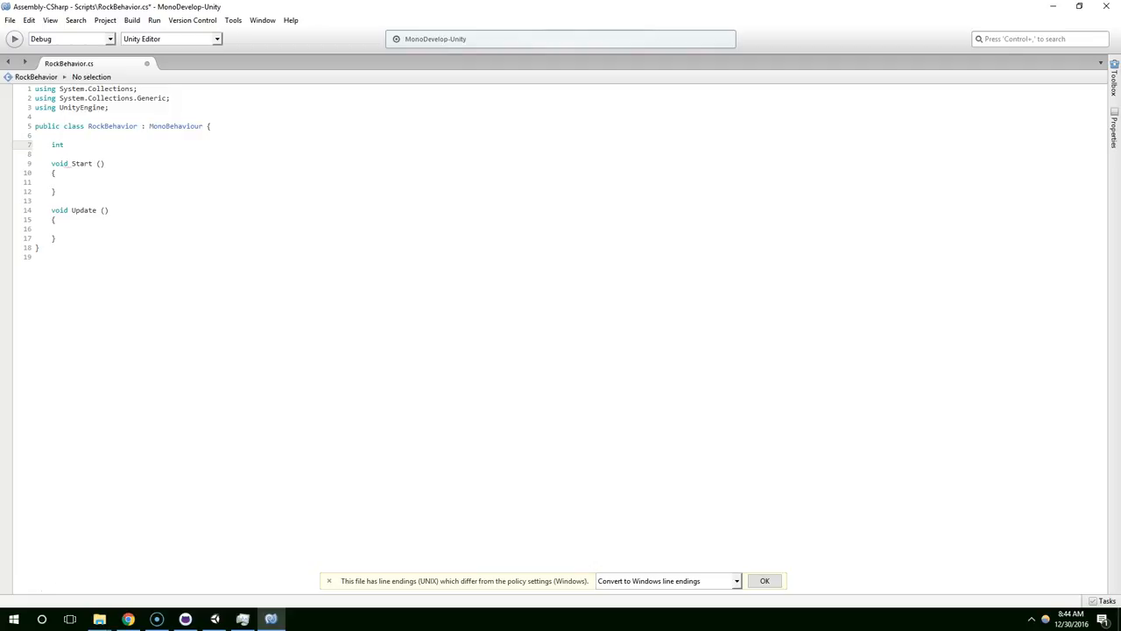
{"action": "type", "text": "age ="}
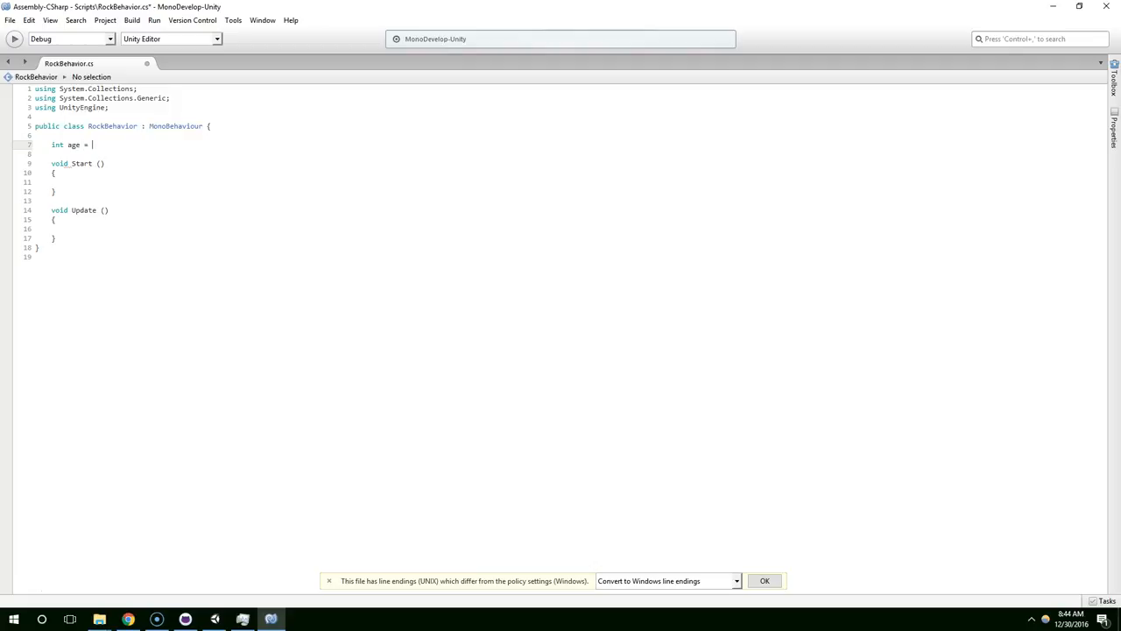
{"action": "type", "text": "5;"}
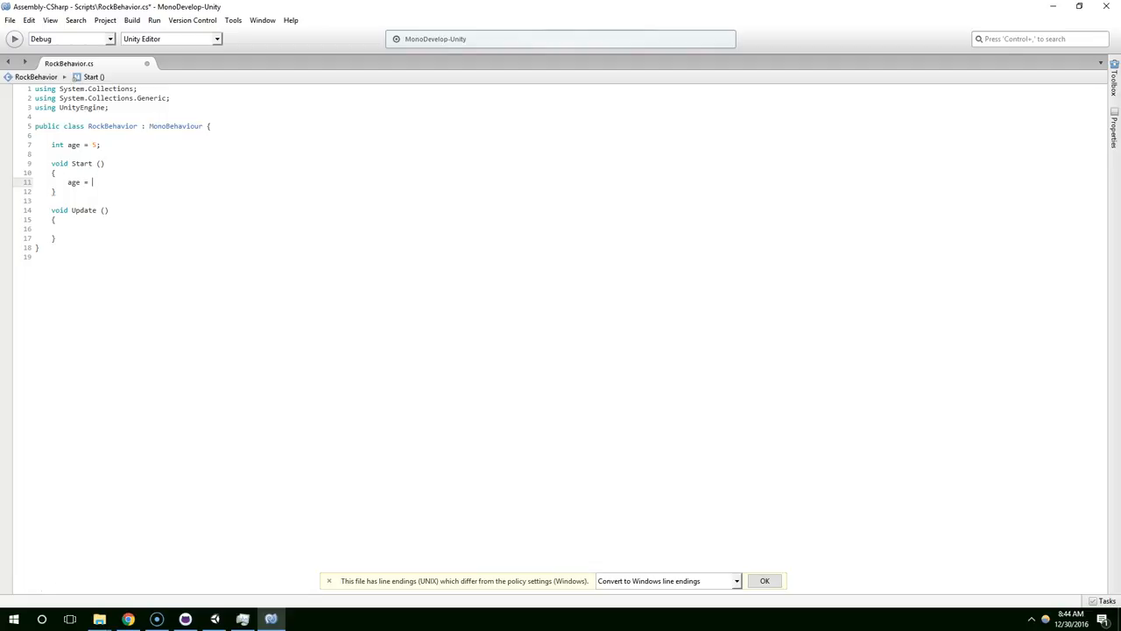
{"action": "type", "text": "0"}
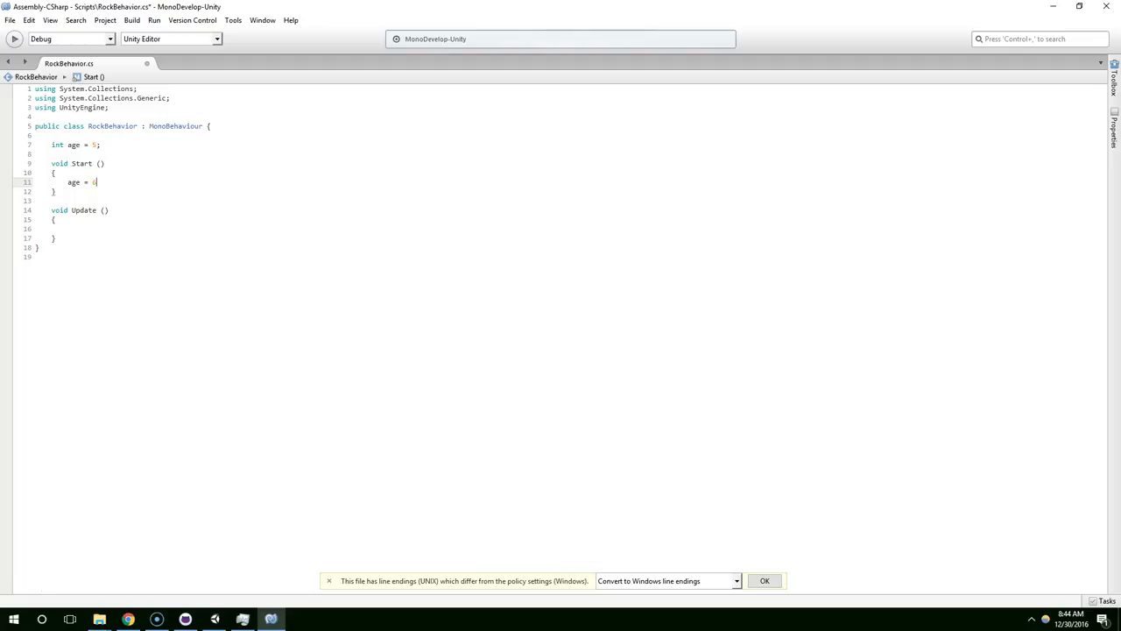
{"action": "type", "text": "6;"}
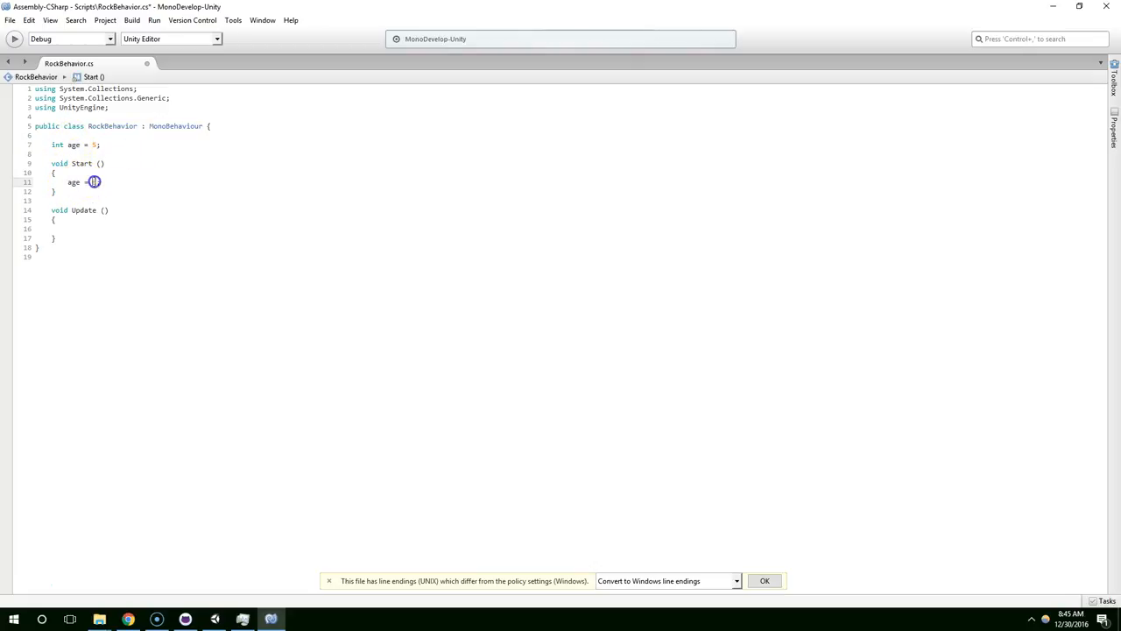
{"action": "type", "text": "6"}
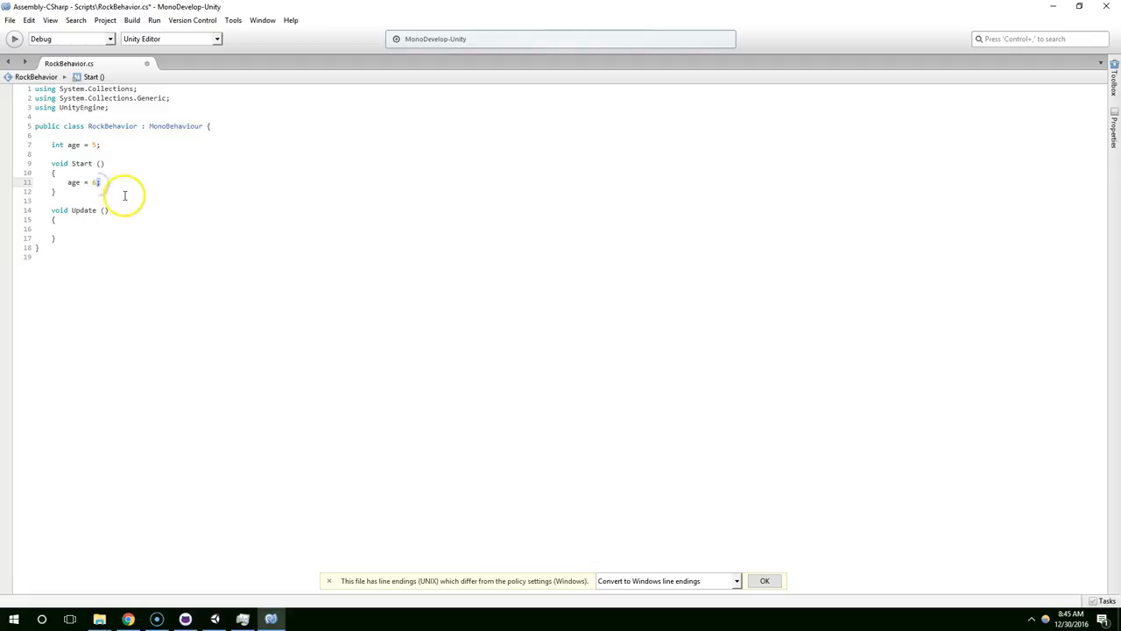
{"action": "left_click", "coordinate": [101, 145]}
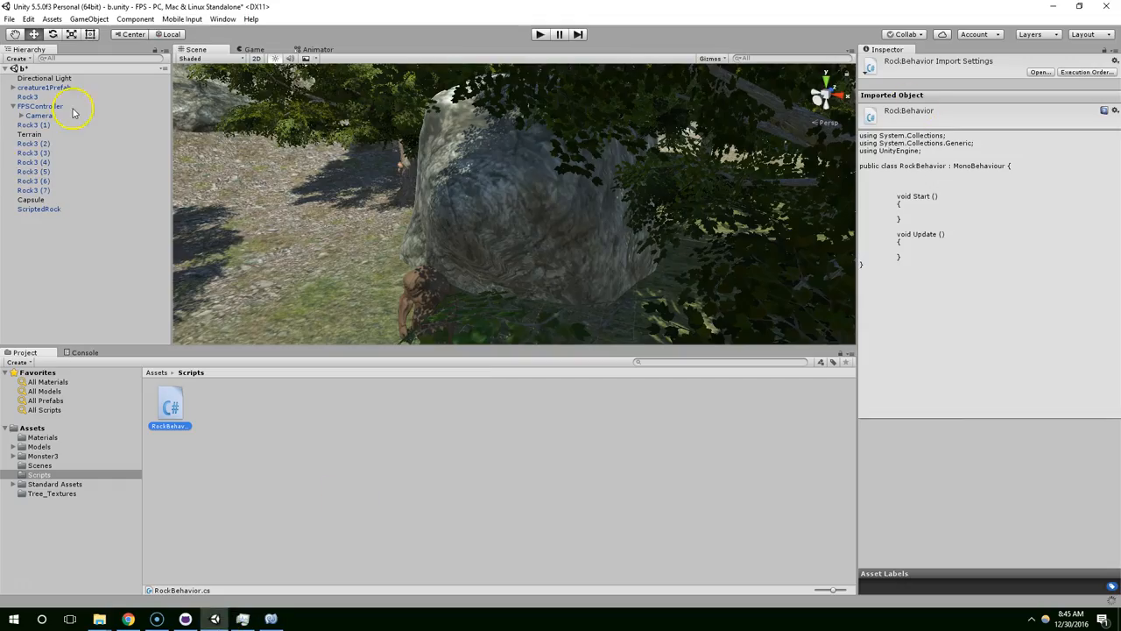
{"action": "left_click", "coordinate": [38, 209]}
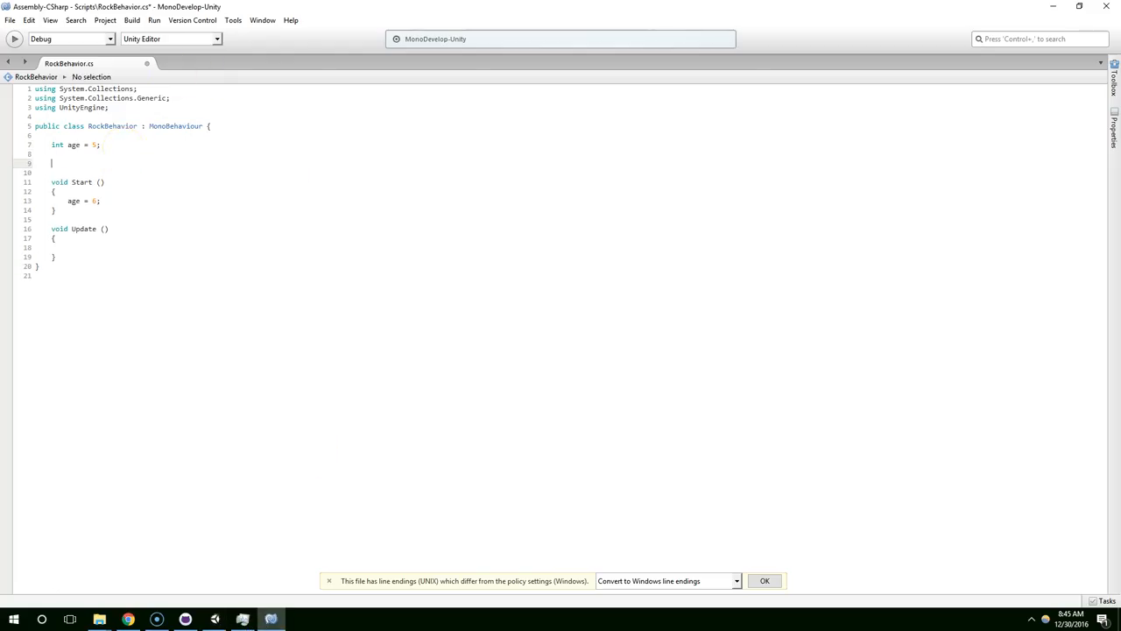
- Add print("hello world"); in Start after the age assignment
{"action": "type", "text": "Transform"}
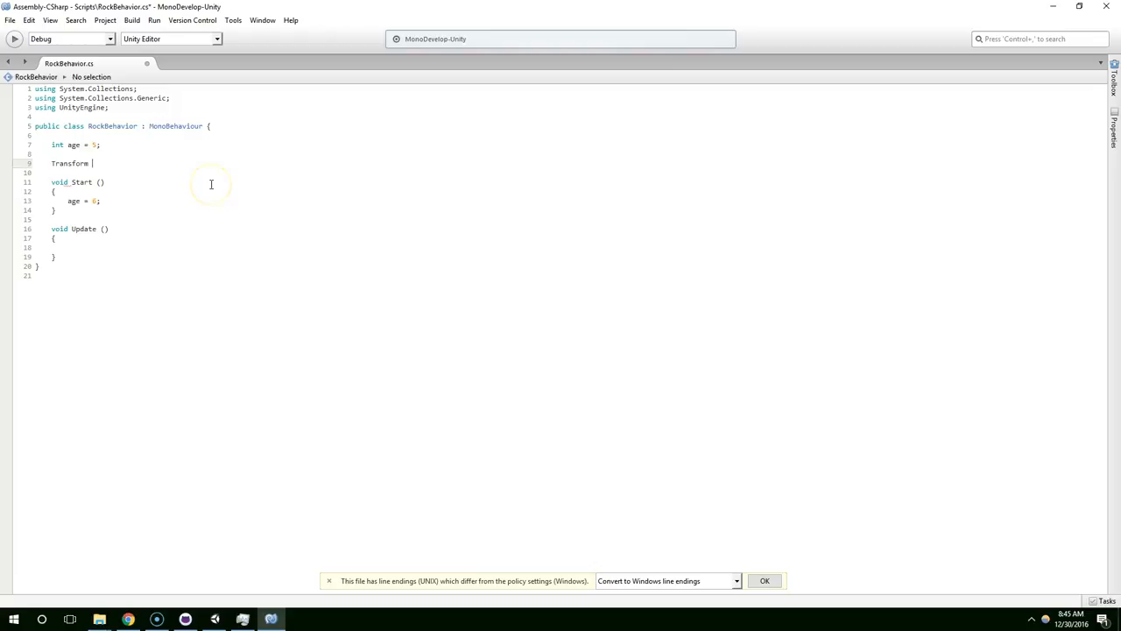
{"action": "type", "text": "tr"}
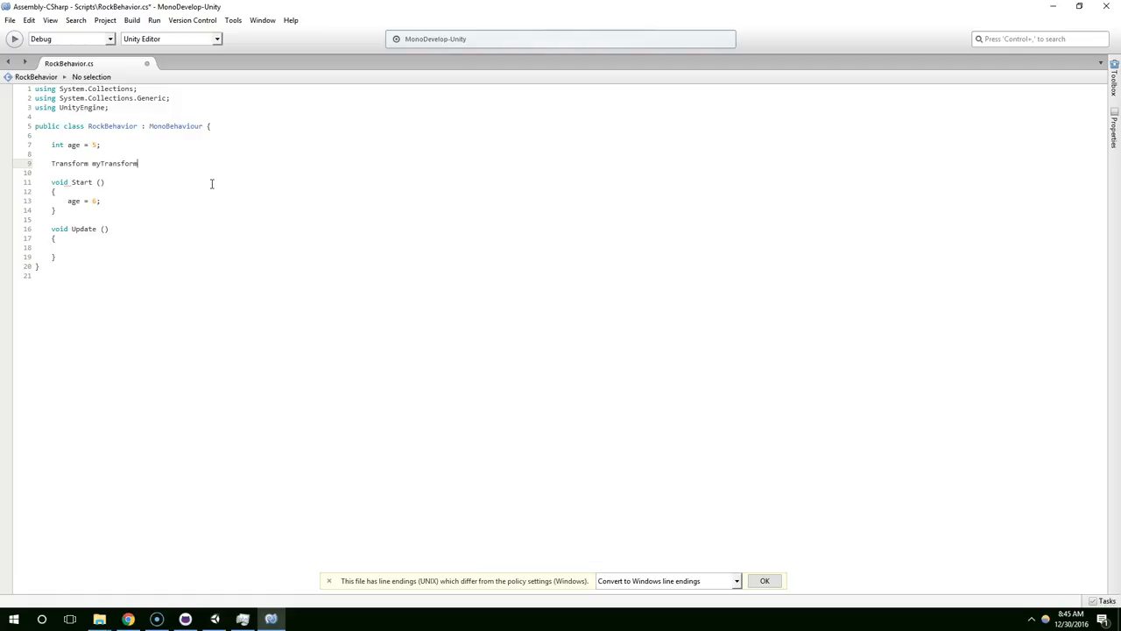
{"action": "type", "text": ";"}
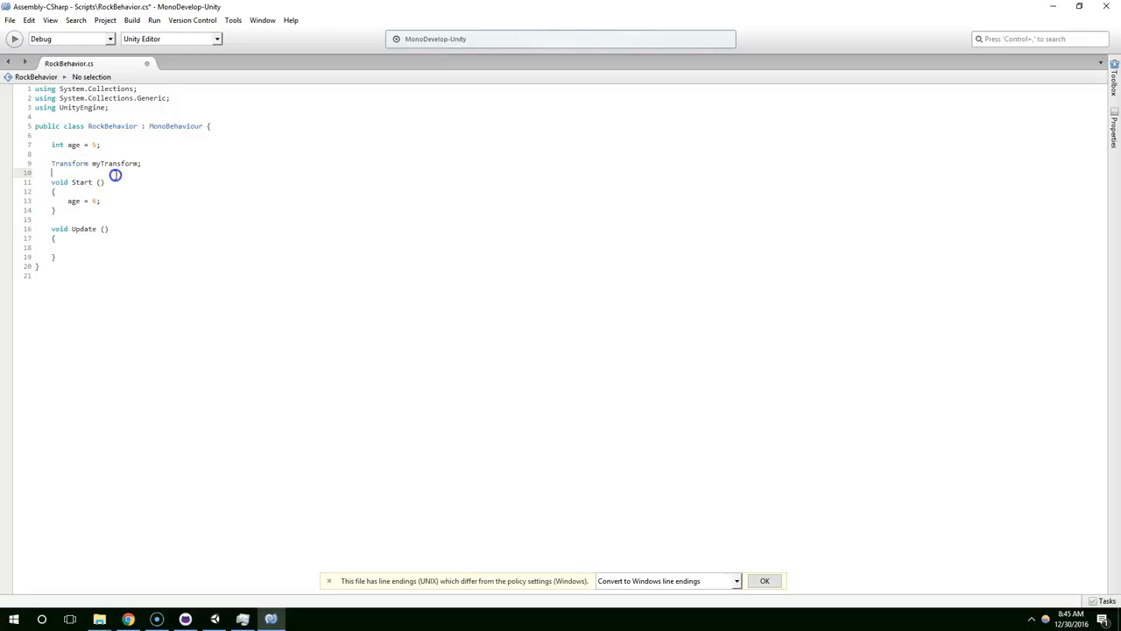
{"action": "double_click", "coordinate": [59, 182]}
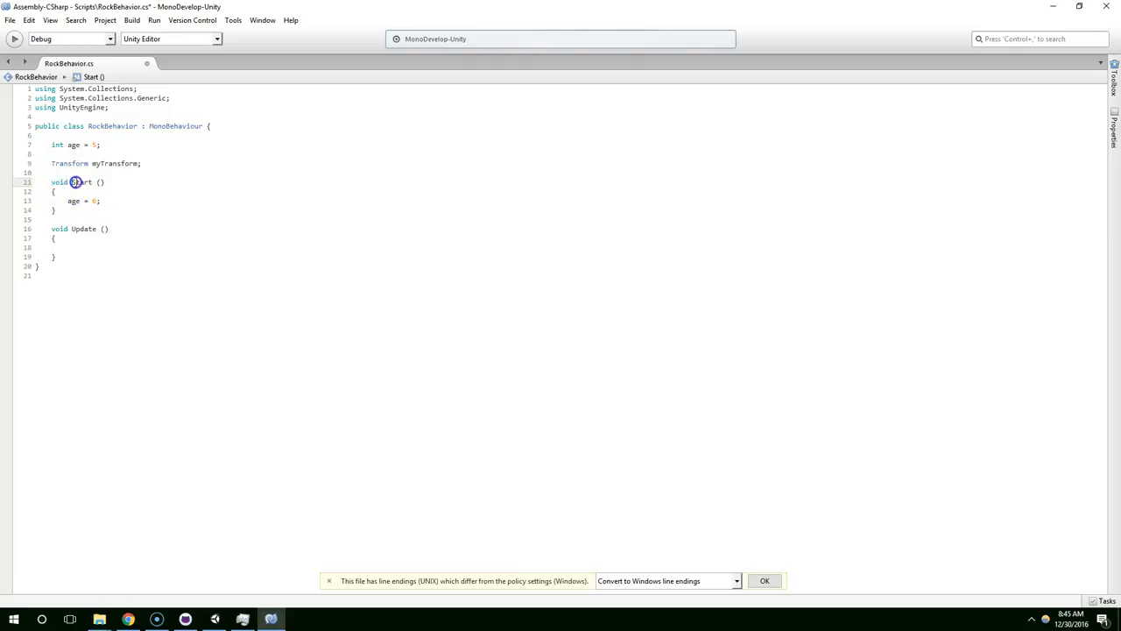
{"action": "double_click", "coordinate": [82, 182]}
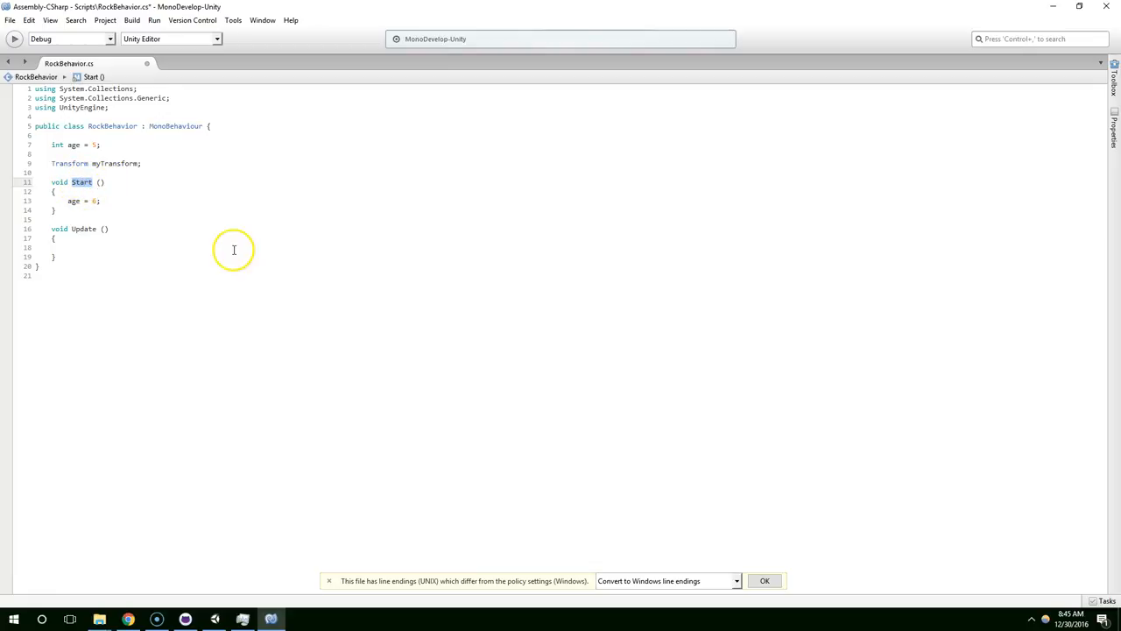
{"action": "mouse_move", "coordinate": [116, 214]}
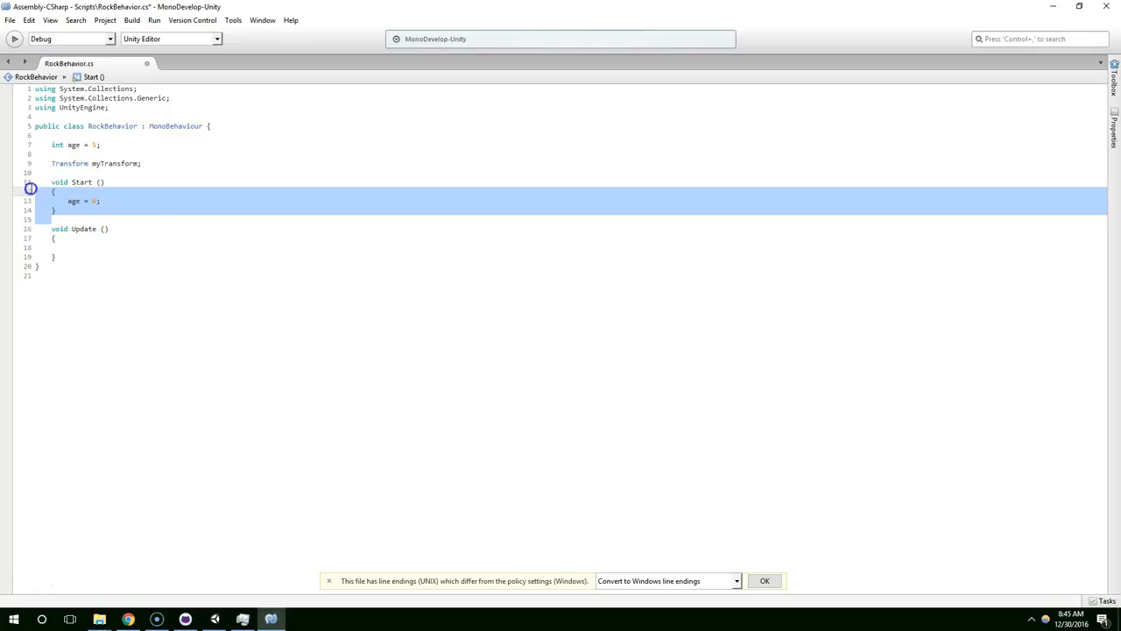
{"action": "left_click", "coordinate": [98, 198]}
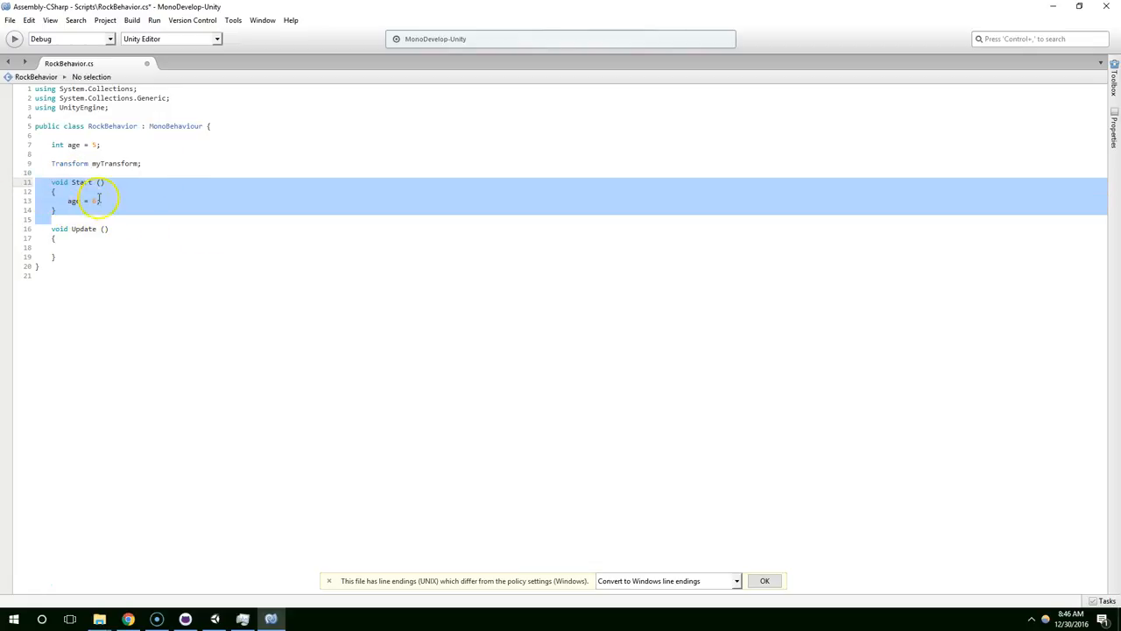
{"action": "left_click", "coordinate": [100, 200]}
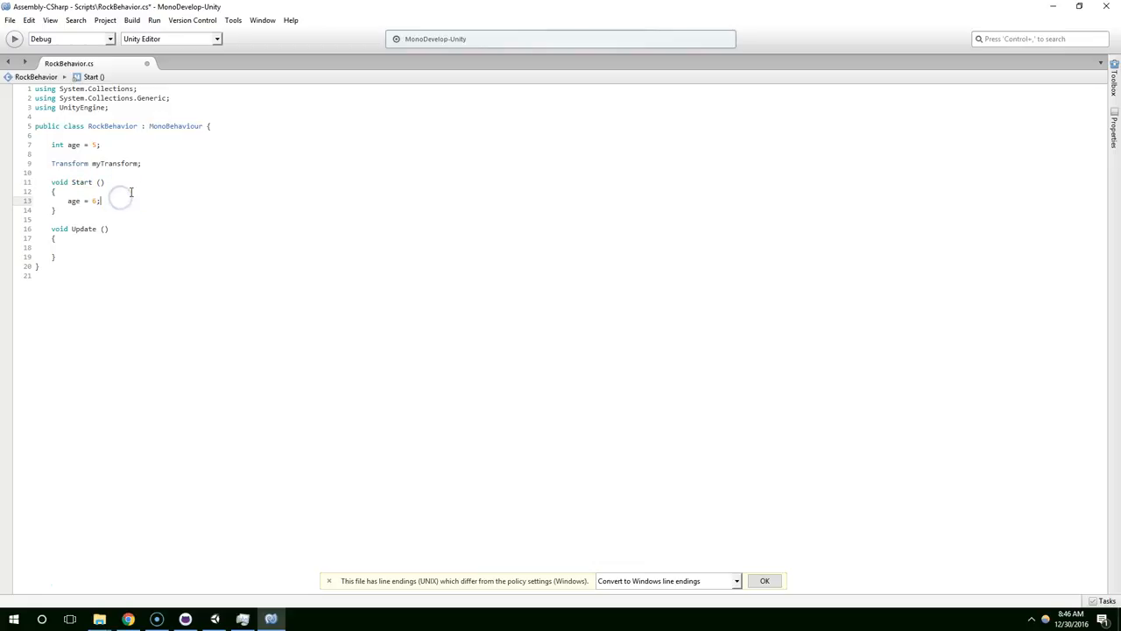
{"action": "key", "text": "Return"}
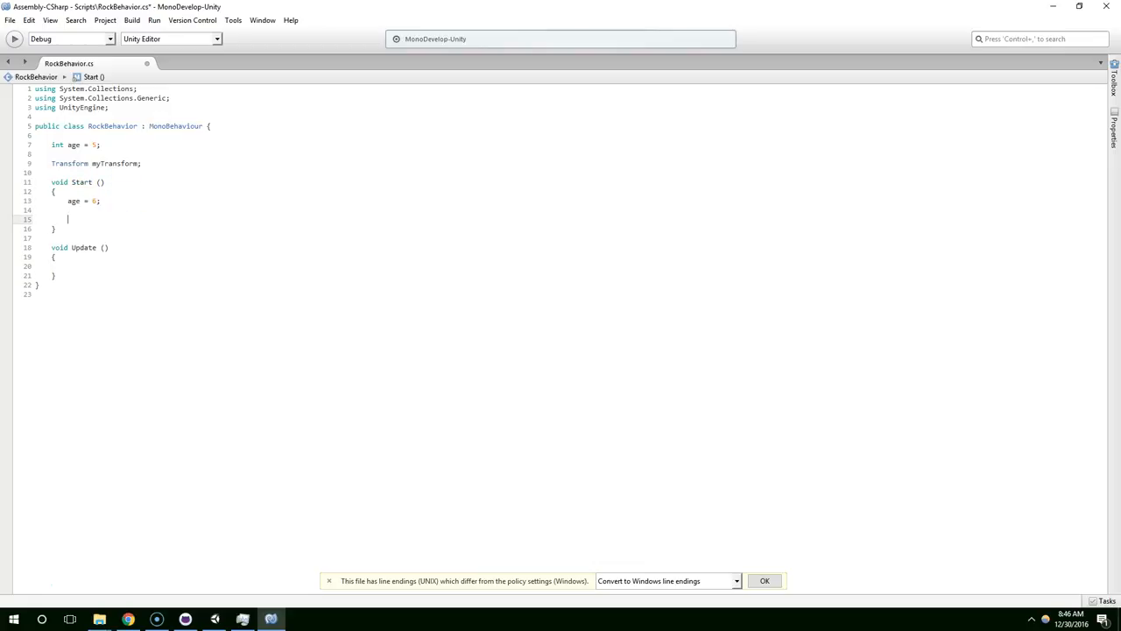
{"action": "type", "text": "print(\""}
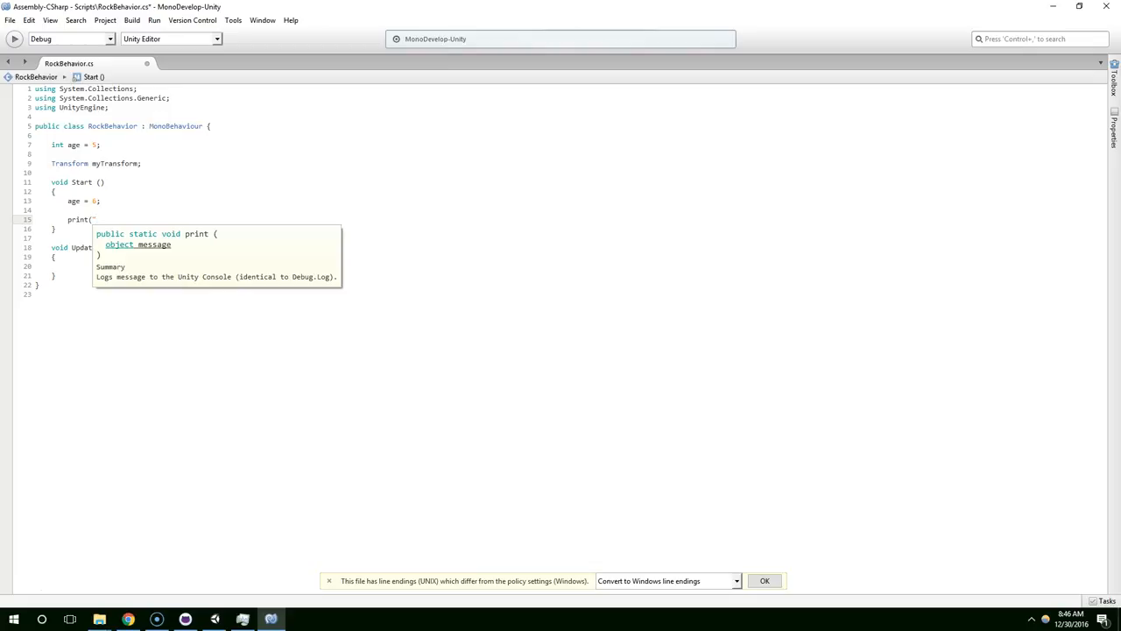
{"action": "type", "text": "\"hello world\")"}
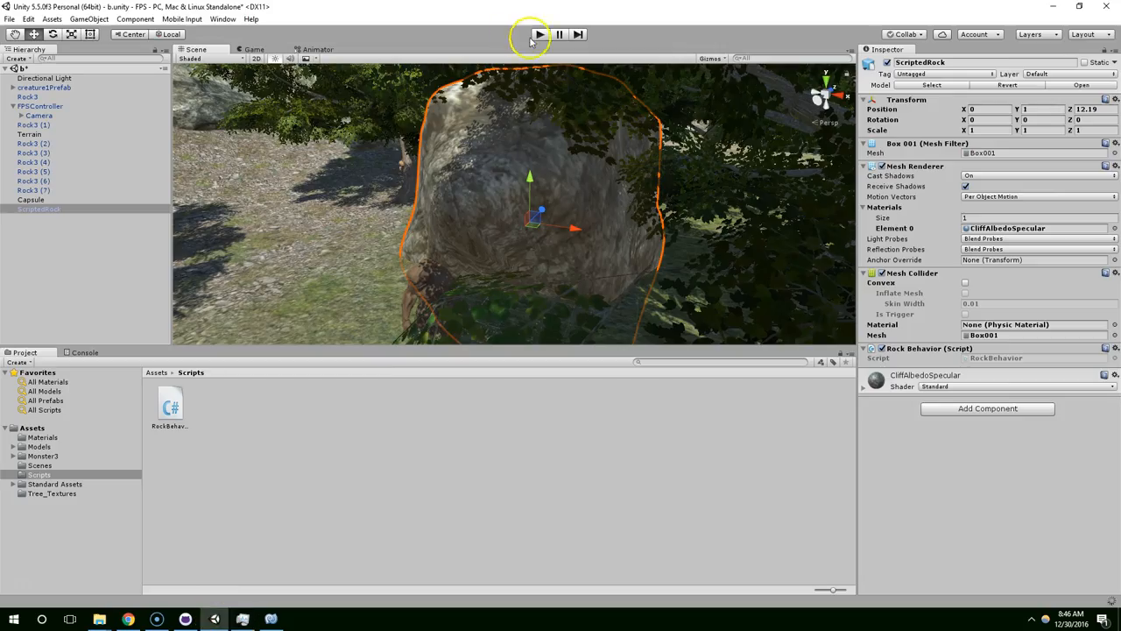
- Play and stop the scene, then view 'hello world' in the Console
{"action": "left_click", "coordinate": [540, 34]}
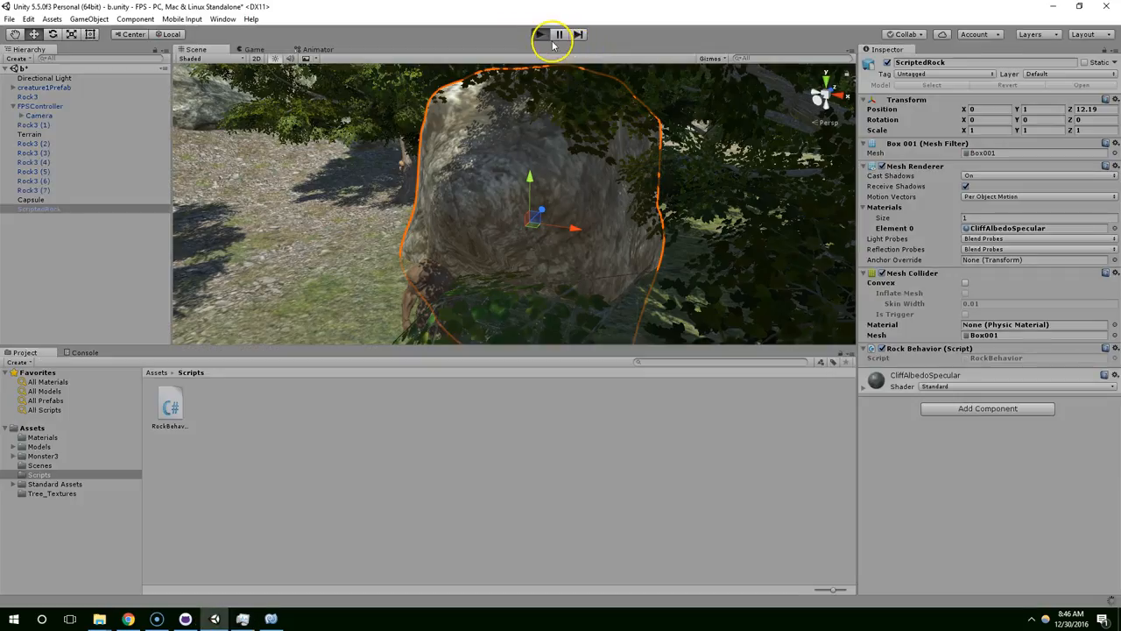
{"action": "left_click", "coordinate": [539, 34]}
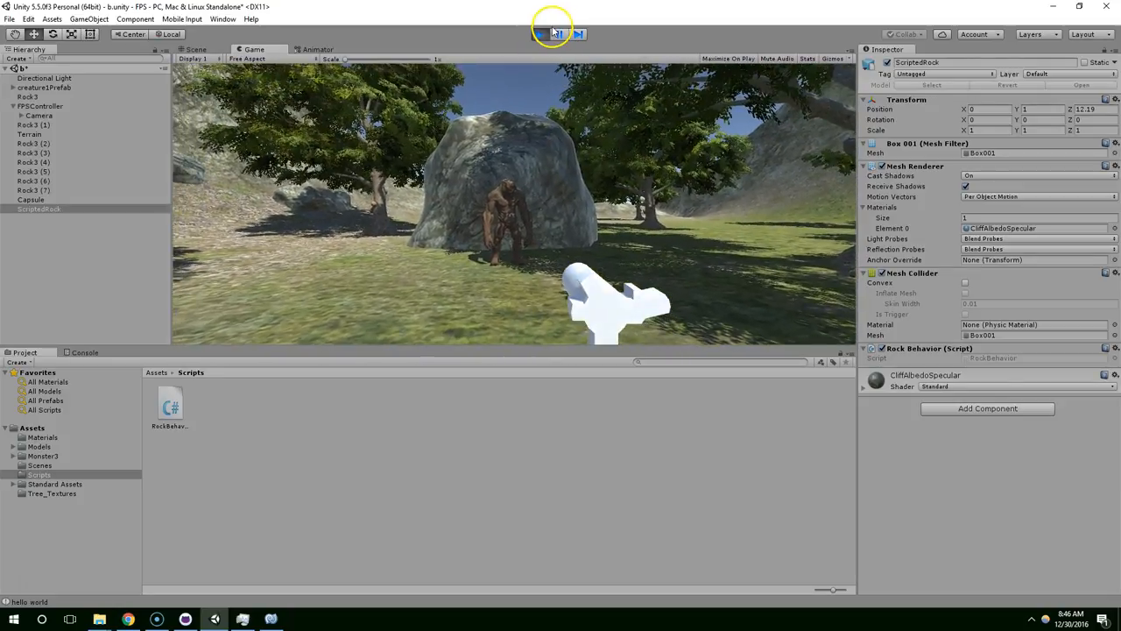
{"action": "left_click", "coordinate": [540, 34]}
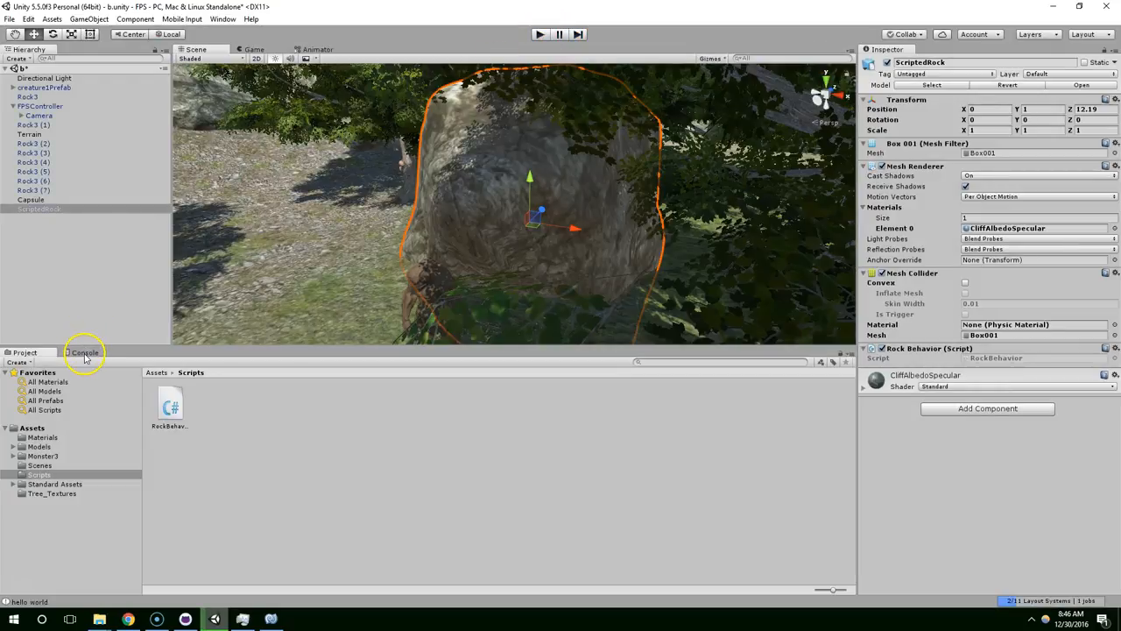
{"action": "left_click", "coordinate": [85, 352]}
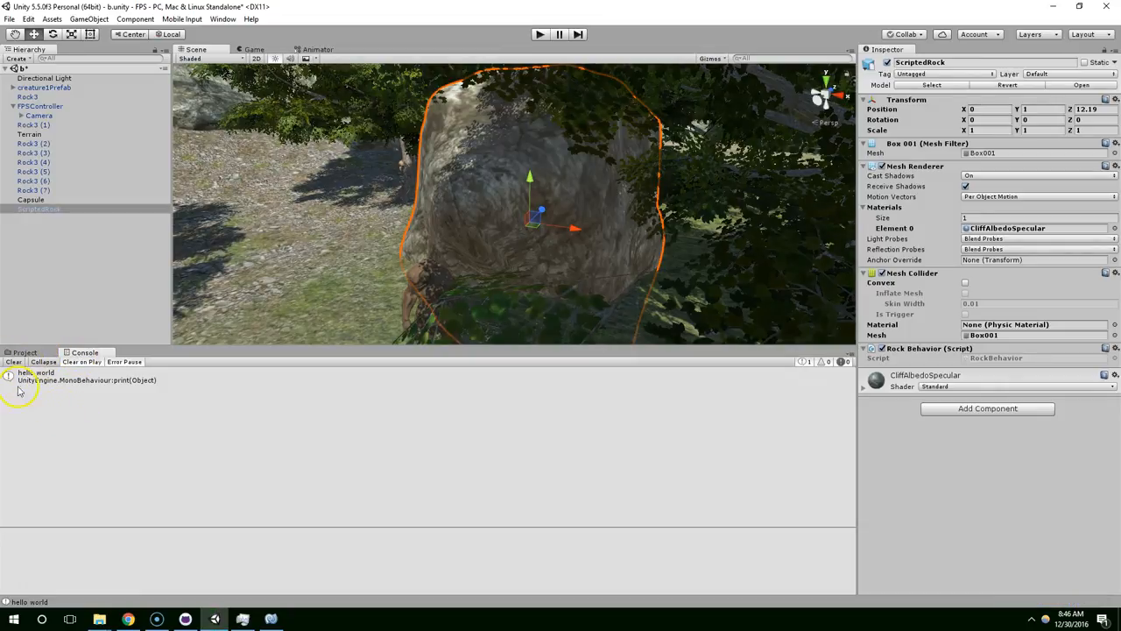
{"action": "mouse_move", "coordinate": [302, 464]}
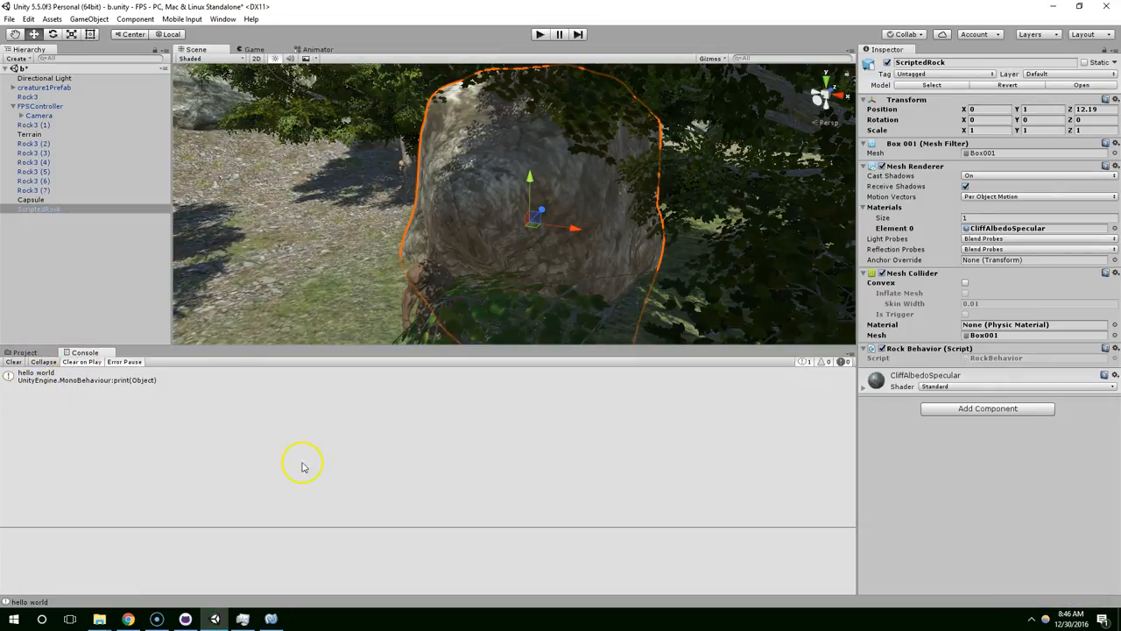
- Add Rock Behavior to Rock3 (4), test-run, remove it, and reopen RockBehavior
{"action": "left_click", "coordinate": [32, 161]}
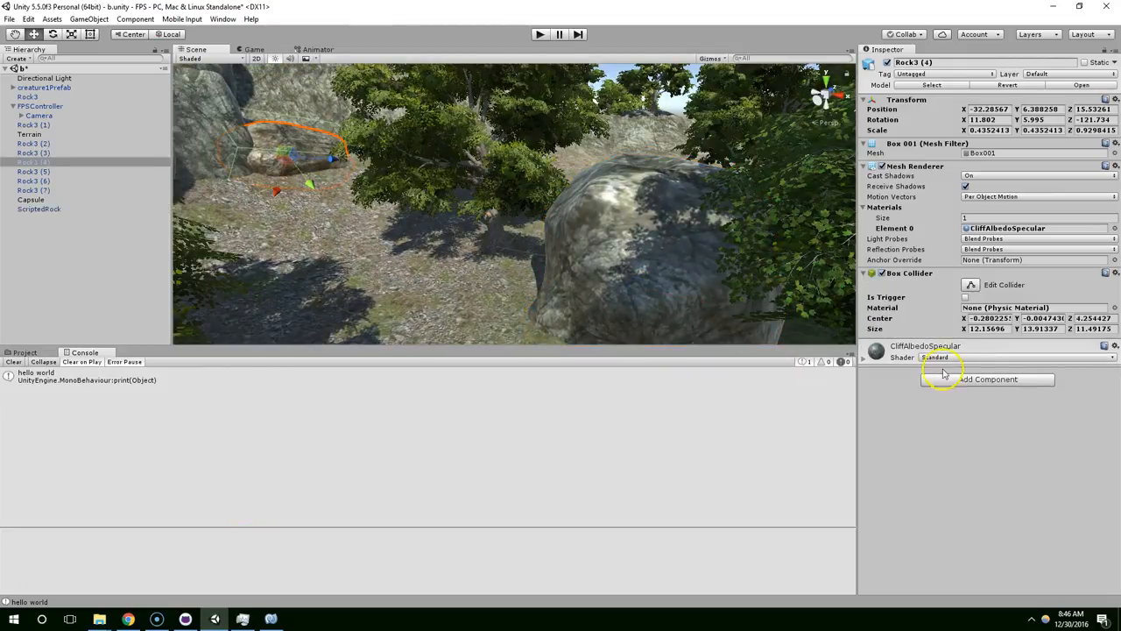
{"action": "left_click", "coordinate": [988, 378]}
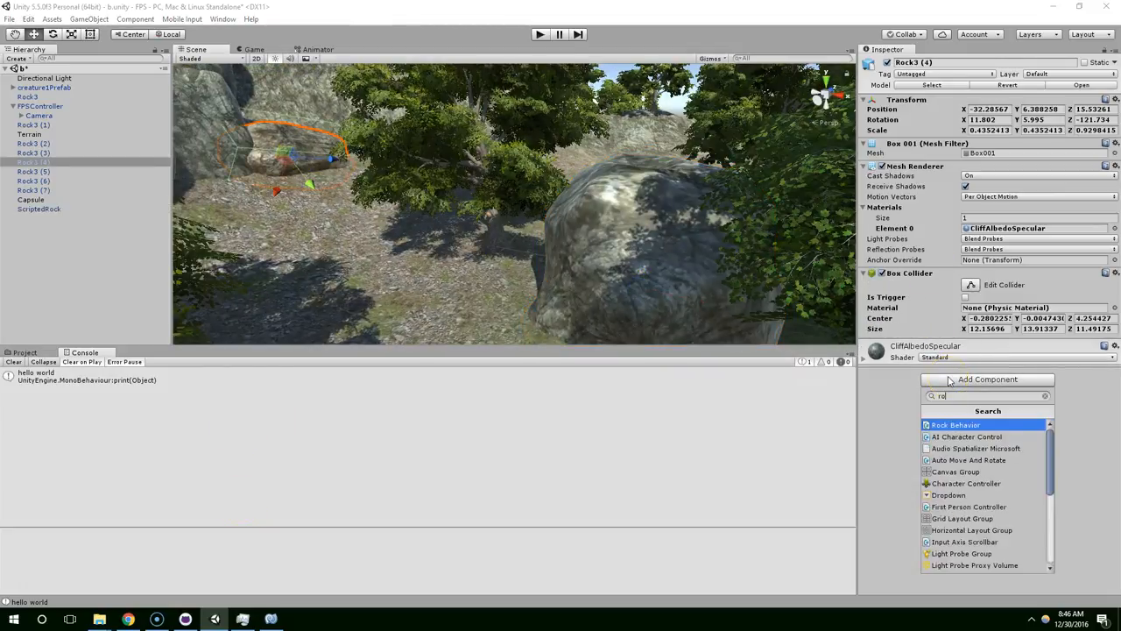
{"action": "left_click", "coordinate": [955, 425]}
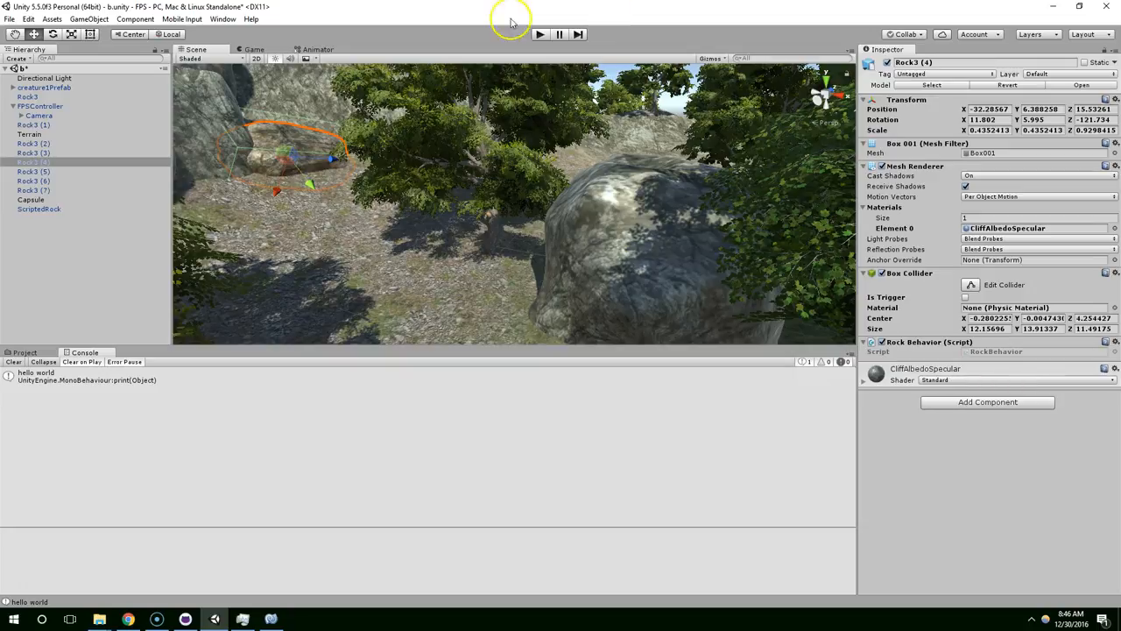
{"action": "left_click", "coordinate": [539, 34]}
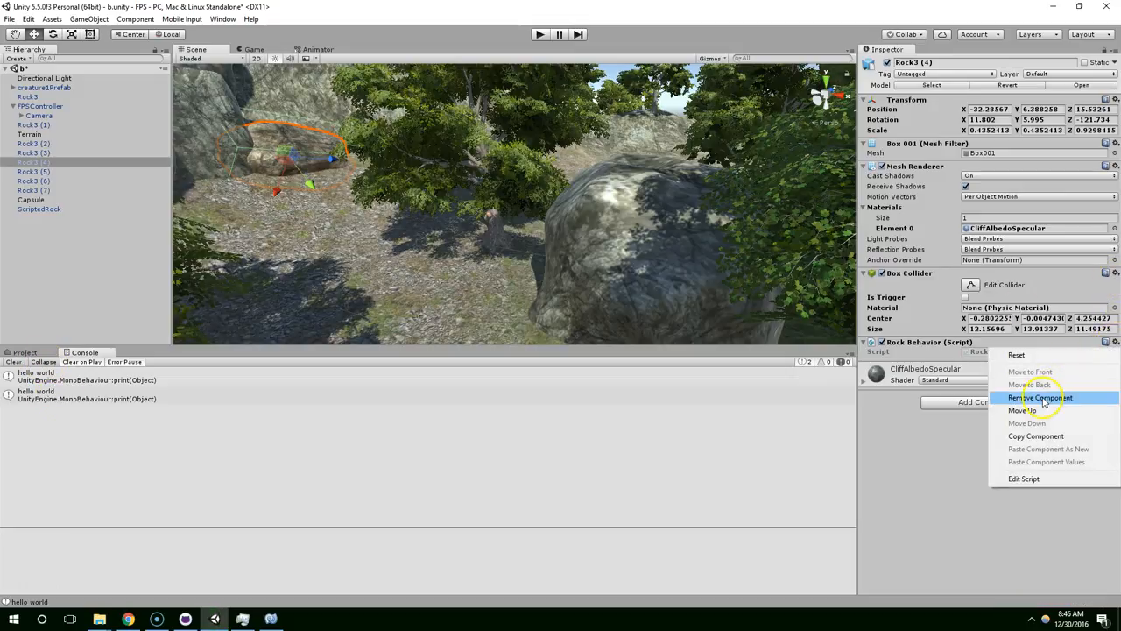
{"action": "left_click", "coordinate": [1040, 398]}
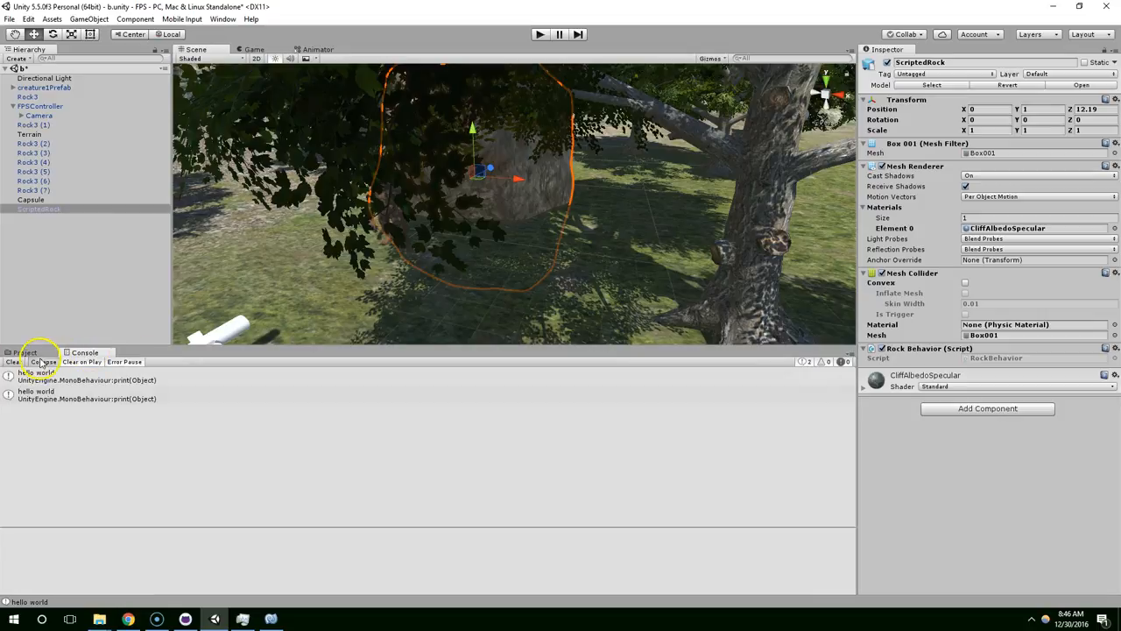
{"action": "left_click", "coordinate": [27, 352]}
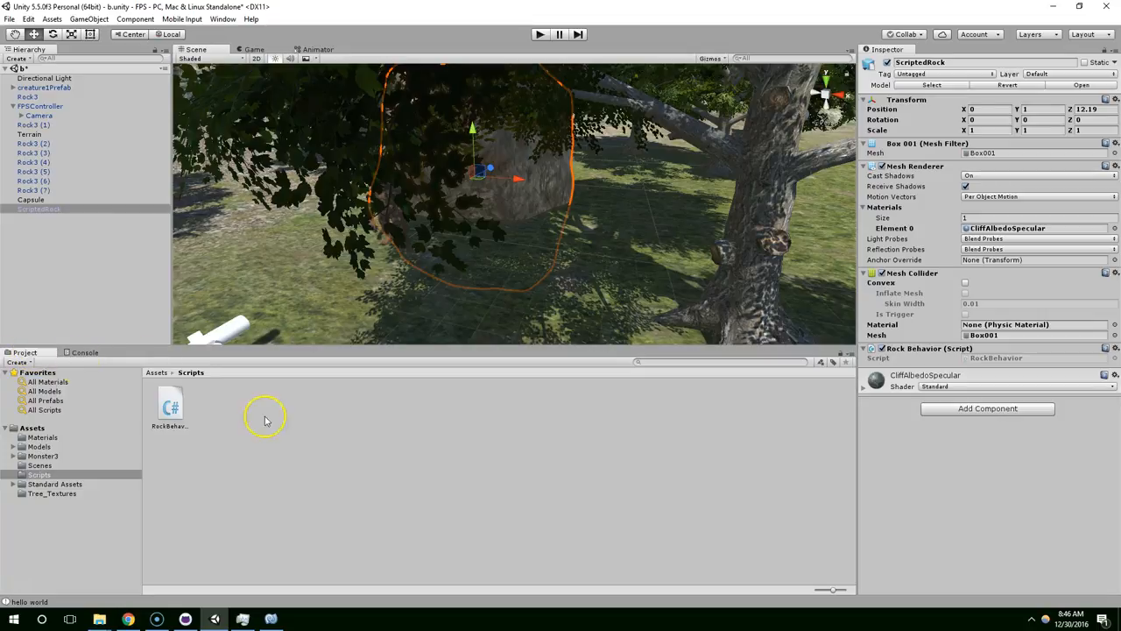
{"action": "double_click", "coordinate": [170, 403]}
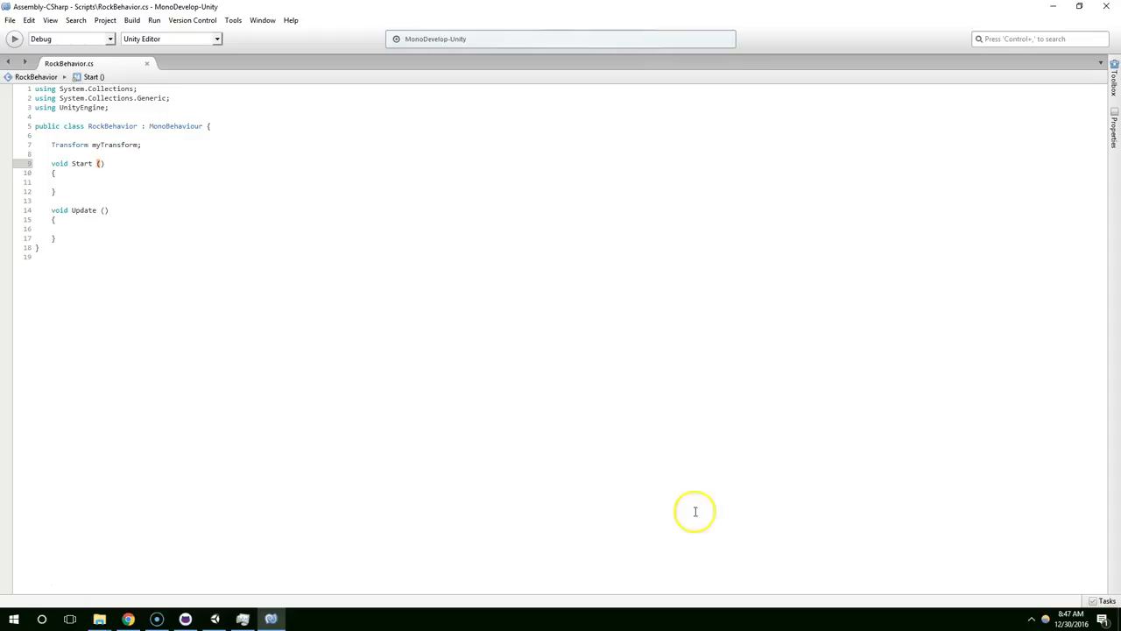
{"action": "mouse_move", "coordinate": [272, 187]}
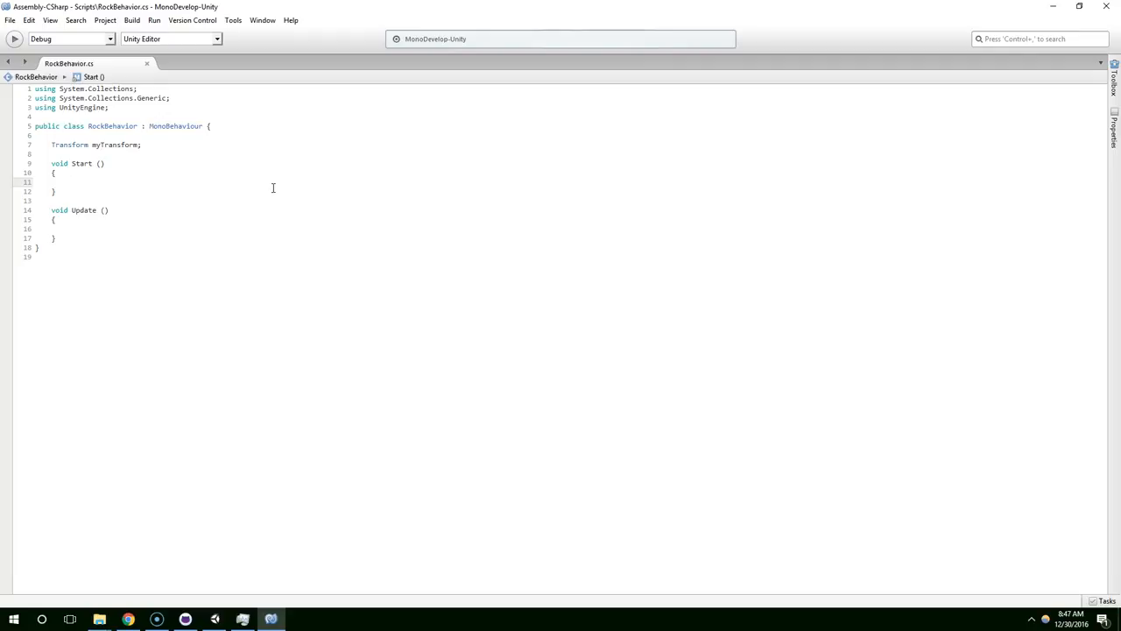
- Write myTransform = GetComponent<Transform>(); inside Start and save the script
{"action": "left_click", "coordinate": [214, 619]}
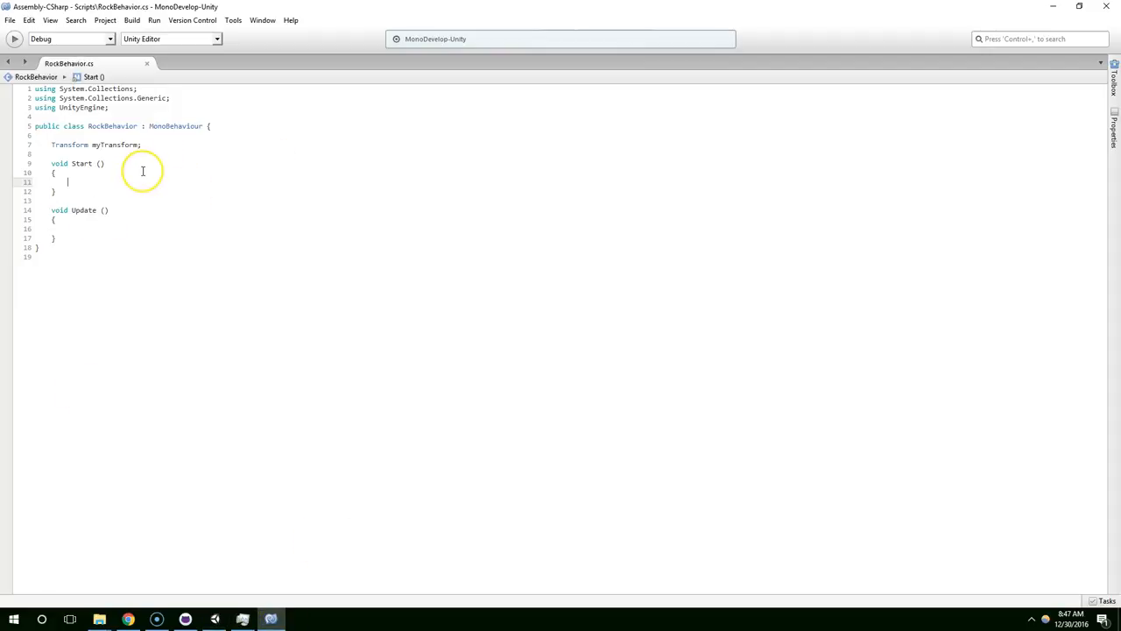
{"action": "type", "text": "myTransform ="}
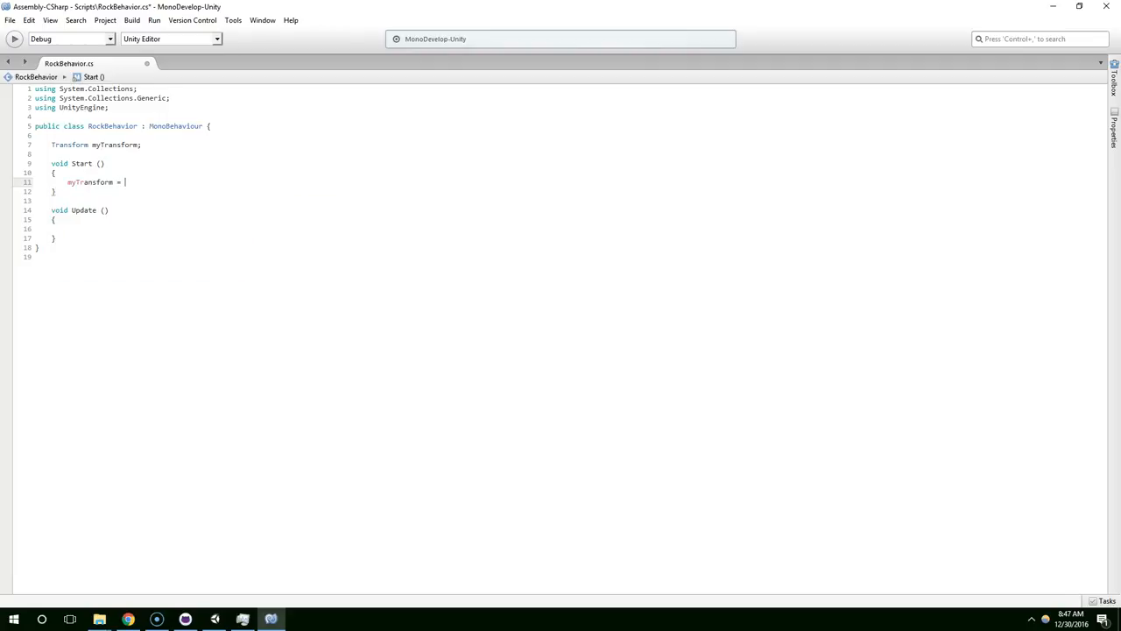
{"action": "type", "text": "getc"}
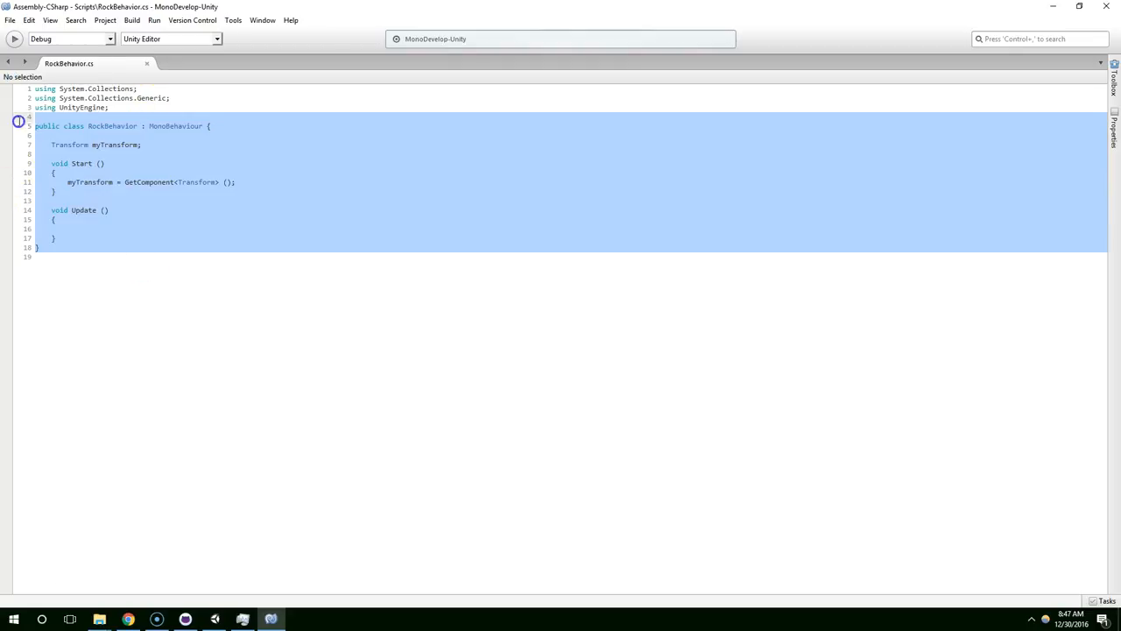
{"action": "left_click", "coordinate": [185, 619]}
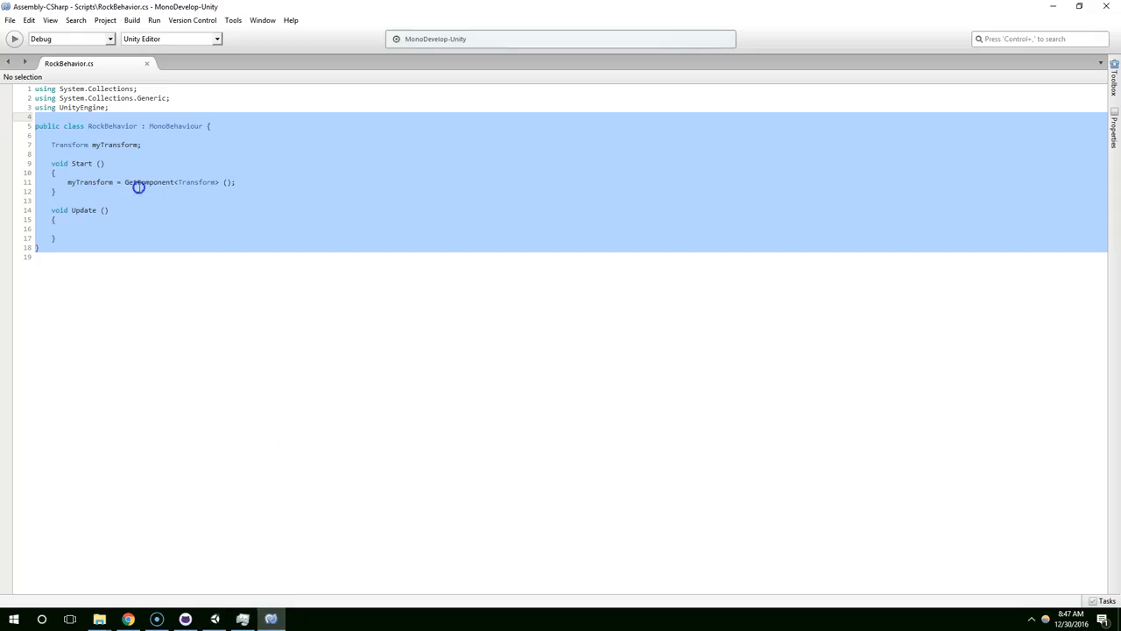
{"action": "left_click", "coordinate": [162, 182]}
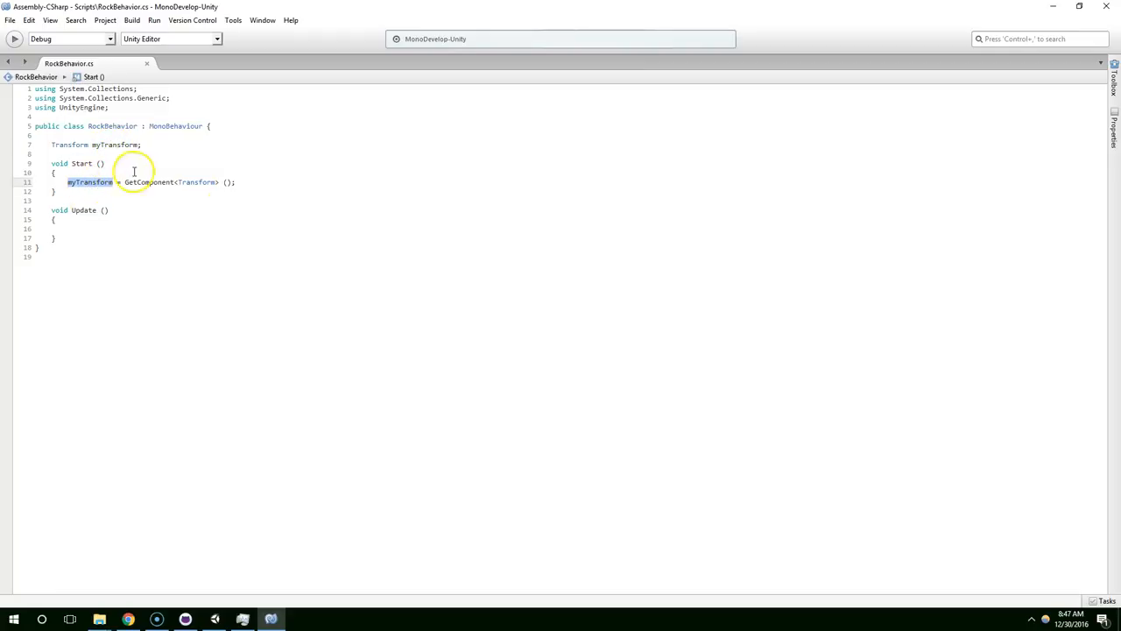
{"action": "mouse_move", "coordinate": [259, 177]}
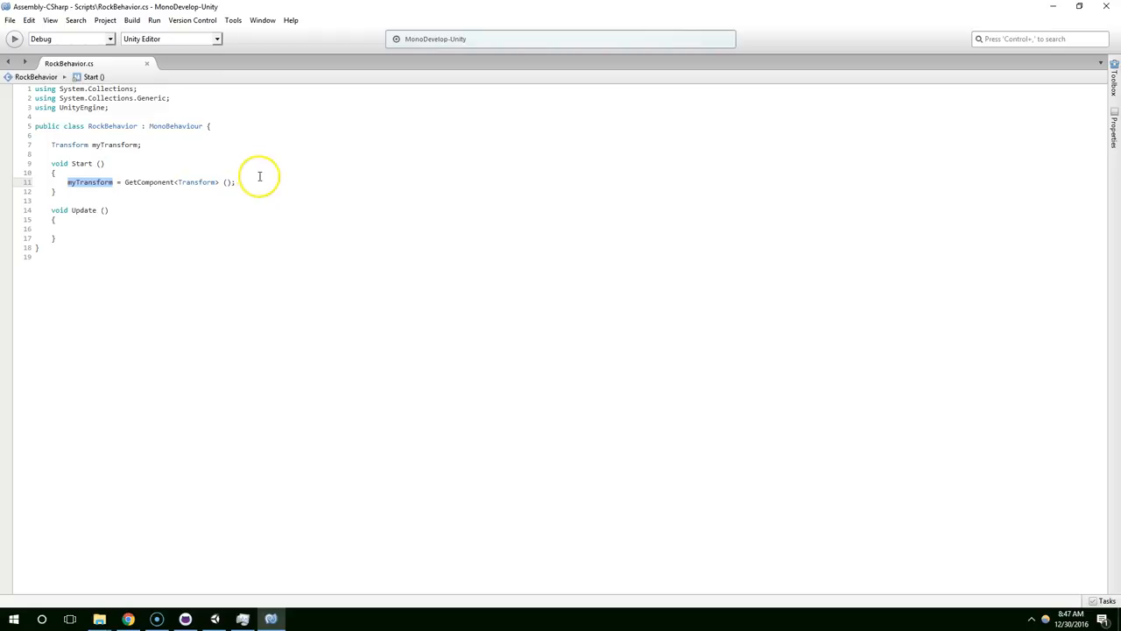
{"action": "left_click", "coordinate": [200, 181]}
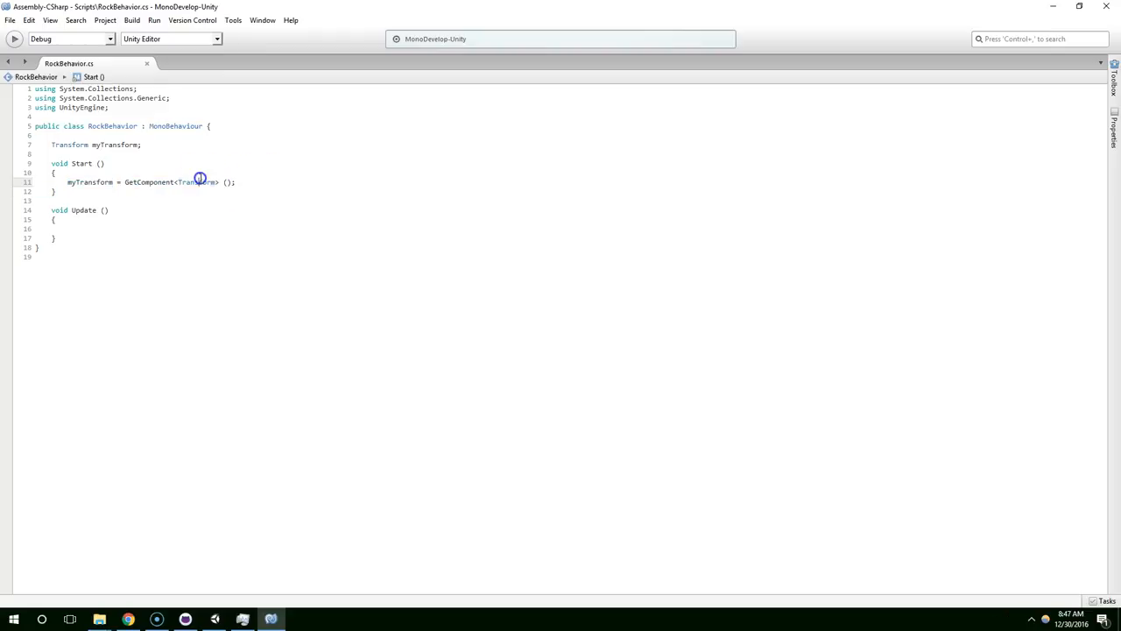
{"action": "left_click", "coordinate": [194, 229]}
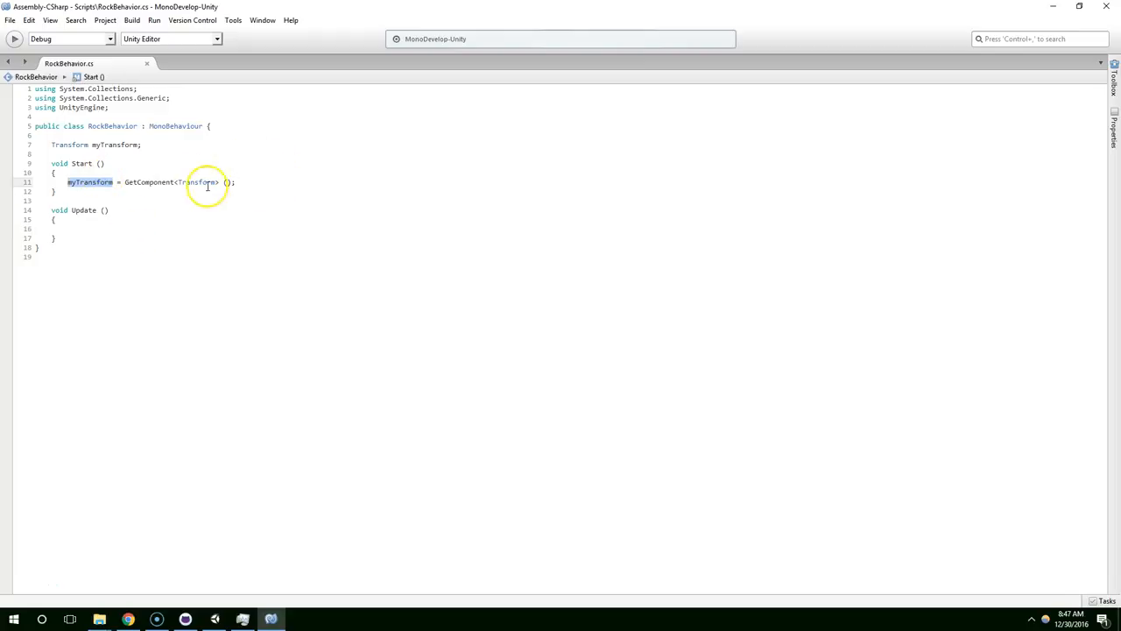
{"action": "mouse_move", "coordinate": [166, 182]}
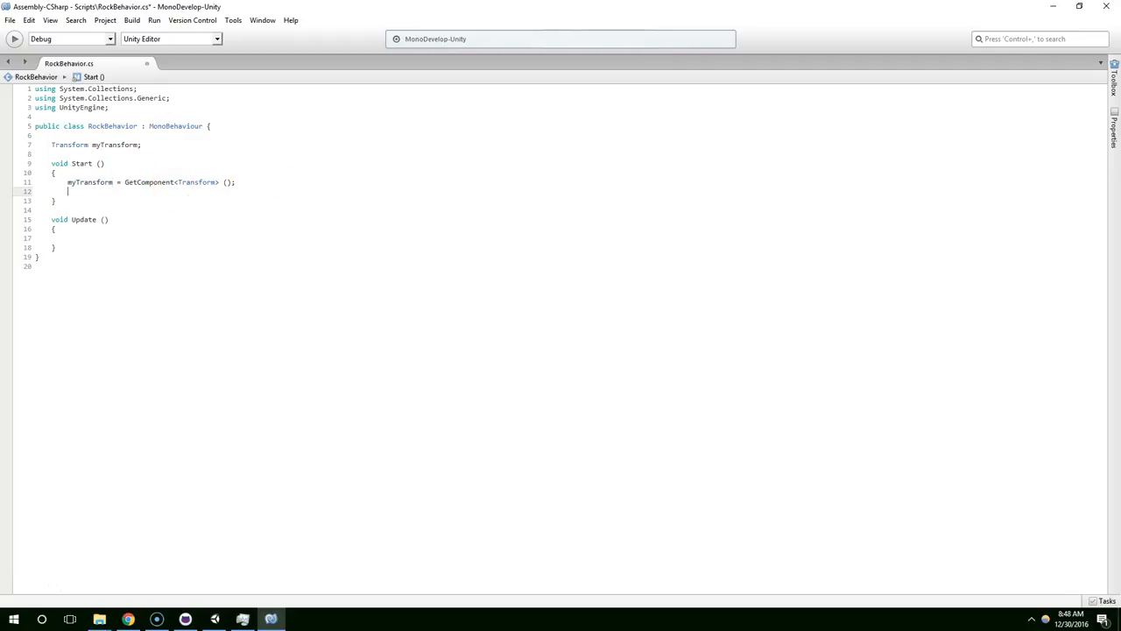
- Add myTransform.localScale = new Vector3 (5, 5, 5) in Start and begin another localScale line
{"action": "type", "text": "myTransform"}
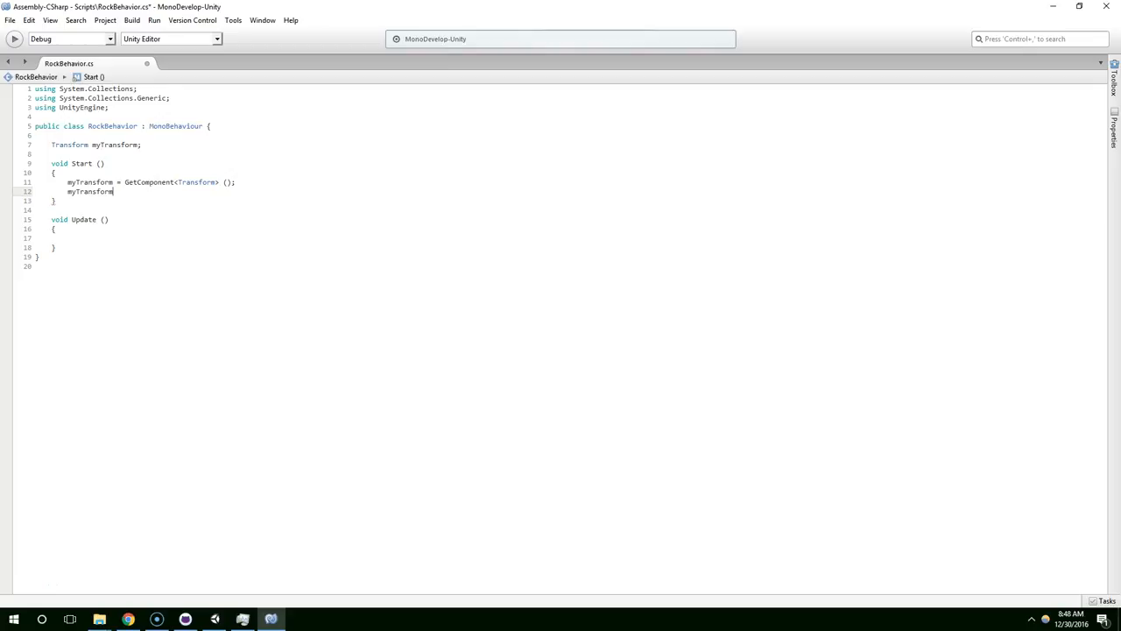
{"action": "type", "text": "."}
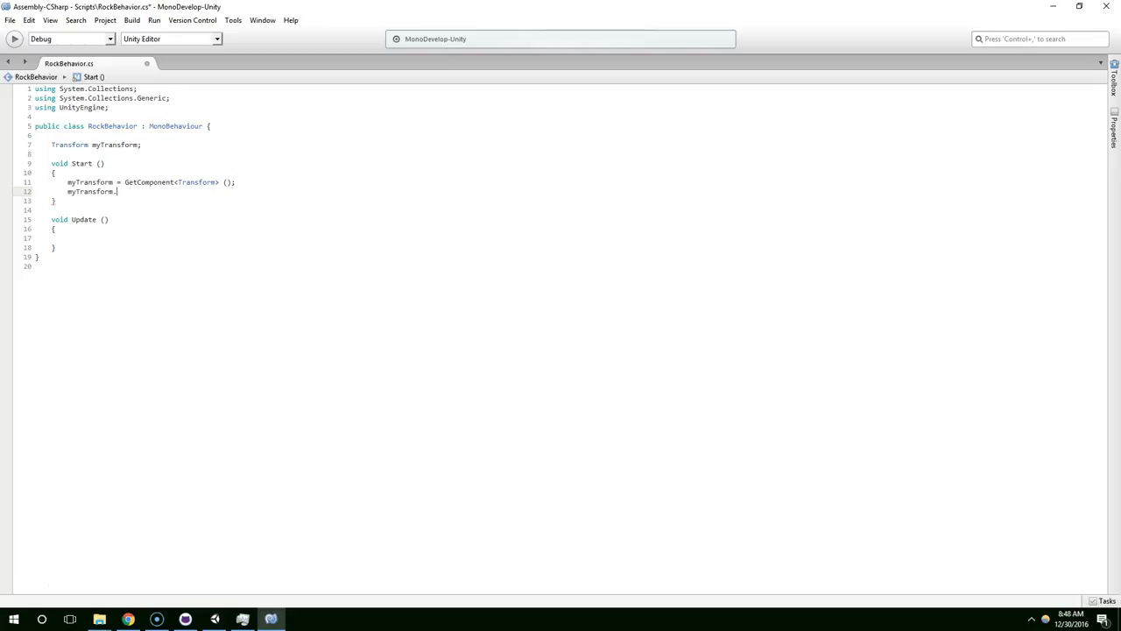
{"action": "type", "text": "."}
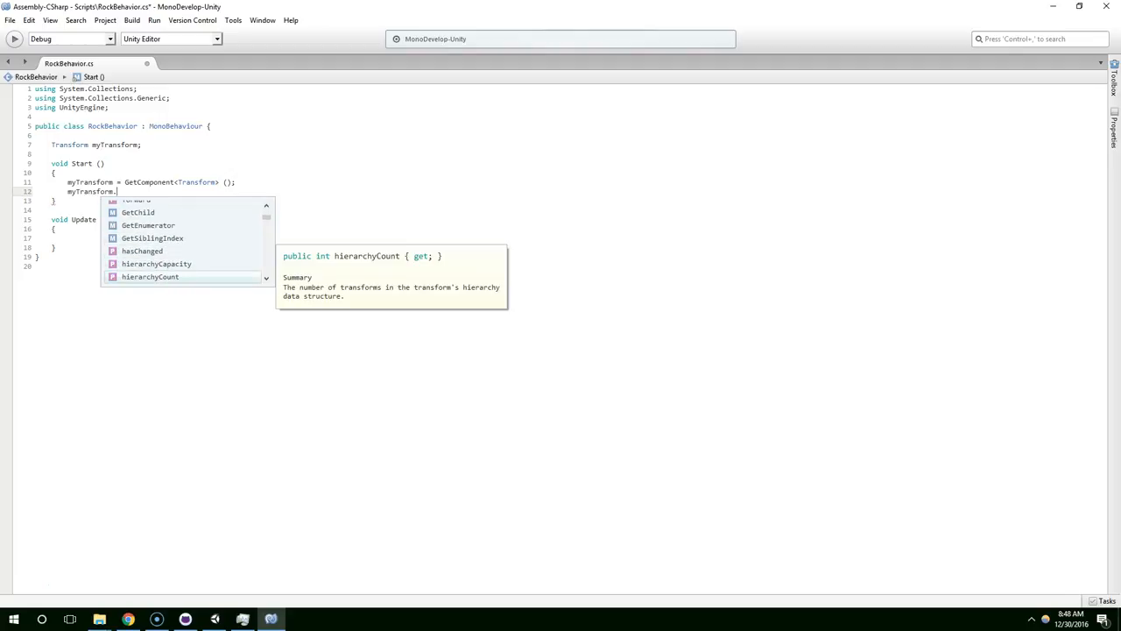
{"action": "scroll", "scroll_direction": "down", "scroll_amount": 3}
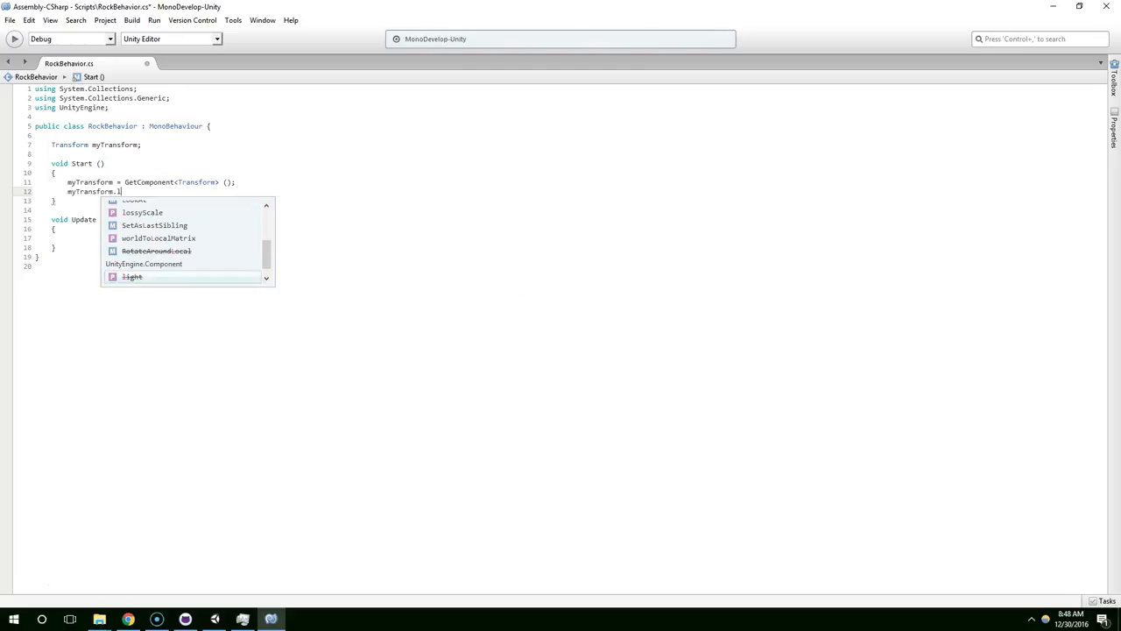
{"action": "type", "text": "ocalScale = new"}
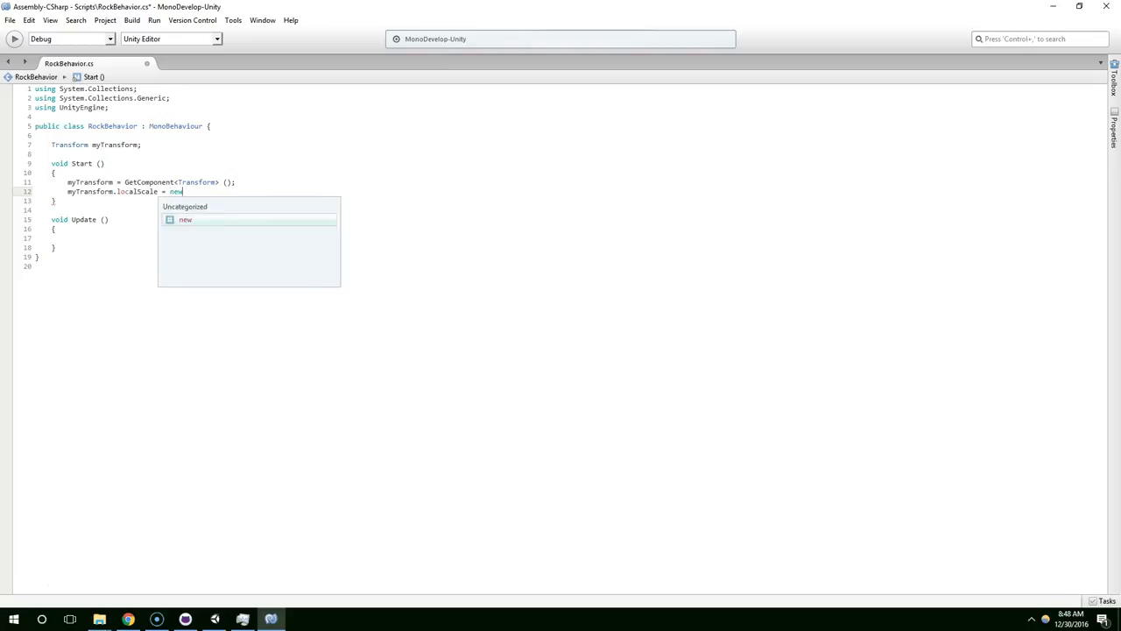
{"action": "type", "text": "Vector3."}
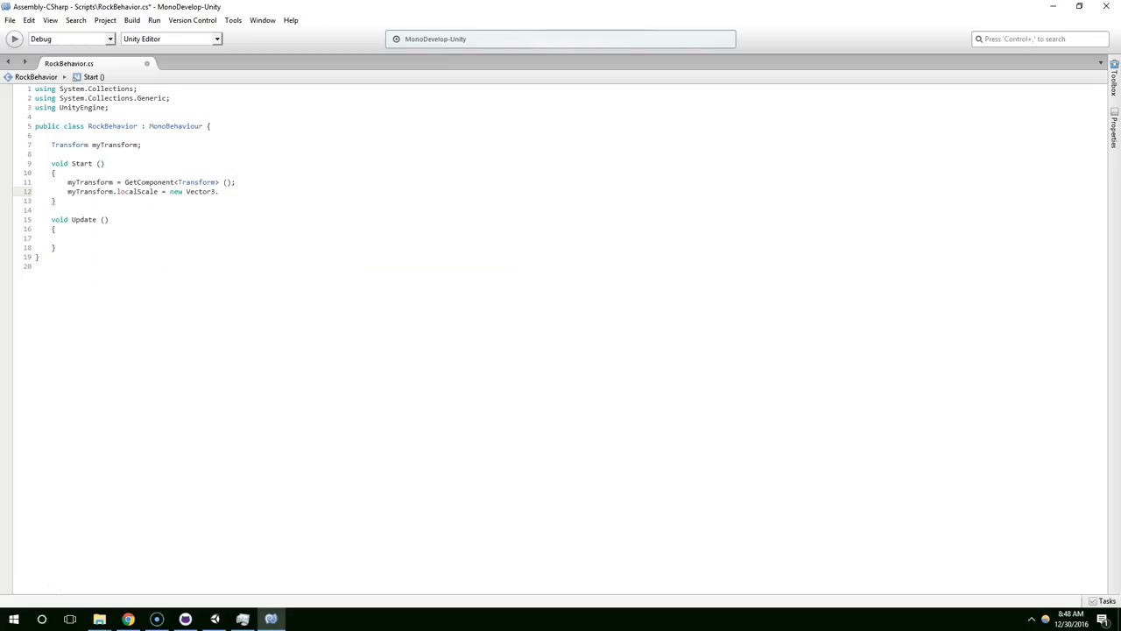
{"action": "type", "text": "("}
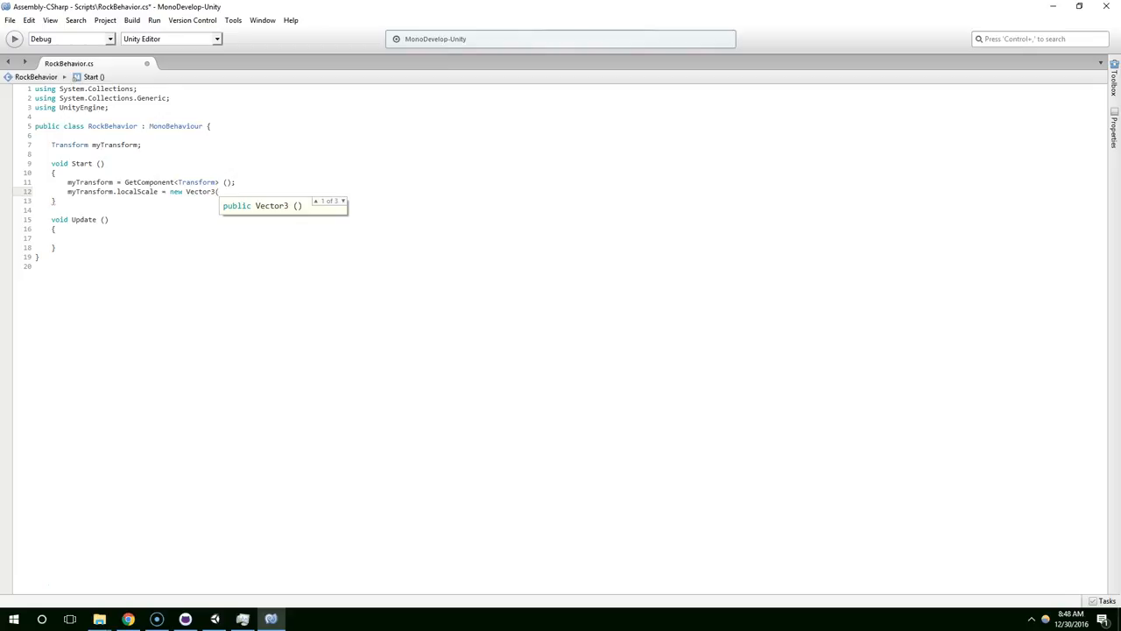
{"action": "type", "text": "5, 5, 5,"}
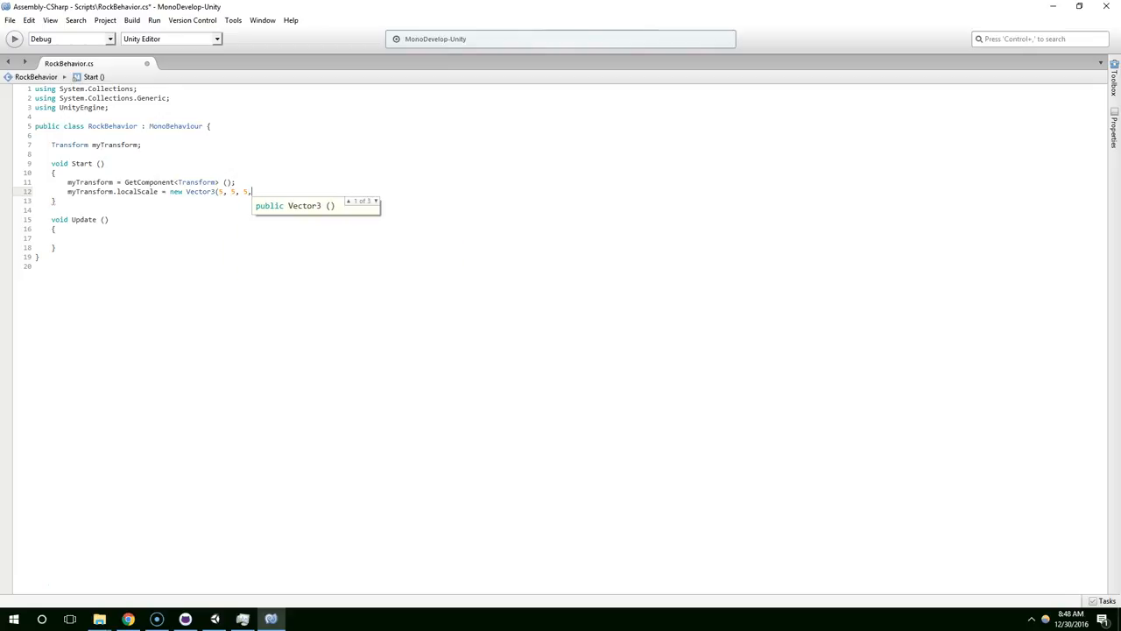
{"action": "type", "text": ");"}
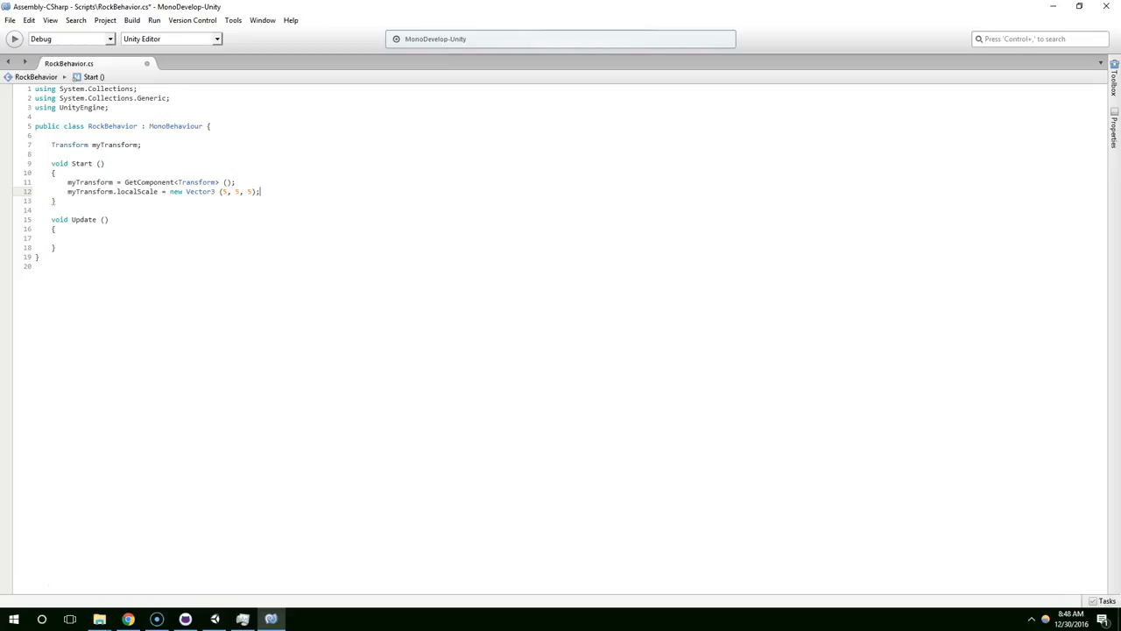
{"action": "double_click", "coordinate": [136, 191]}
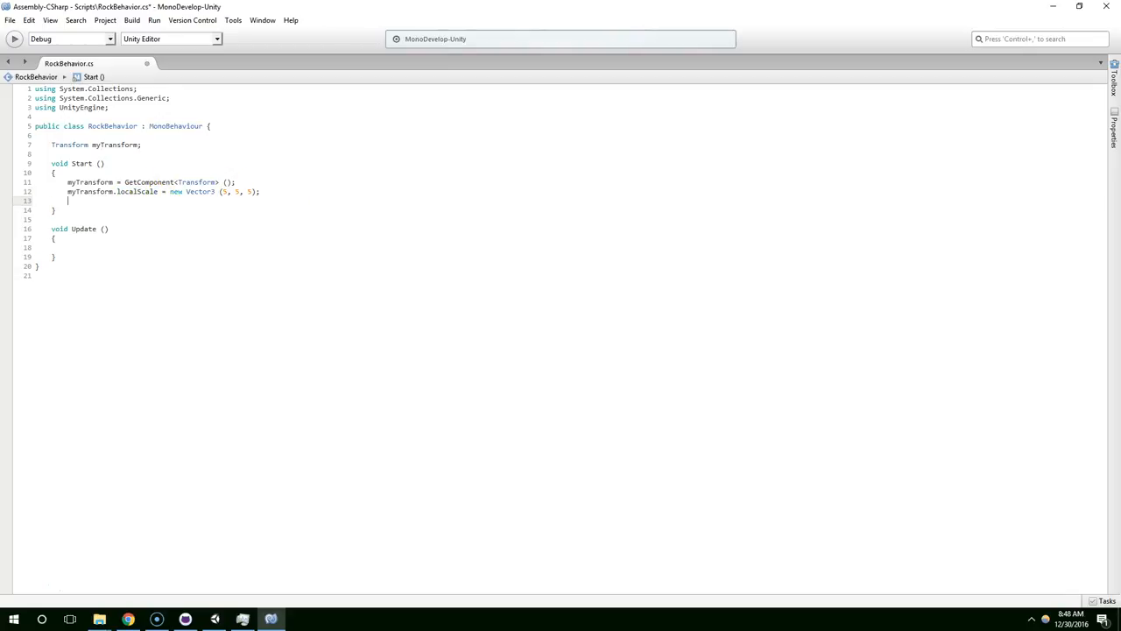
{"action": "type", "text": "myTransform.l"}
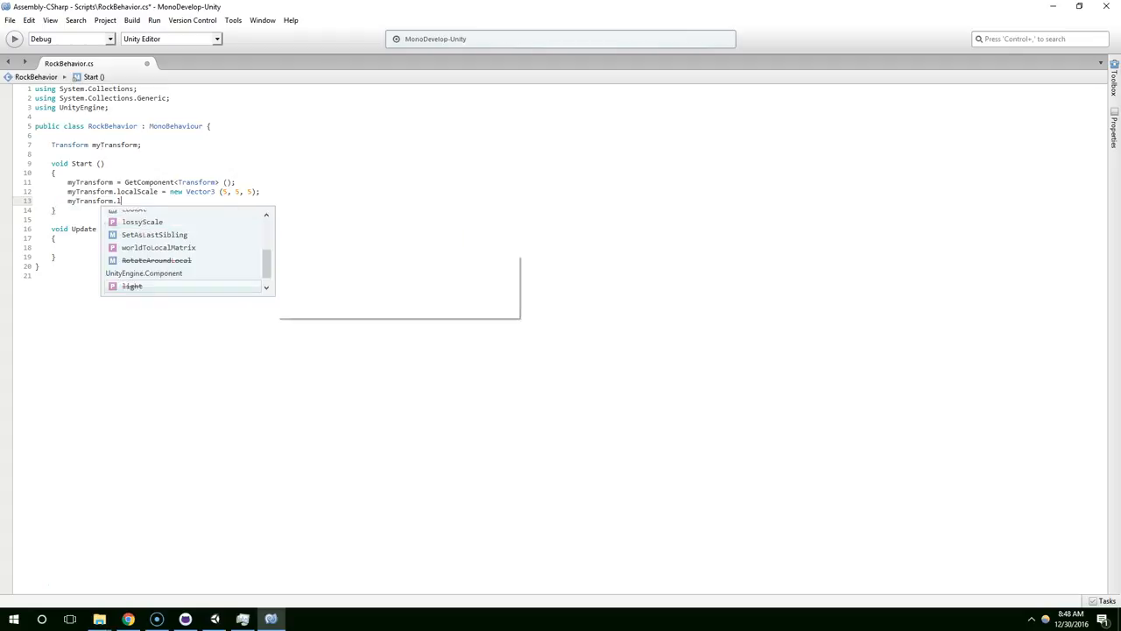
{"action": "type", "text": "ocal"}
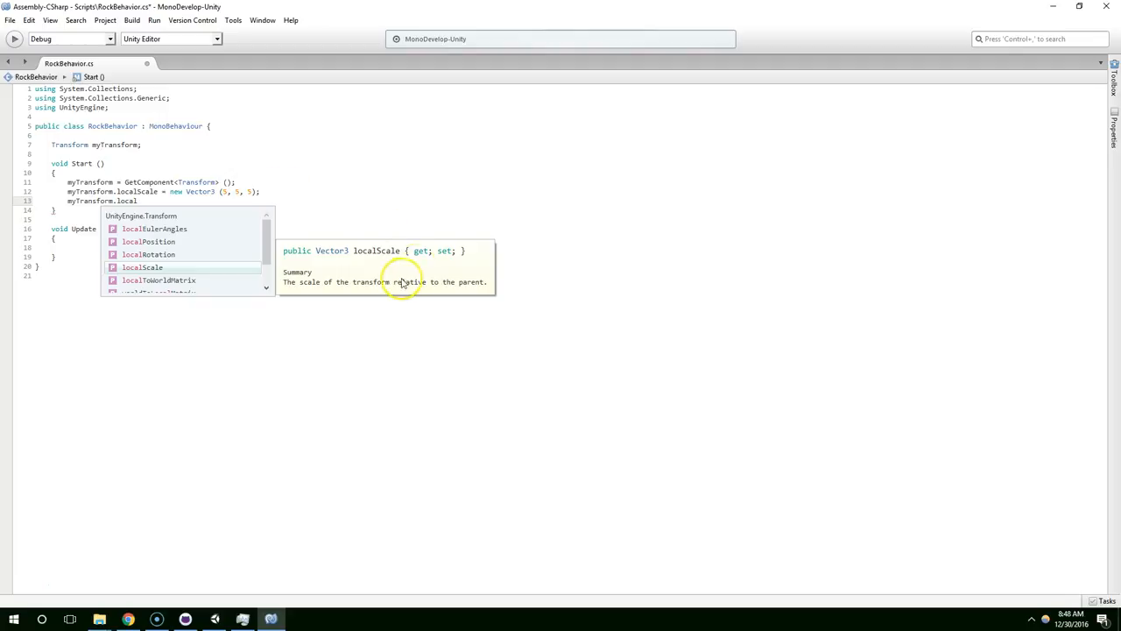
{"action": "mouse_move", "coordinate": [217, 216]}
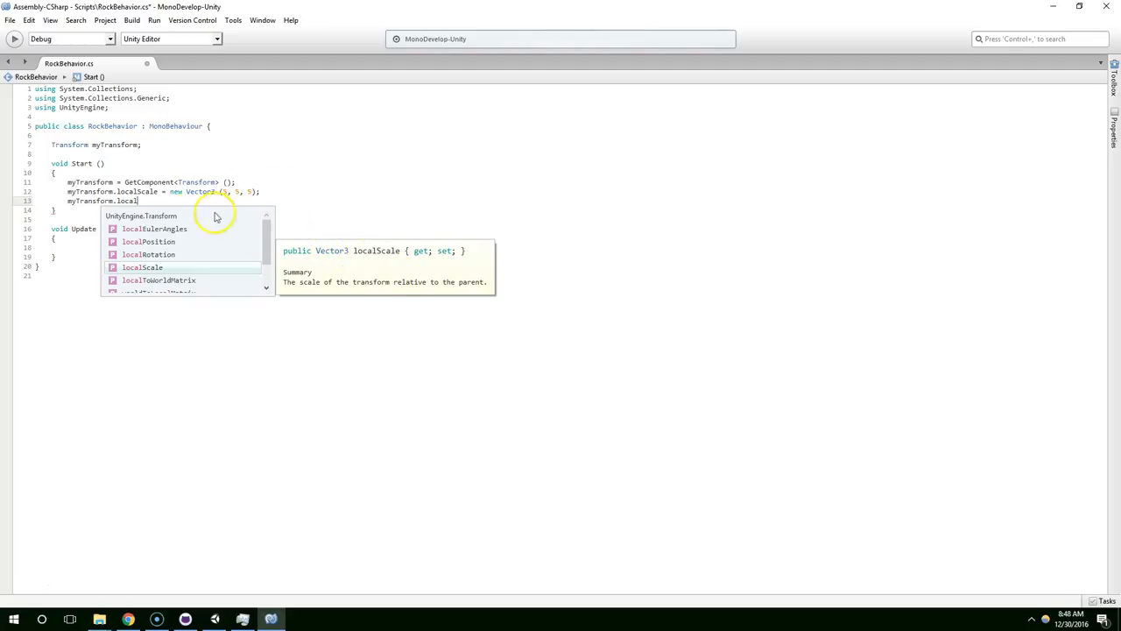
{"action": "mouse_move", "coordinate": [220, 191]}
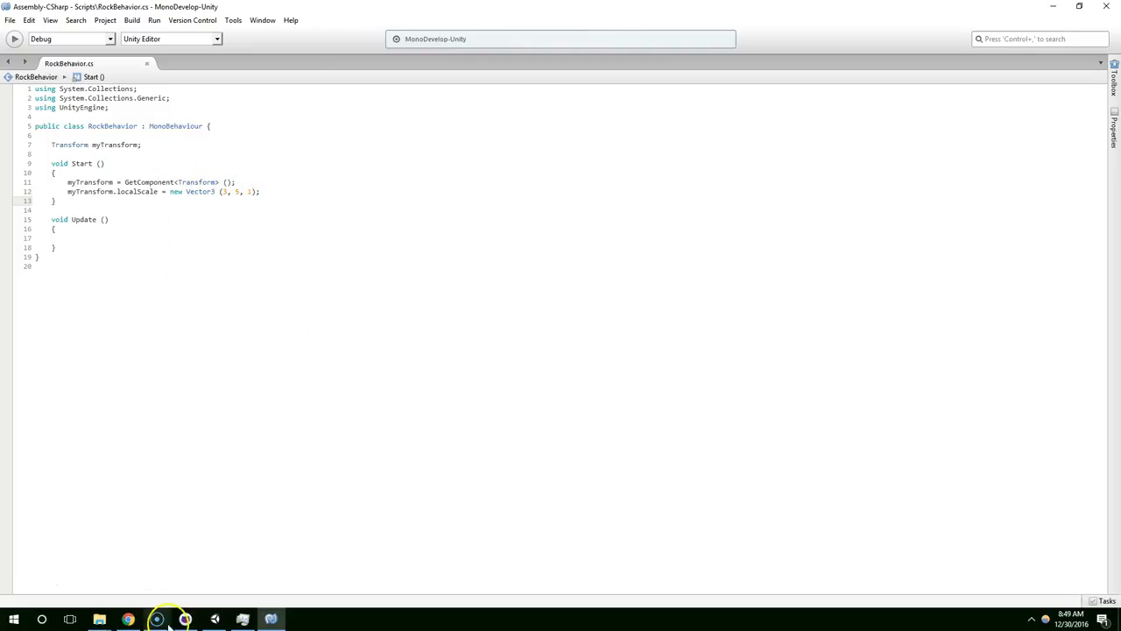
- Play and stop the scene to see ScriptedRock stretched to 3, 5, 1, then reopen RockBehavior
{"action": "left_click", "coordinate": [183, 619]}
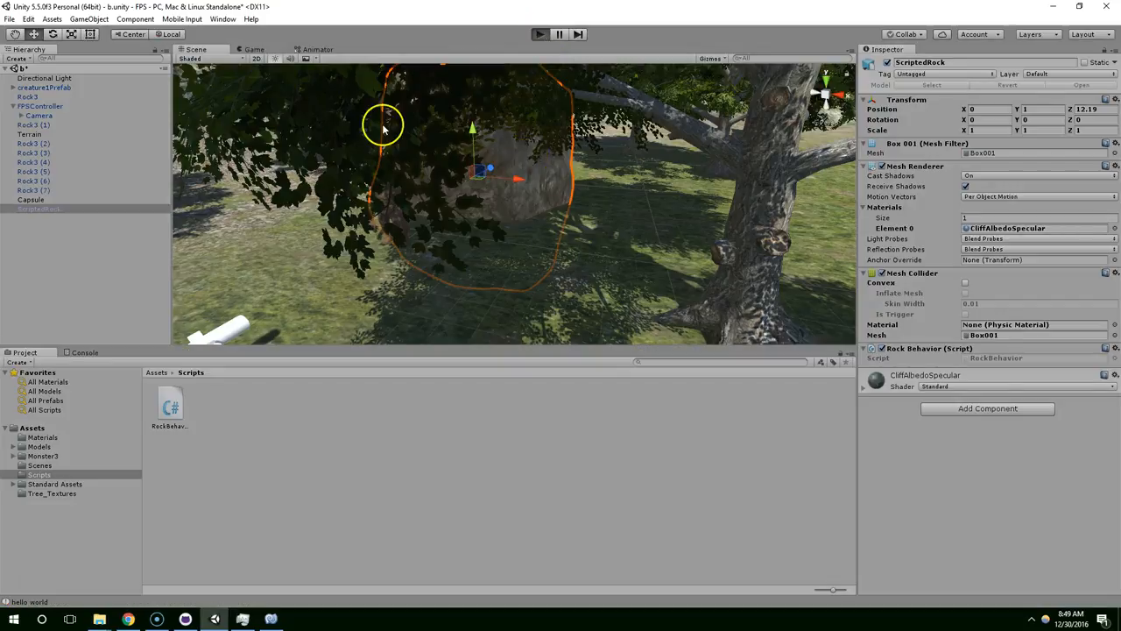
{"action": "left_click", "coordinate": [539, 34]}
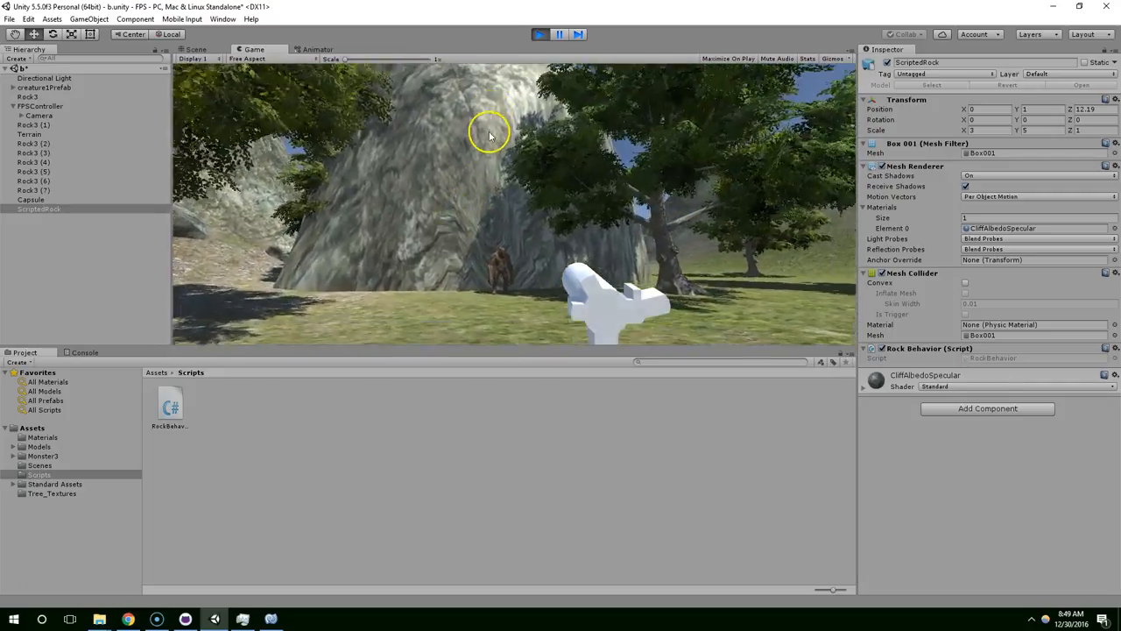
{"action": "left_click", "coordinate": [540, 33]}
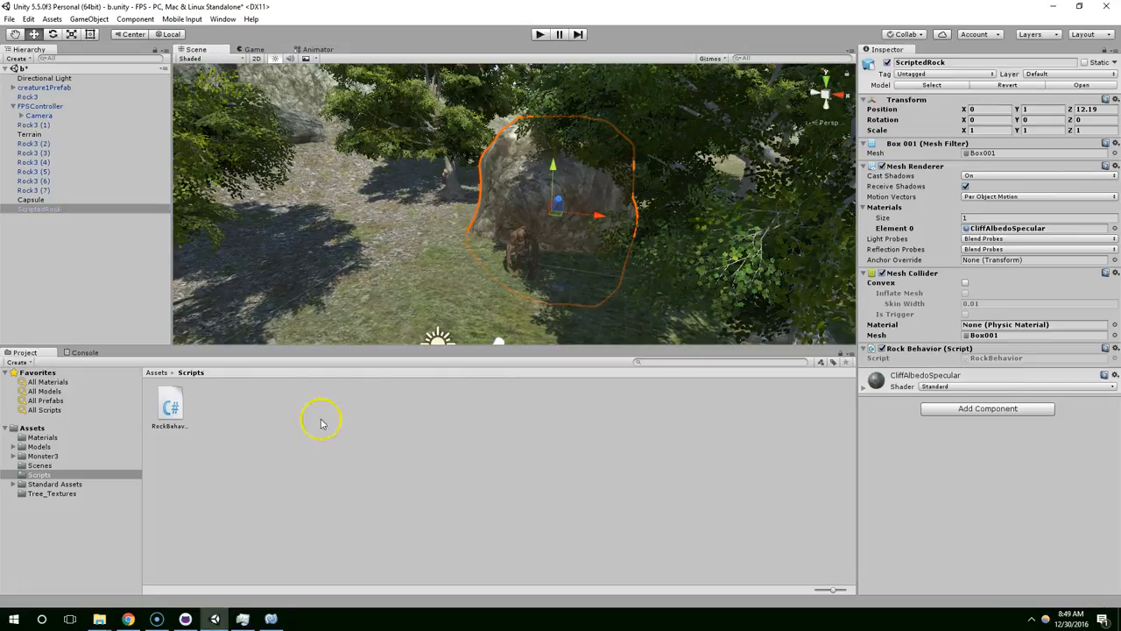
{"action": "double_click", "coordinate": [170, 402]}
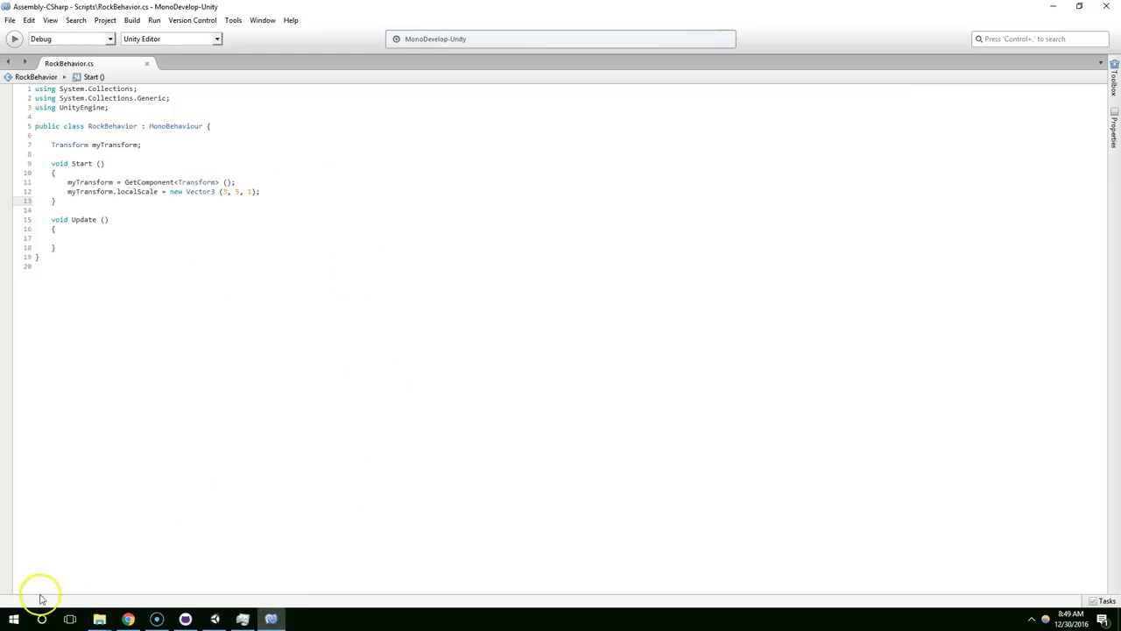
- Delete the localScale line from Start and begin typing myTransform.LookAt in Update
{"action": "key", "text": "Delete"}
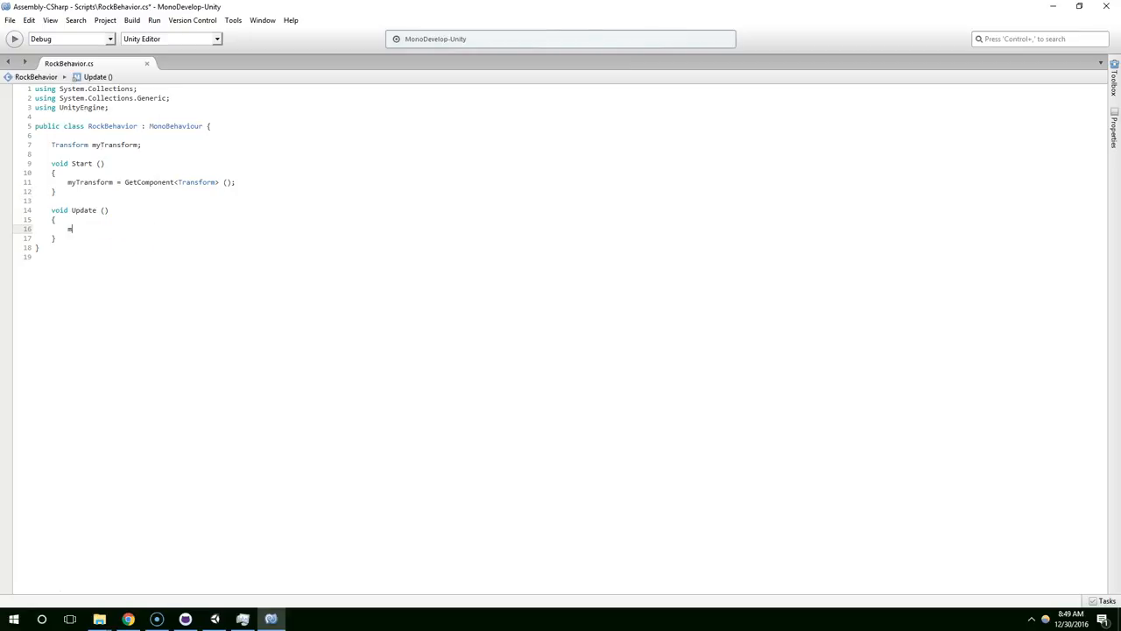
{"action": "type", "text": "myTransform."}
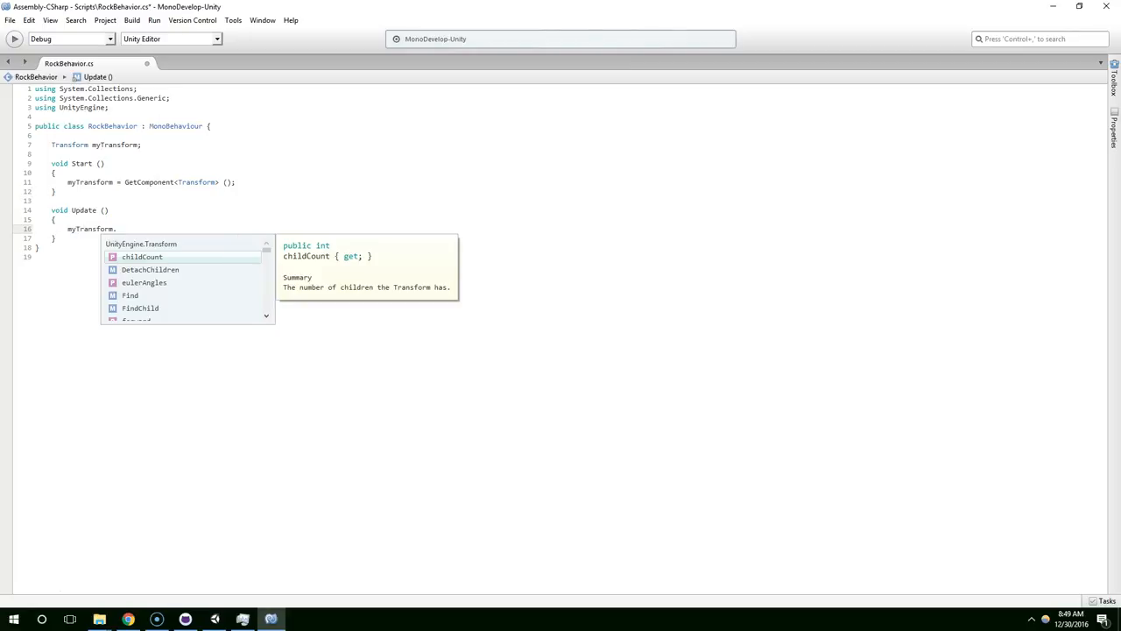
{"action": "type", "text": "lo"}
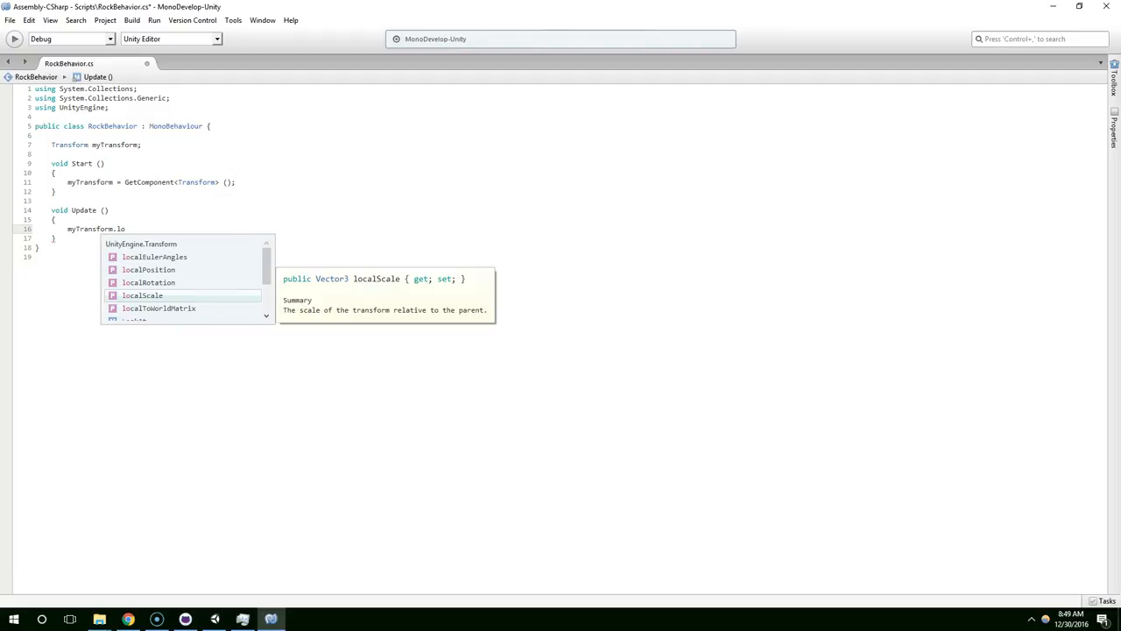
{"action": "type", "text": "ok"}
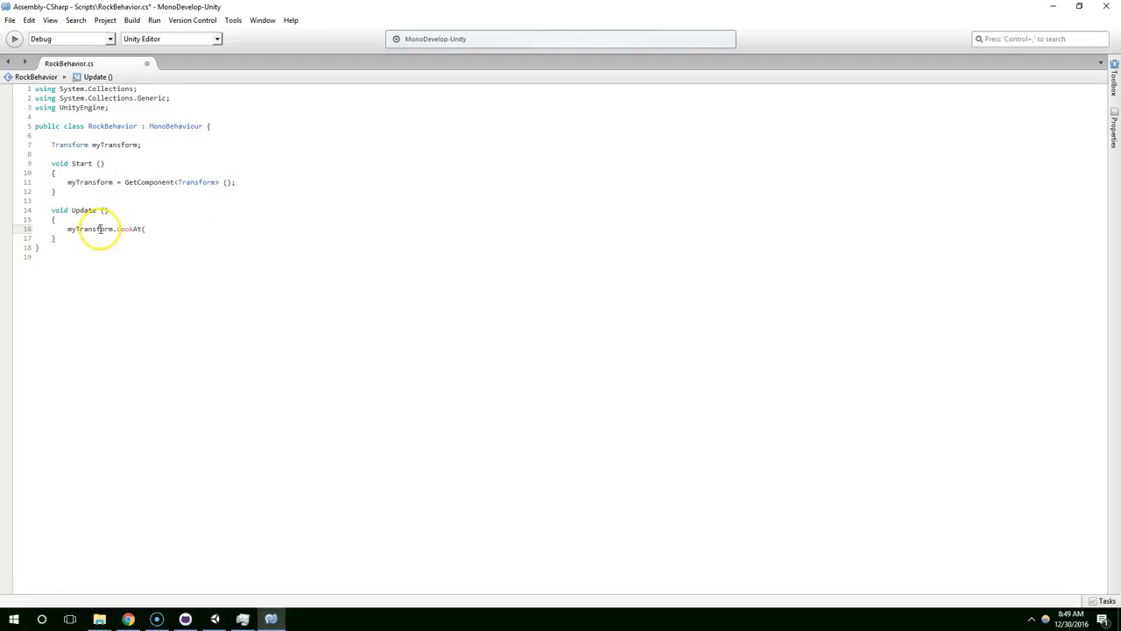
- Retype the call with autocomplete so Update reads myTransform.LookAt(
{"action": "double_click", "coordinate": [91, 228]}
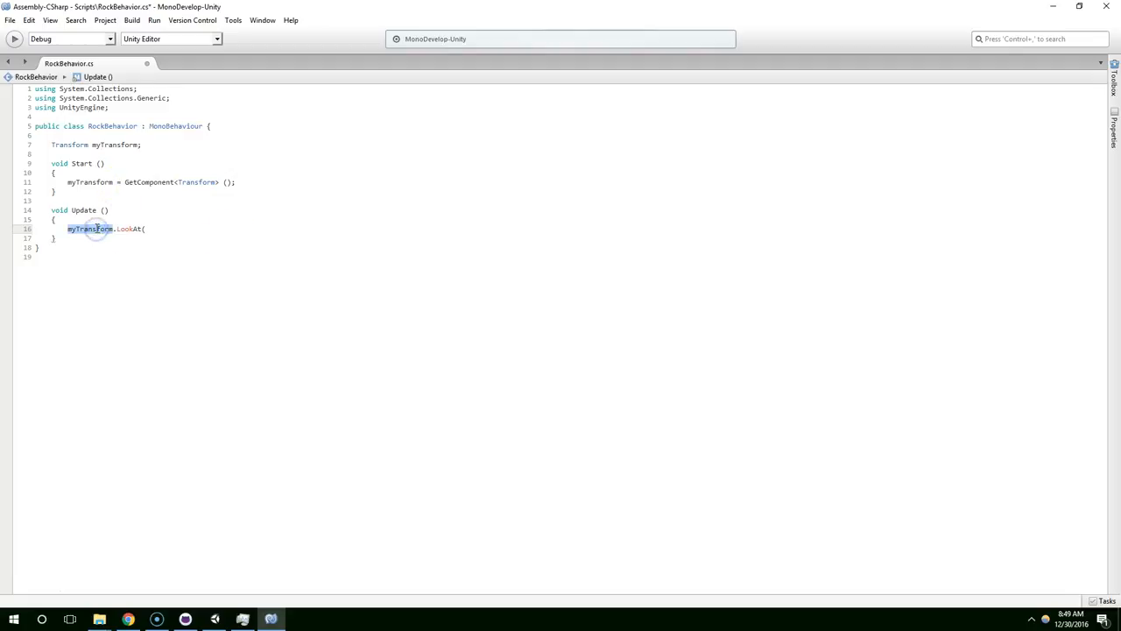
{"action": "double_click", "coordinate": [127, 229]}
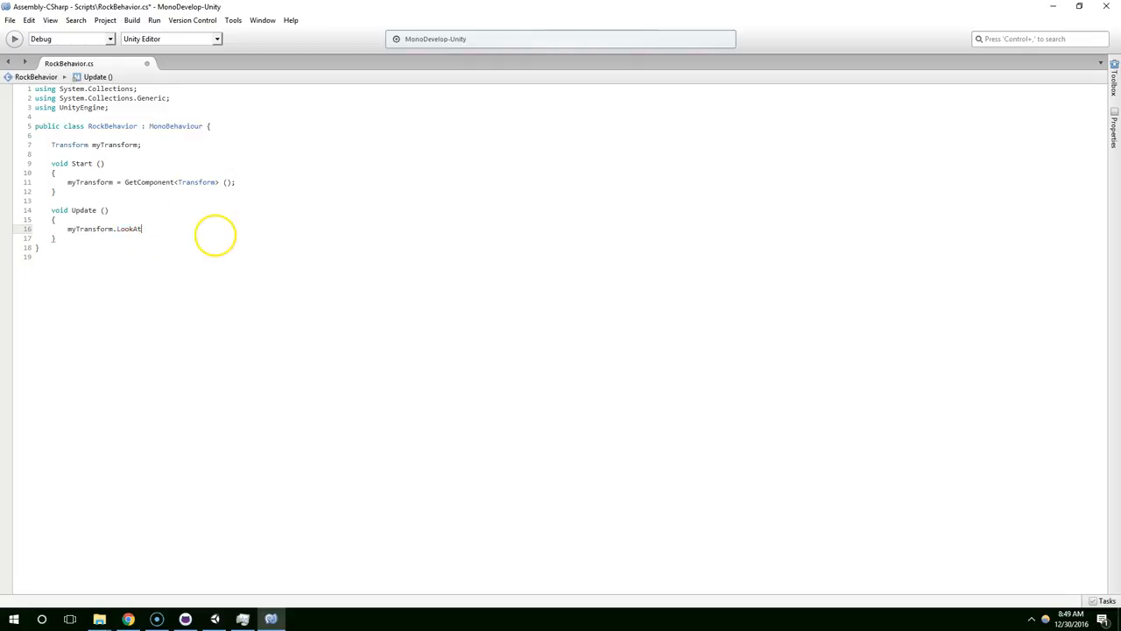
{"action": "key", "text": "BackSpace"}
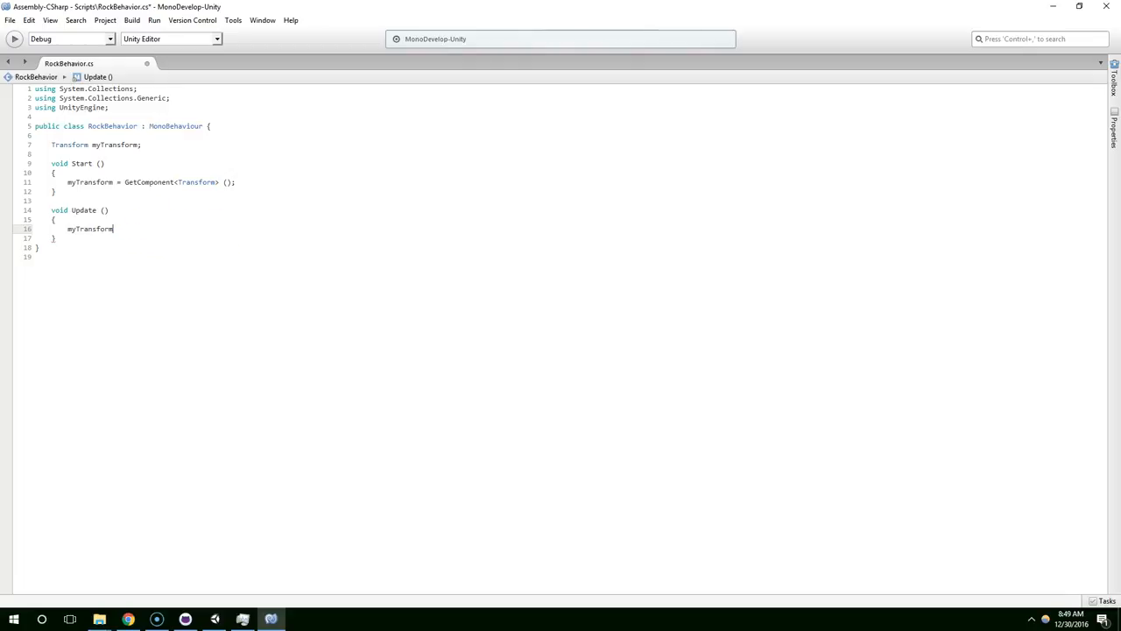
{"action": "type", "text": ".lookAt"}
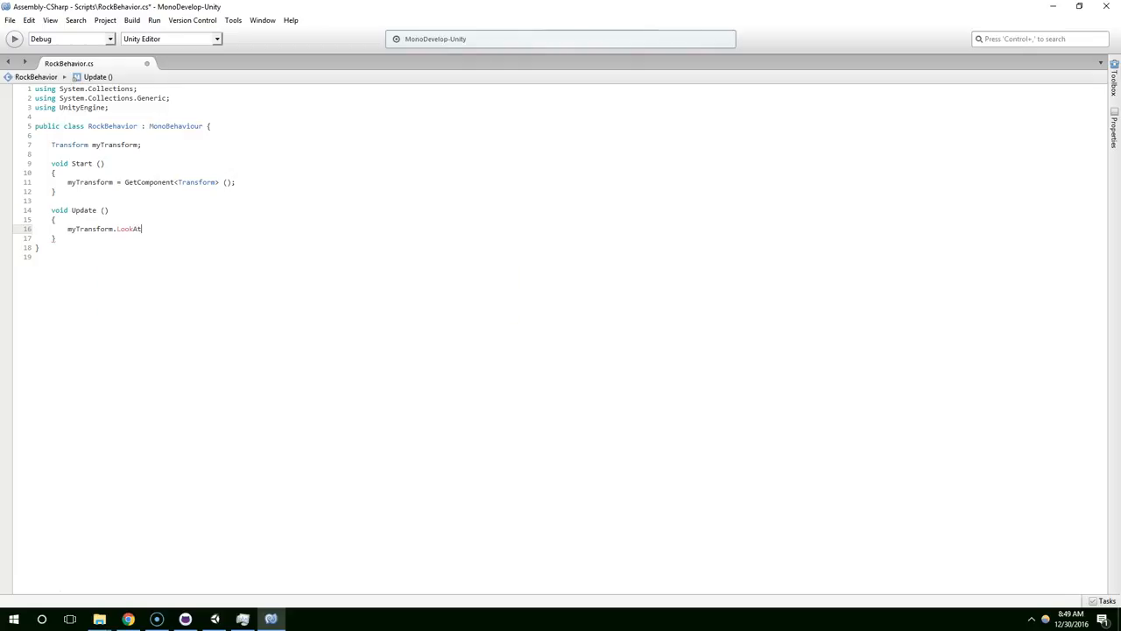
{"action": "type", "text": "("}
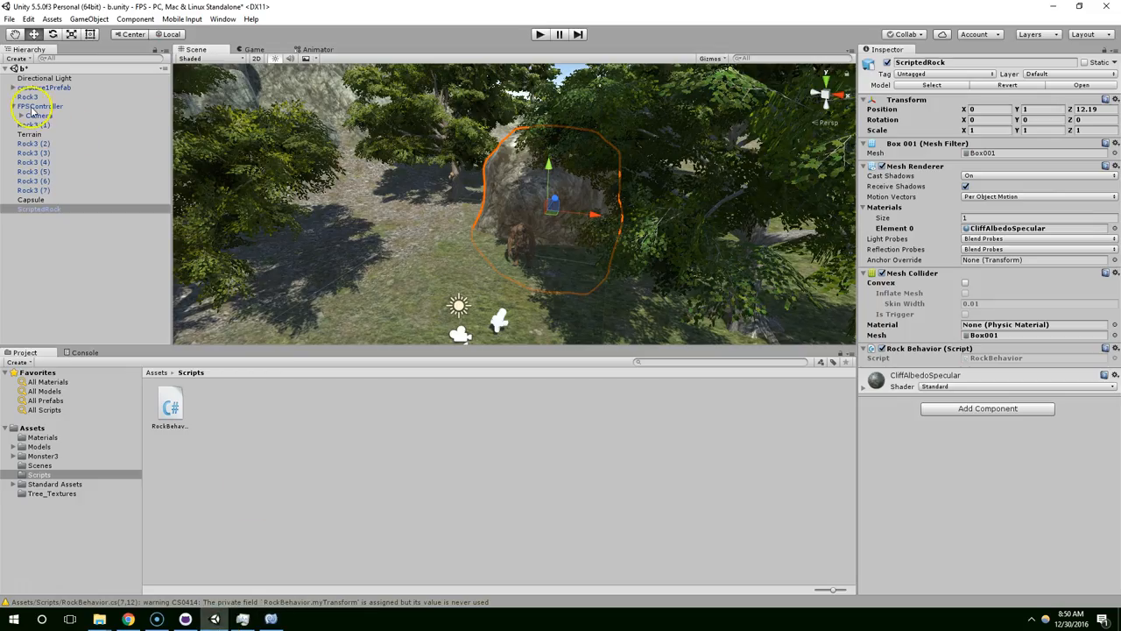
- Inspect the FPSController's components, positioned at 0, 1, 0, then return to MonoDevelop
{"action": "left_click", "coordinate": [39, 106]}
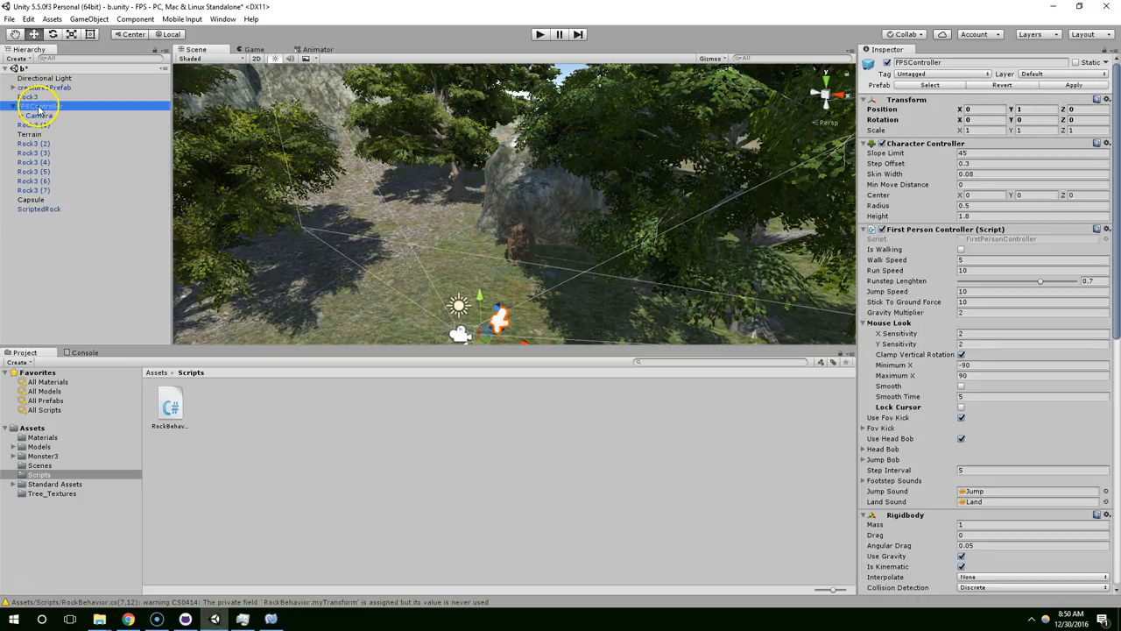
{"action": "scroll", "scroll_direction": "down", "scroll_amount": 3}
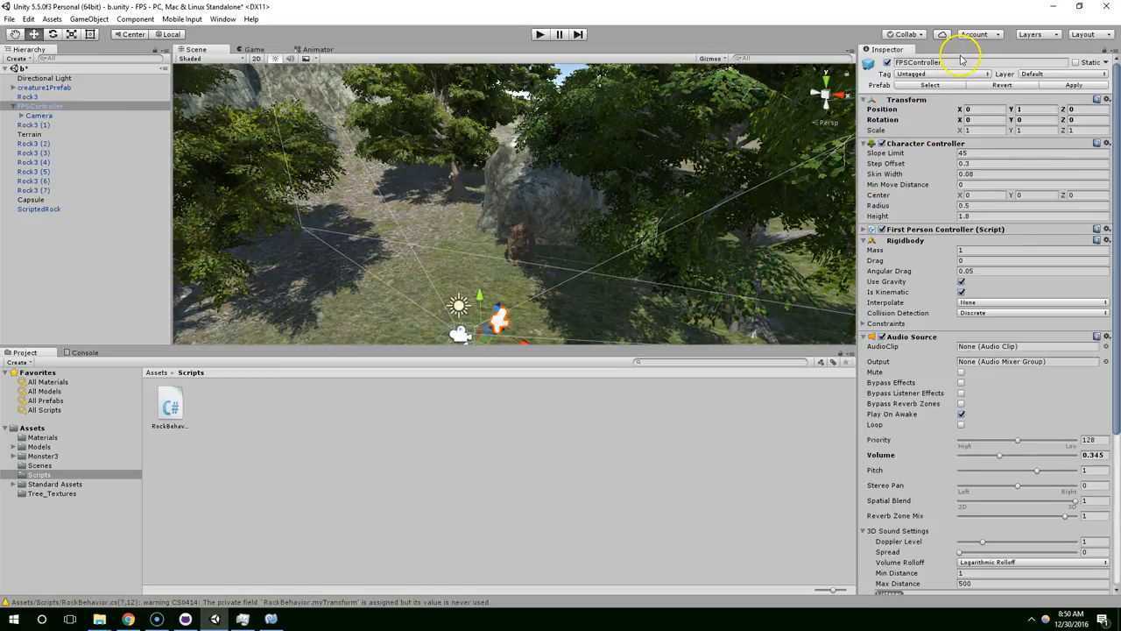
{"action": "double_click", "coordinate": [918, 62]}
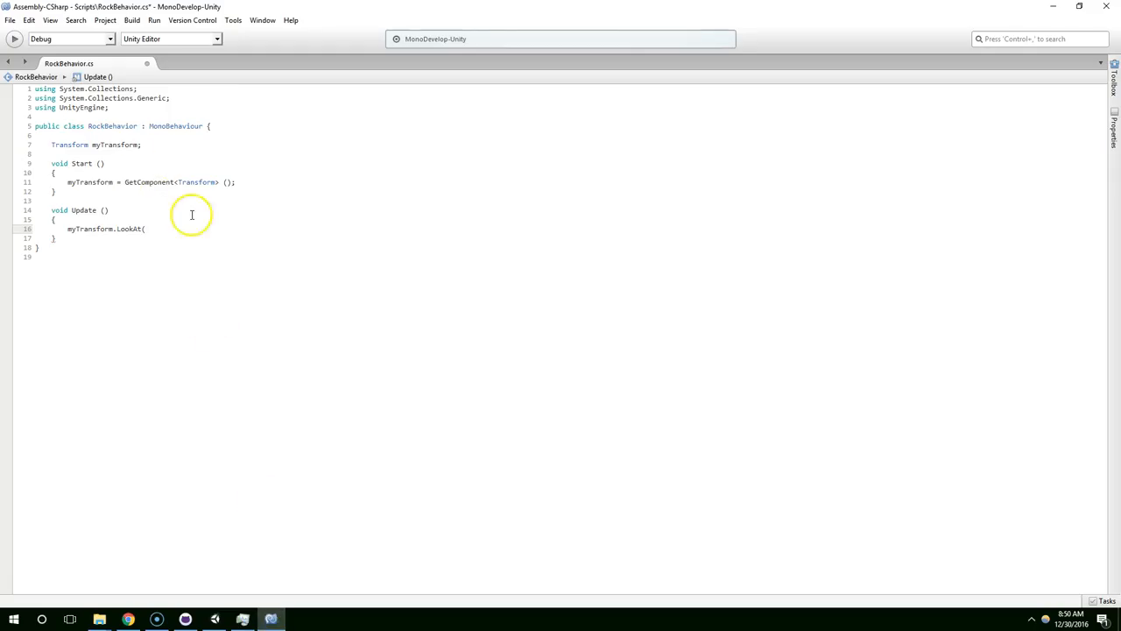
{"action": "mouse_move", "coordinate": [160, 208]}
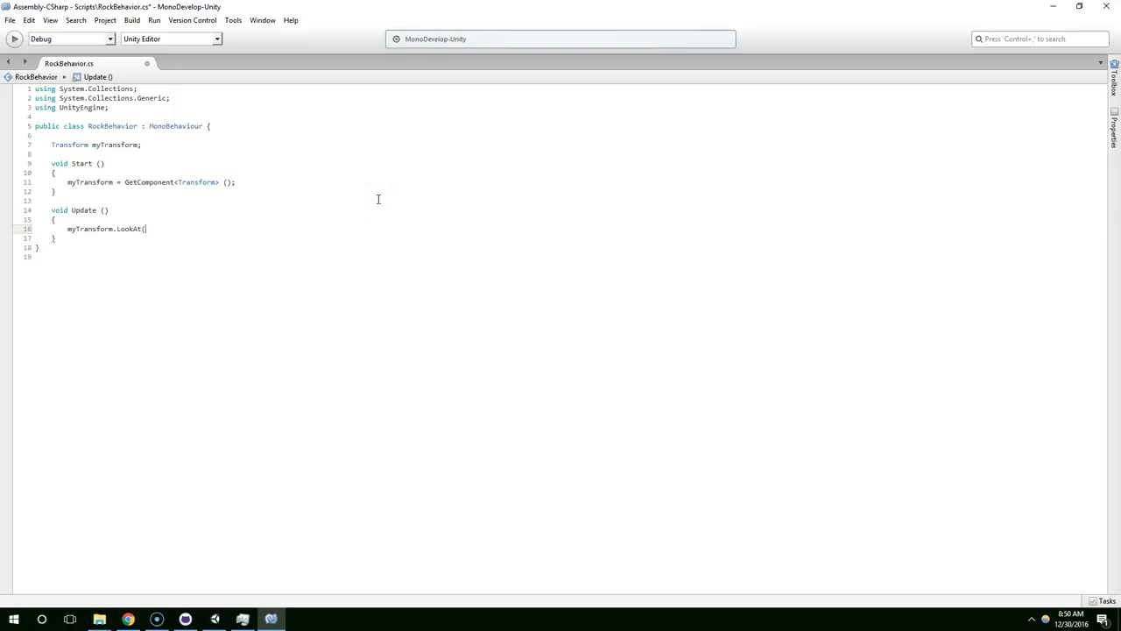
{"action": "mouse_move", "coordinate": [378, 199]}
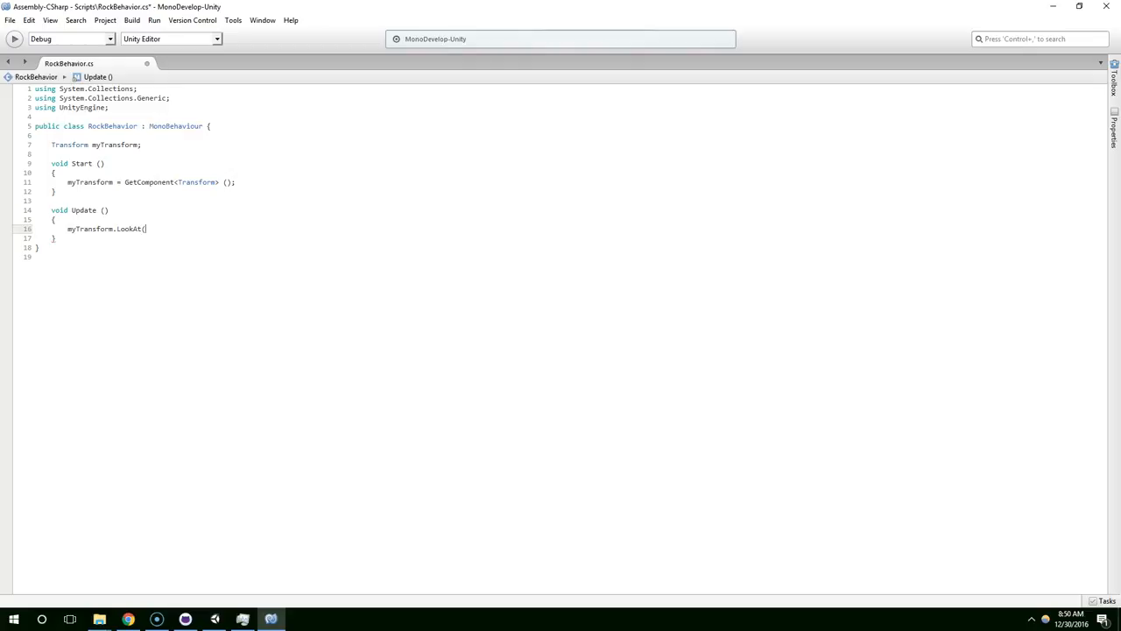
- Comment out LookAt and add Transform playerTransform = GameObject.Find("FPSController") above it
{"action": "type", "text": "/"}
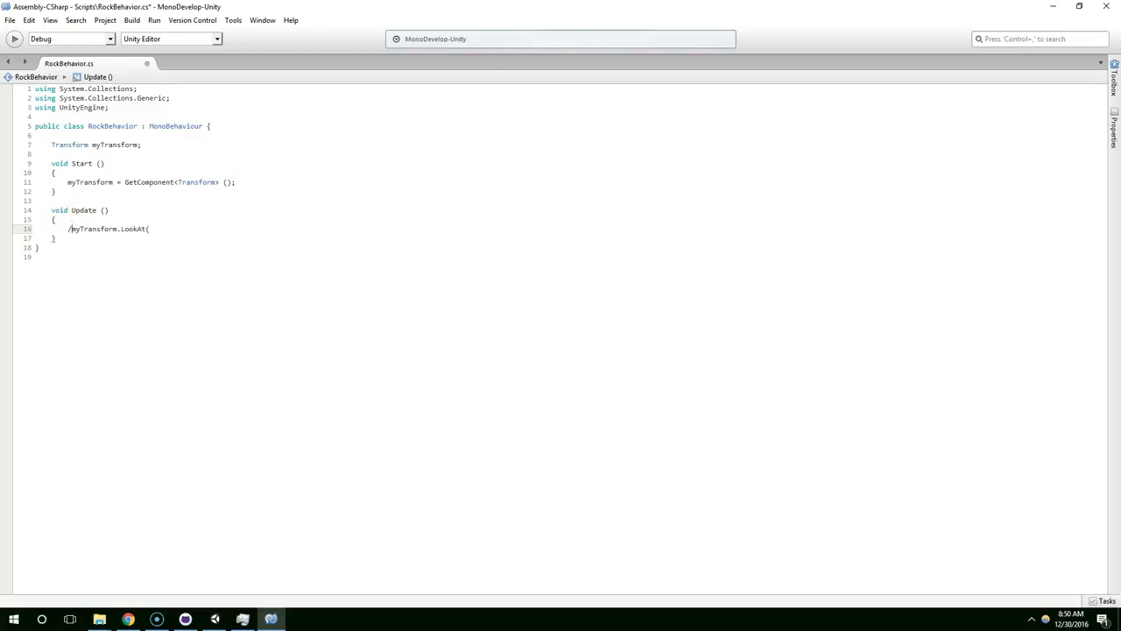
{"action": "type", "text": "/"}
{"action": "key", "text": "Return"}
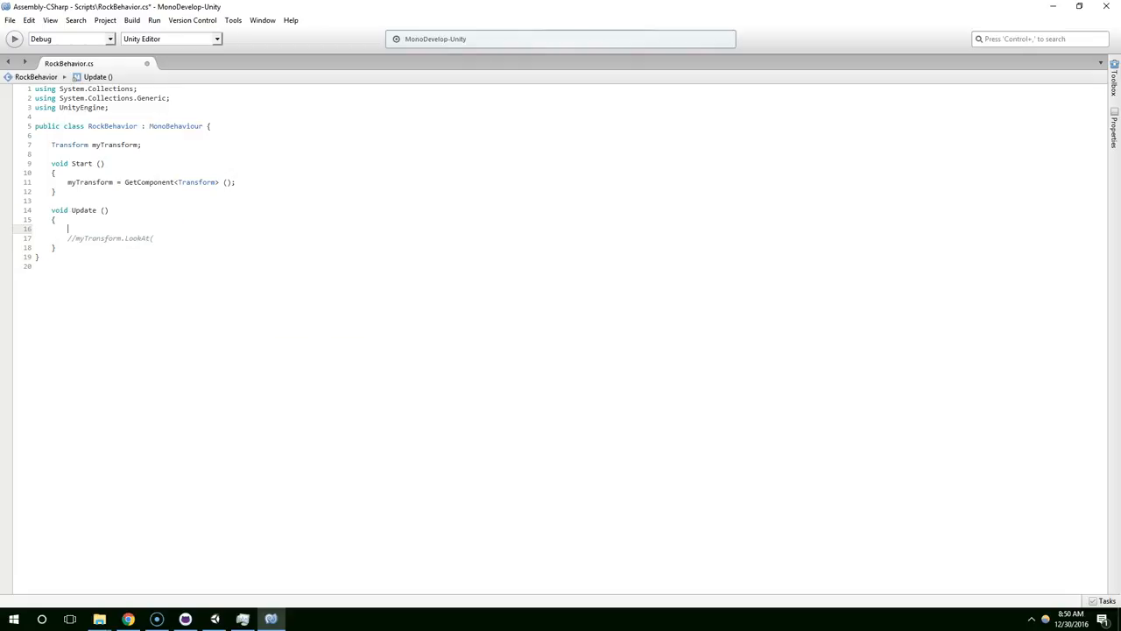
{"action": "type", "text": "Transform p"}
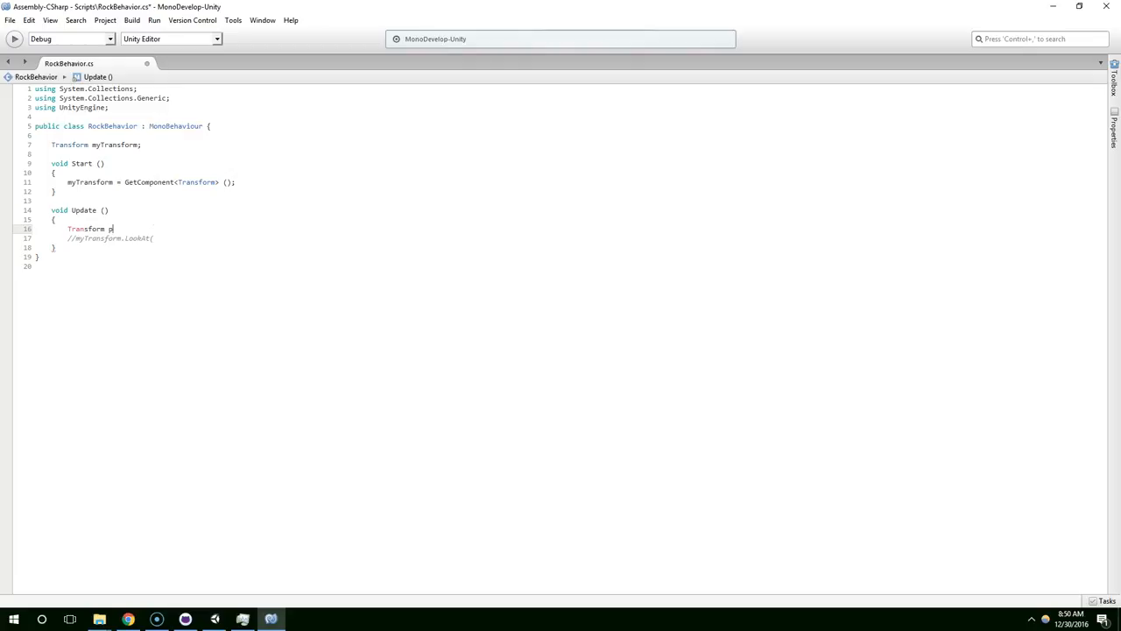
{"action": "type", "text": "layerTransfo"}
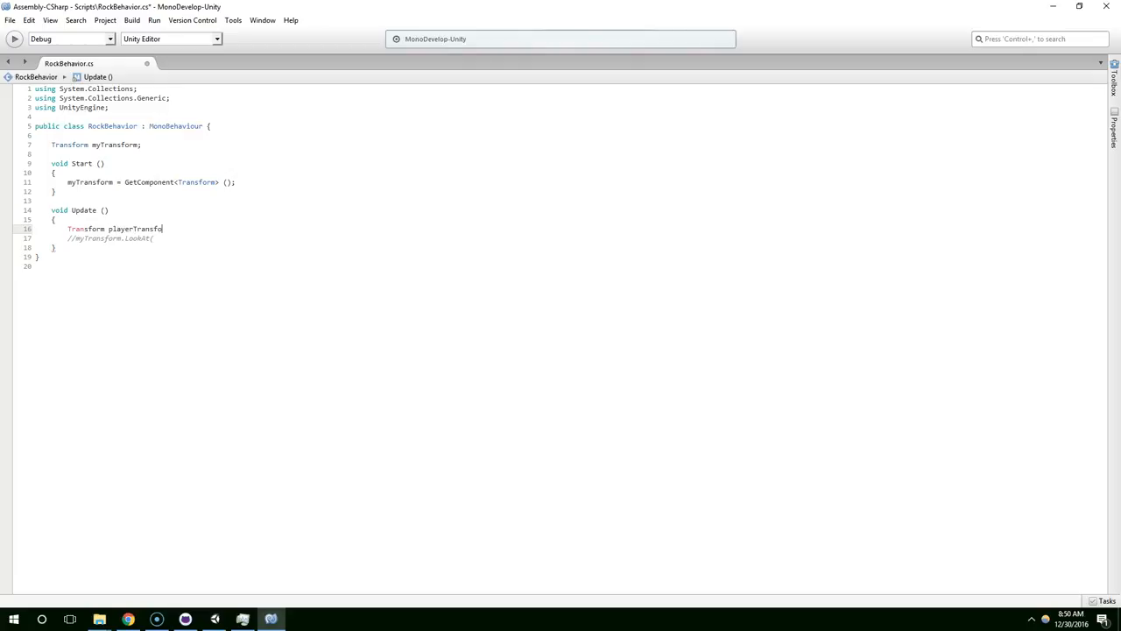
{"action": "type", "text": "rm ="}
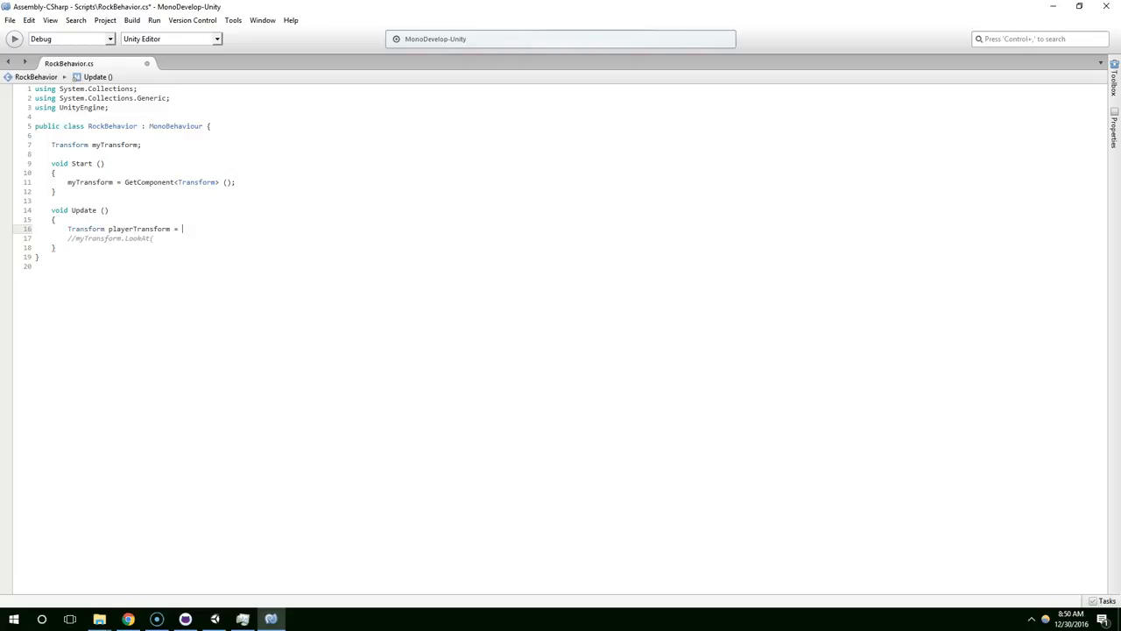
{"action": "type", "text": "GameObject.Find("}
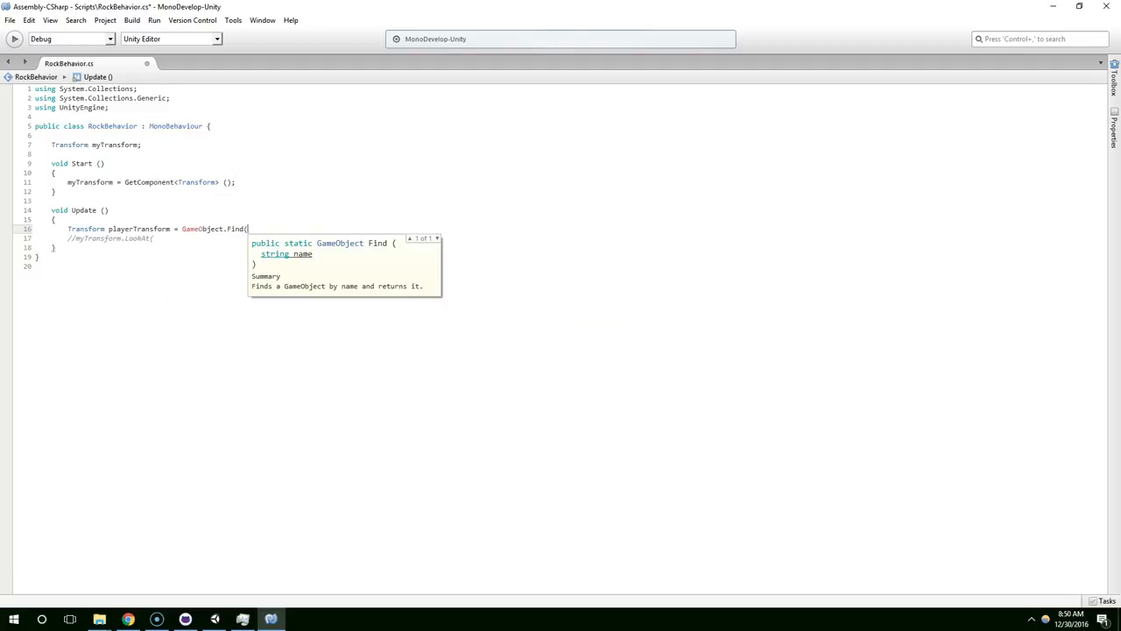
{"action": "type", "text": "\"FPSController\");"}
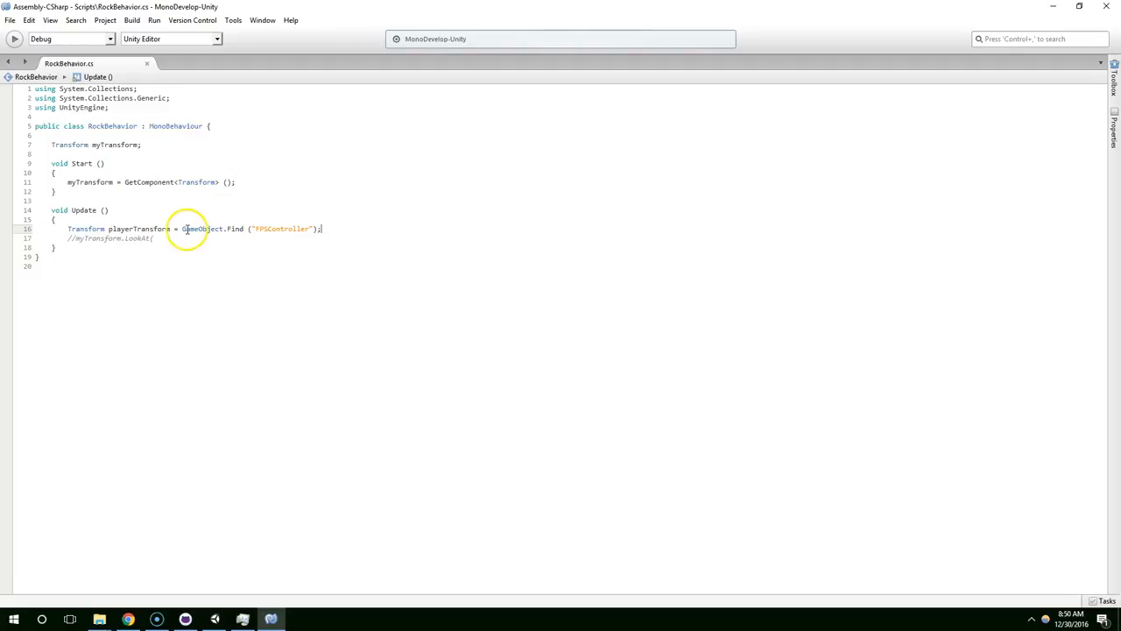
{"action": "mouse_move", "coordinate": [380, 229]}
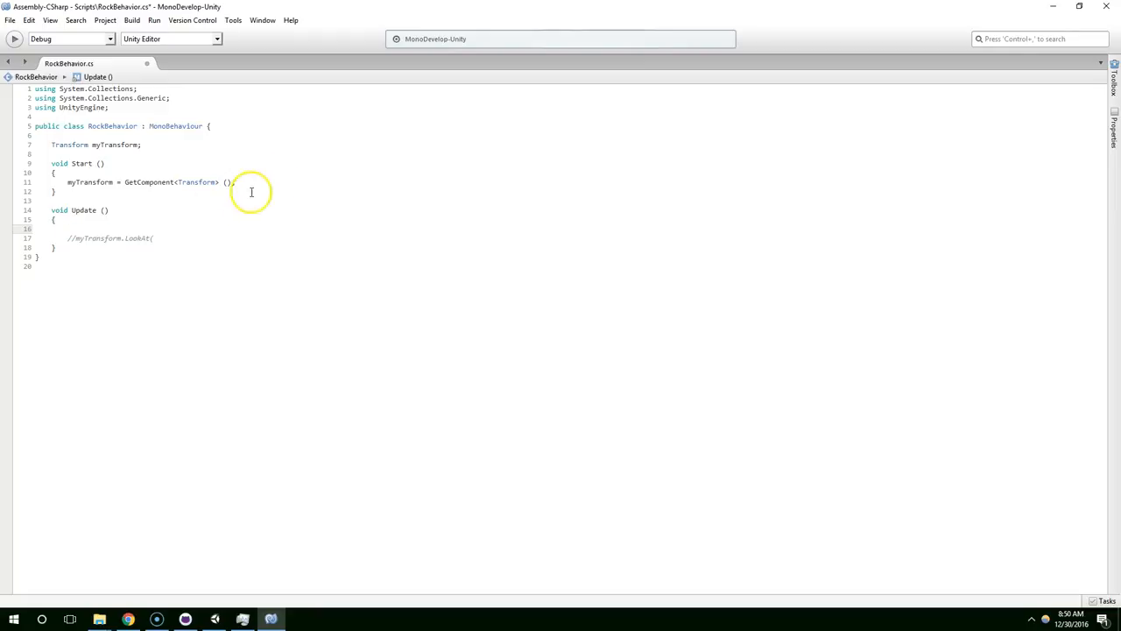
- Declare playerTransform as a class field below the myTransform declaration
{"action": "left_click", "coordinate": [142, 144]}
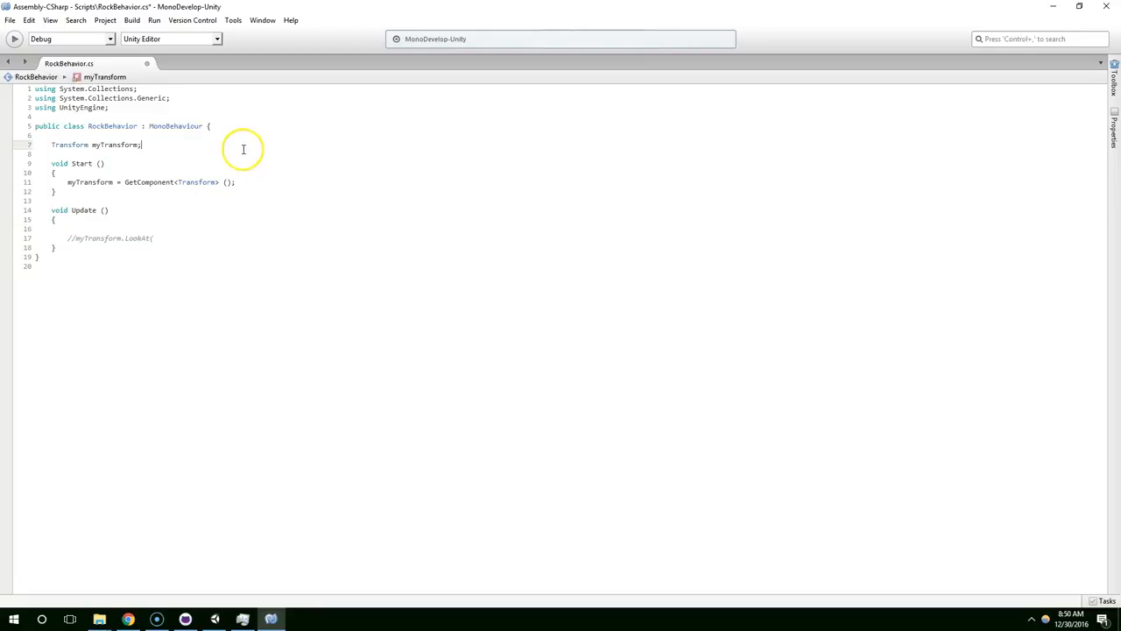
{"action": "type", "text": "Transform playerTransform = GameObject.Find (\"FPSController\");"}
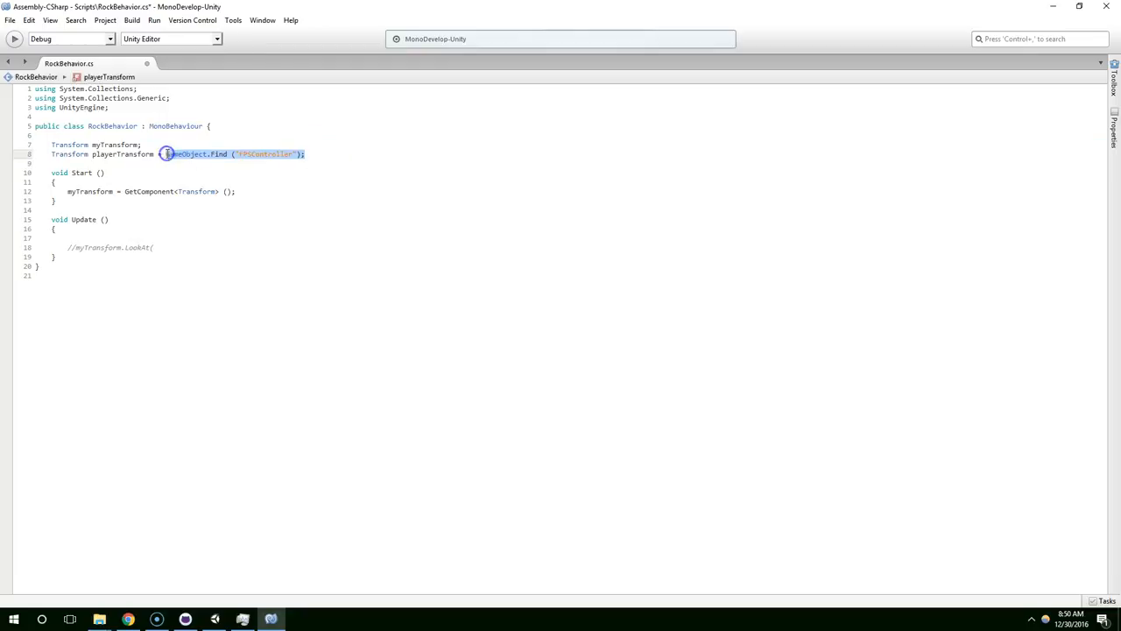
{"action": "key", "text": "Delete"}
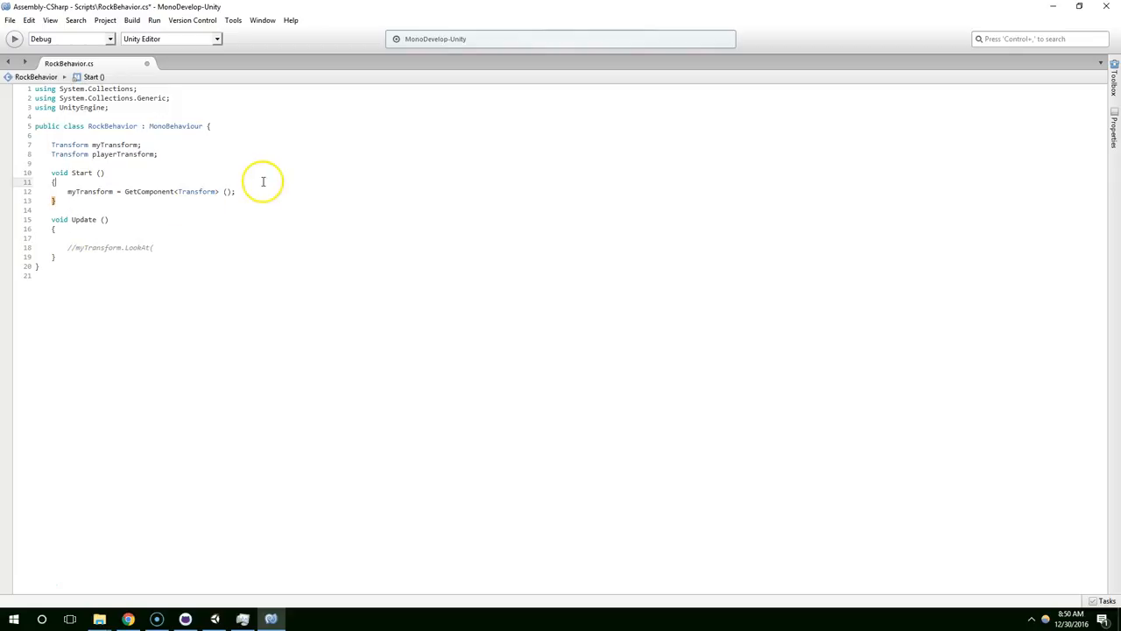
{"action": "left_click", "coordinate": [105, 153]}
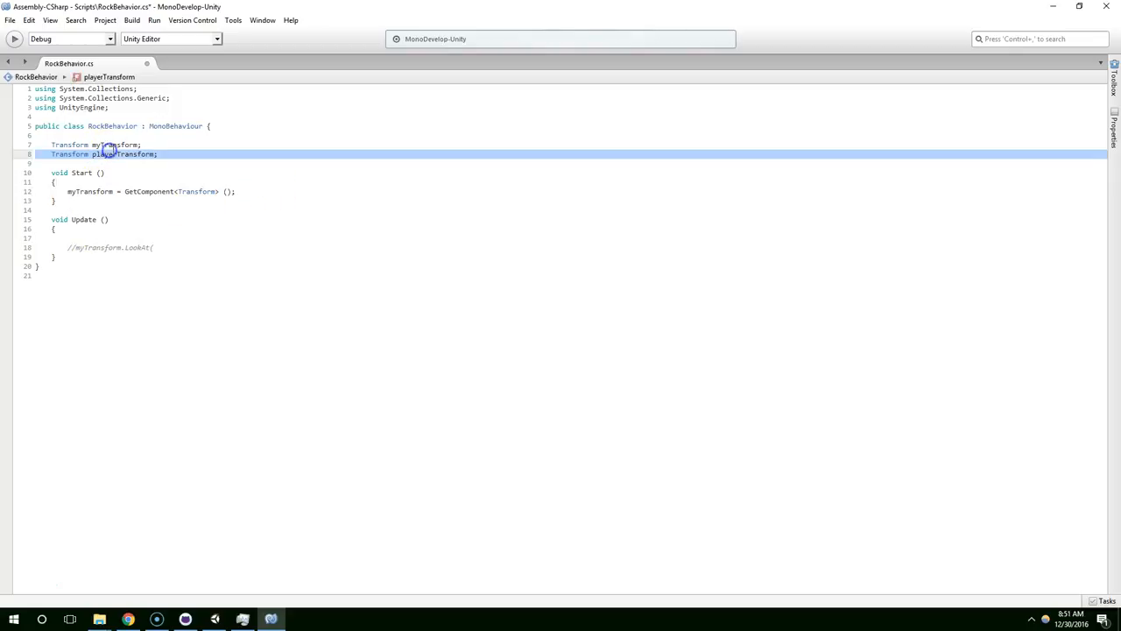
- Assign playerTransform = GameObject.Find("FPSController") in Start and aim LookAt at playerTransform.position
{"action": "left_click", "coordinate": [236, 191]}
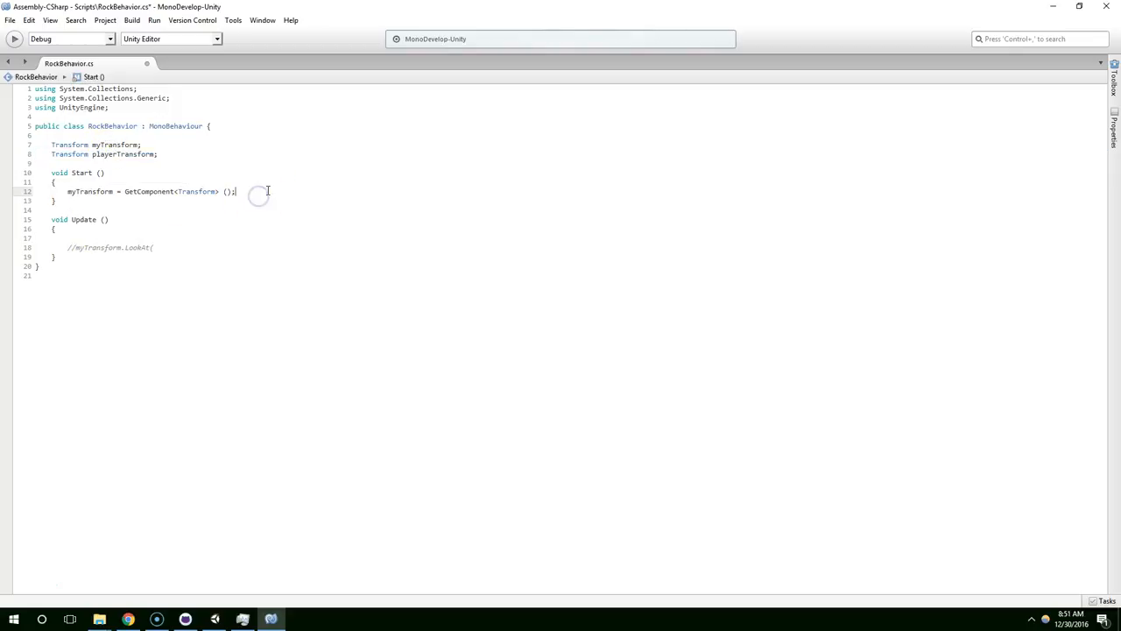
{"action": "type", "text": "GameObject.Find (\"FPSController\");"}
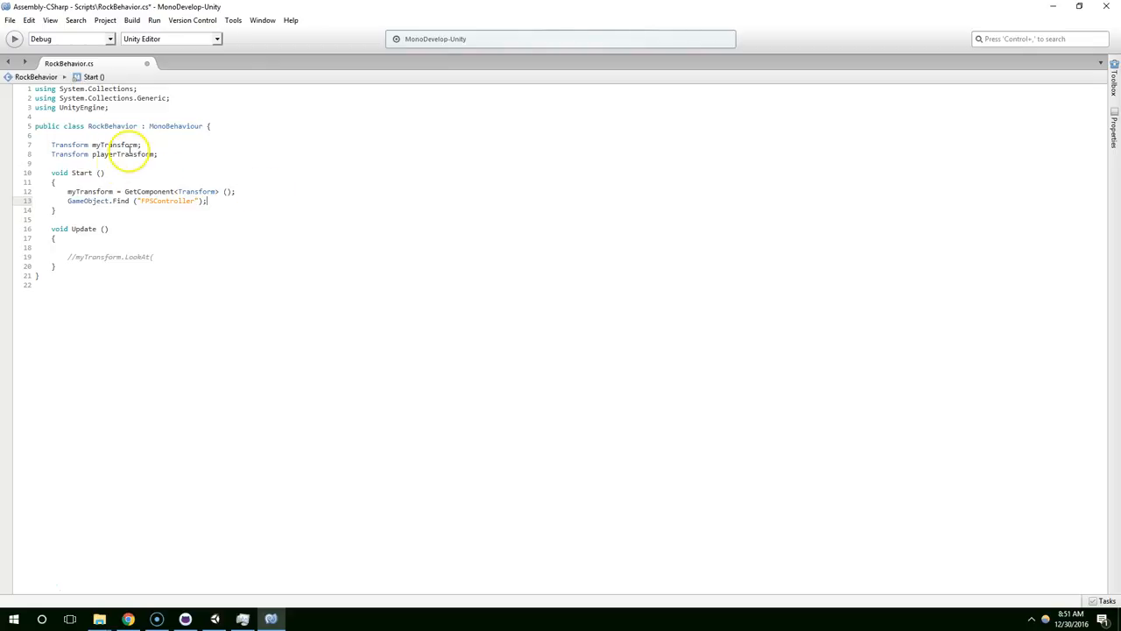
{"action": "type", "text": "playerTransform ="}
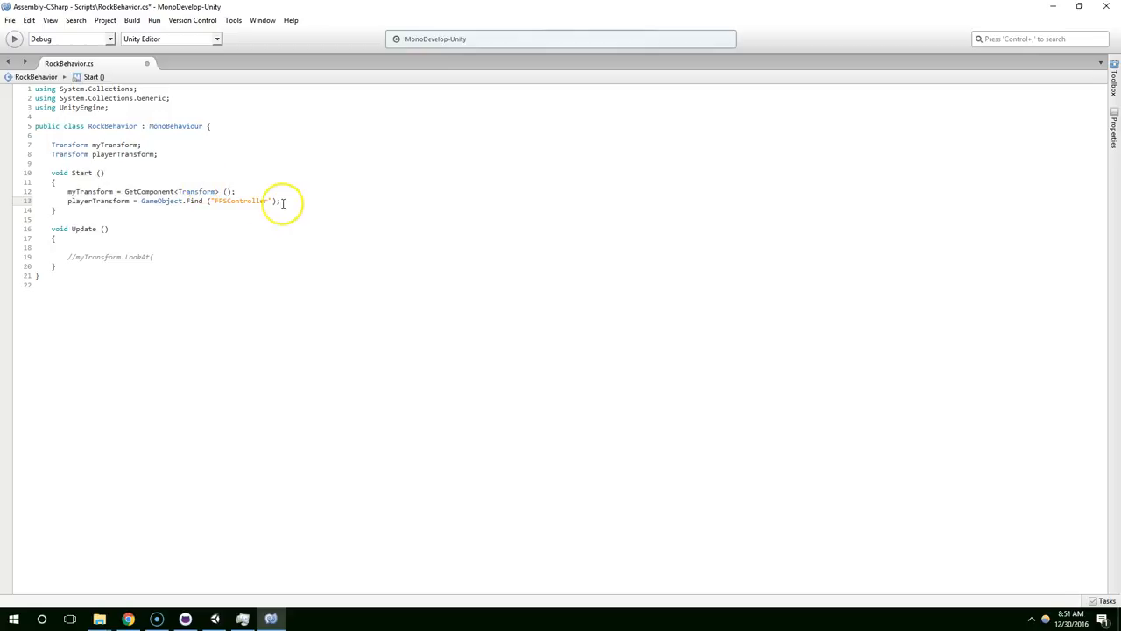
{"action": "double_click", "coordinate": [157, 200]}
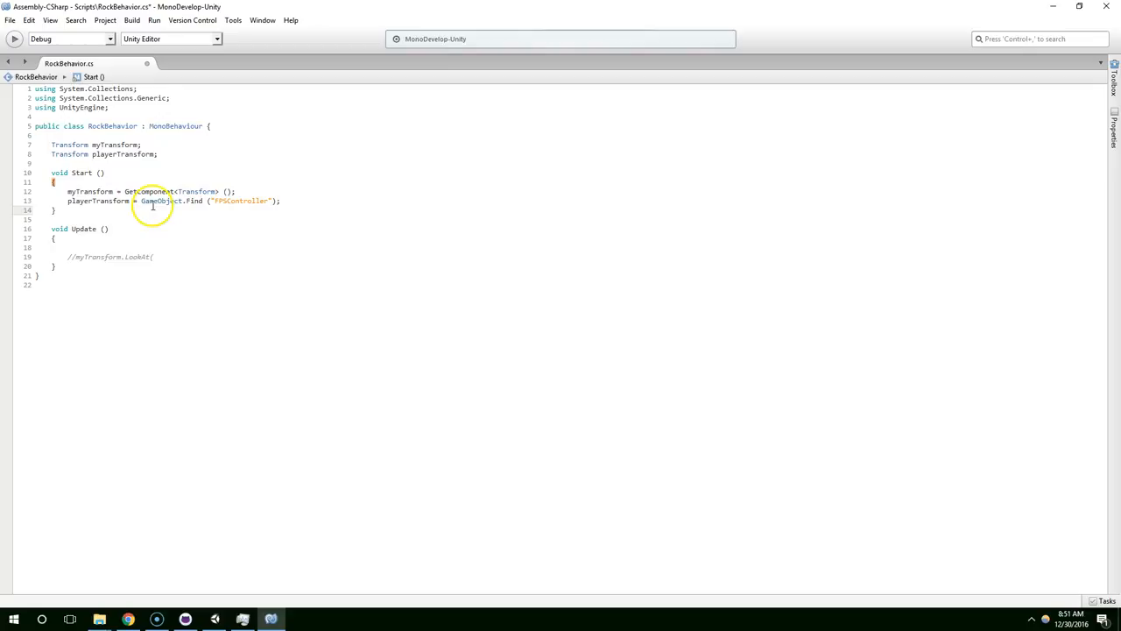
{"action": "double_click", "coordinate": [86, 191]}
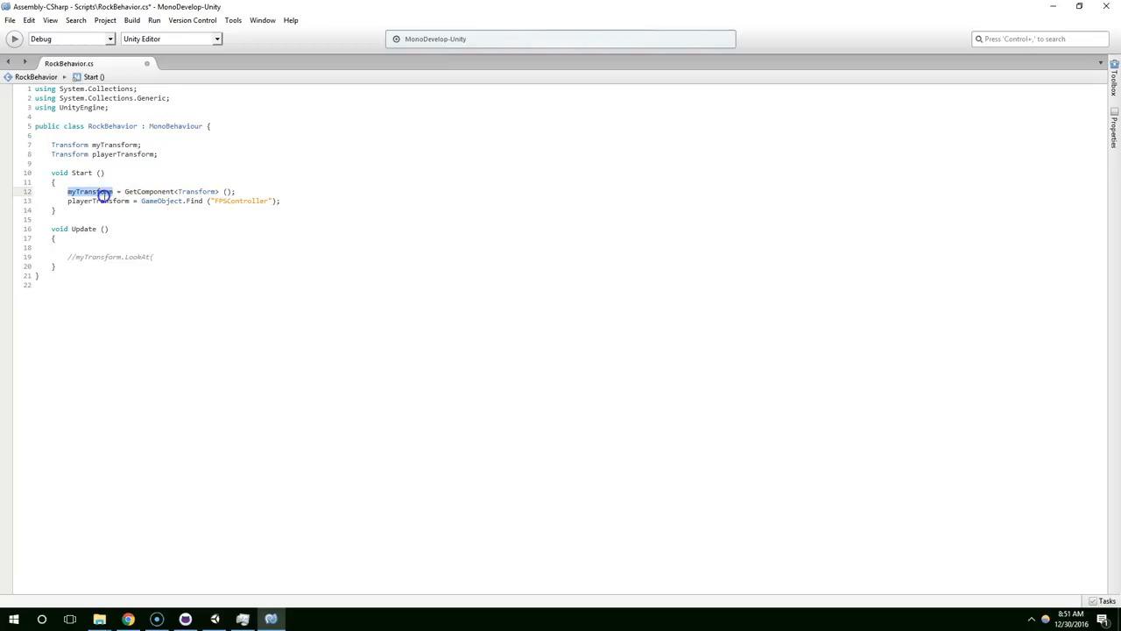
{"action": "double_click", "coordinate": [101, 201]}
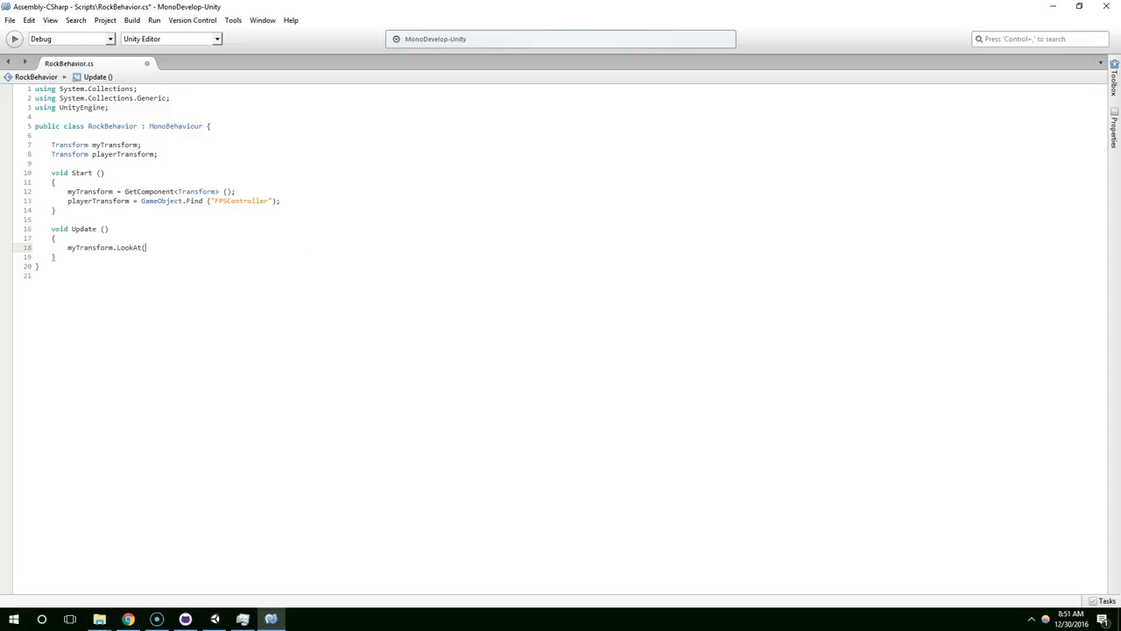
{"action": "type", "text": "playerTransform.pos"}
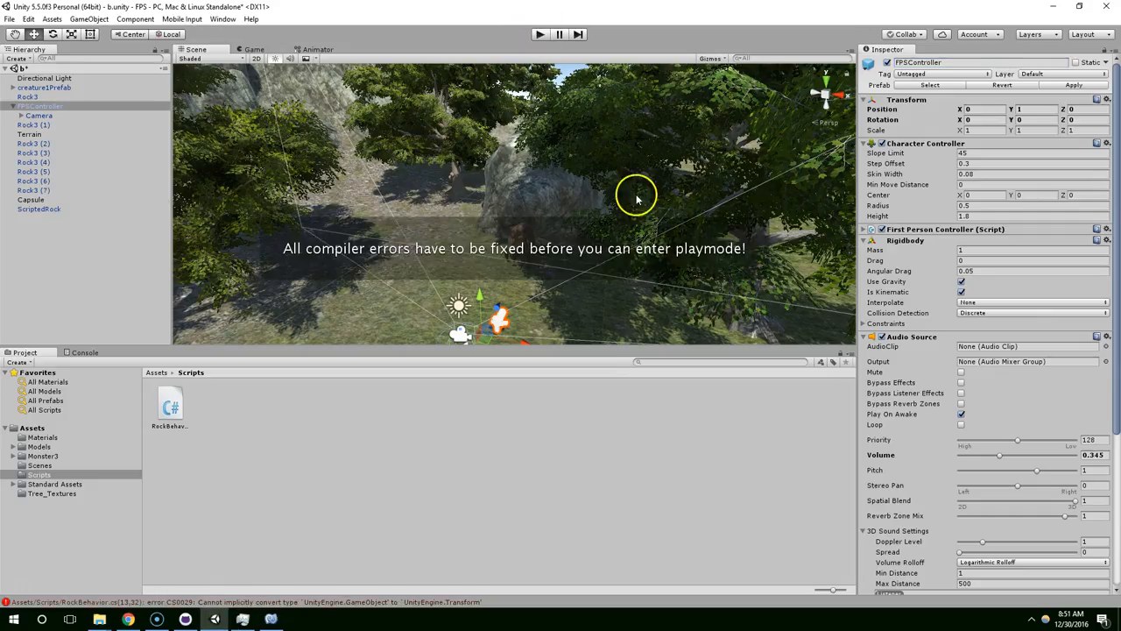
{"action": "mouse_move", "coordinate": [346, 601]}
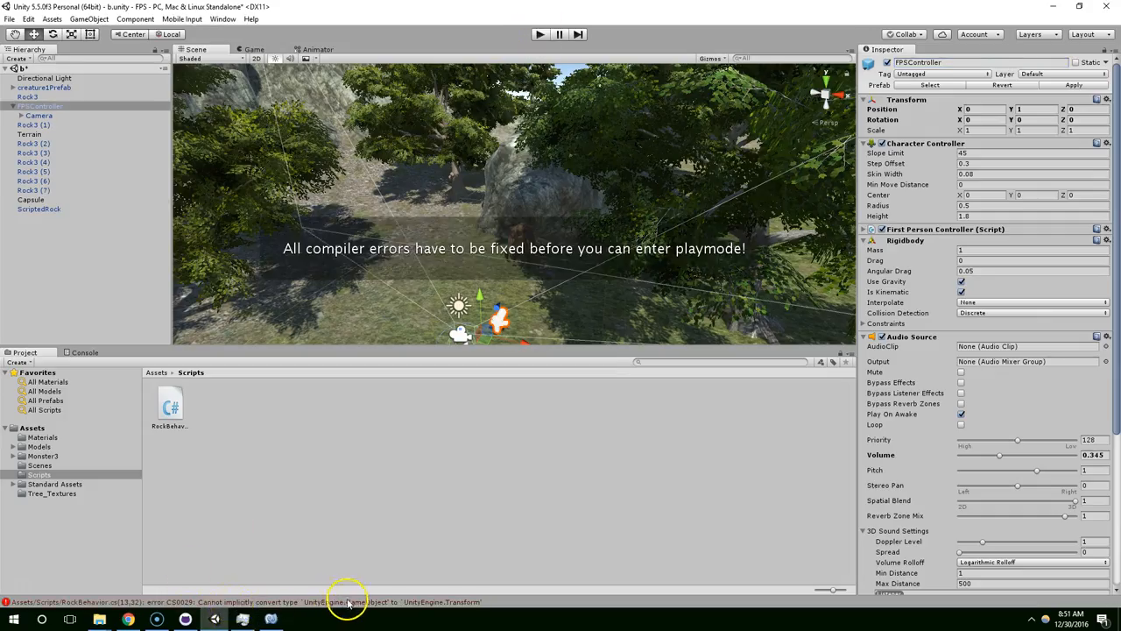
- Follow the CS0029 GameObject-to-Transform error to the RockBehavior script
{"action": "left_click", "coordinate": [85, 352]}
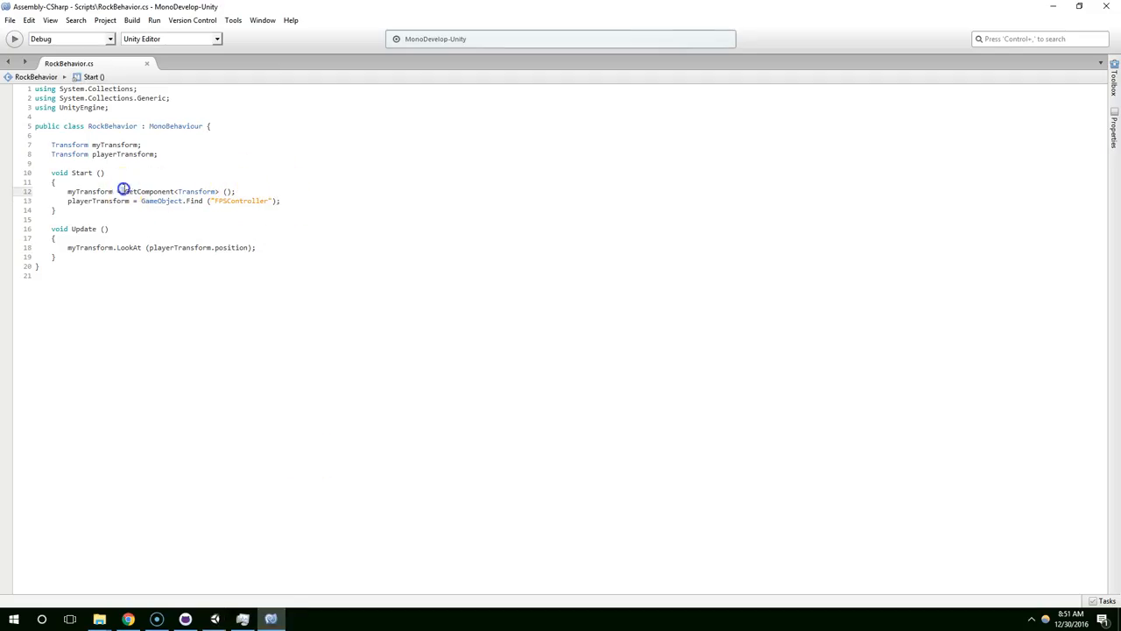
- Append .transform to GameObject.Find("FPSController") in Start, then return to Unity
{"action": "double_click", "coordinate": [171, 191]}
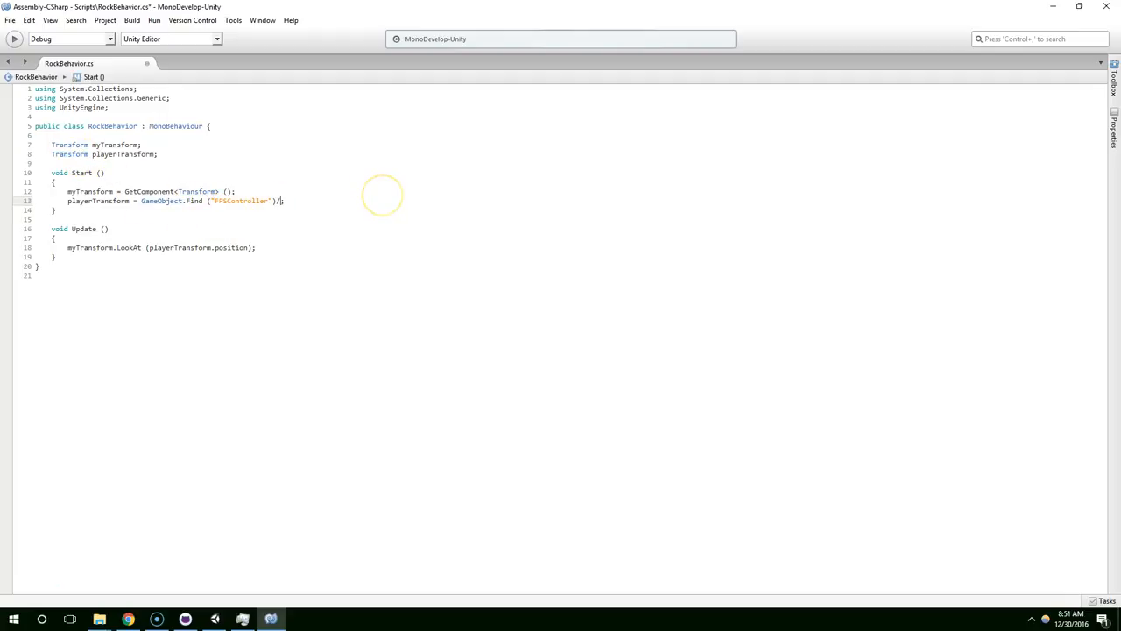
{"action": "type", "text": ".transform;"}
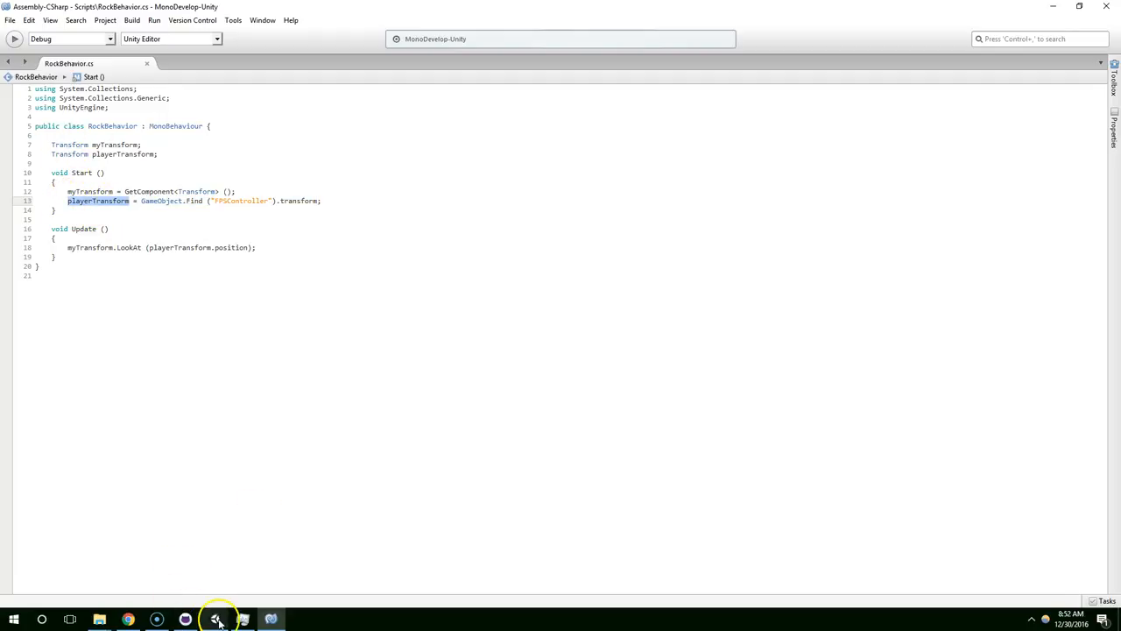
{"action": "left_click", "coordinate": [214, 620]}
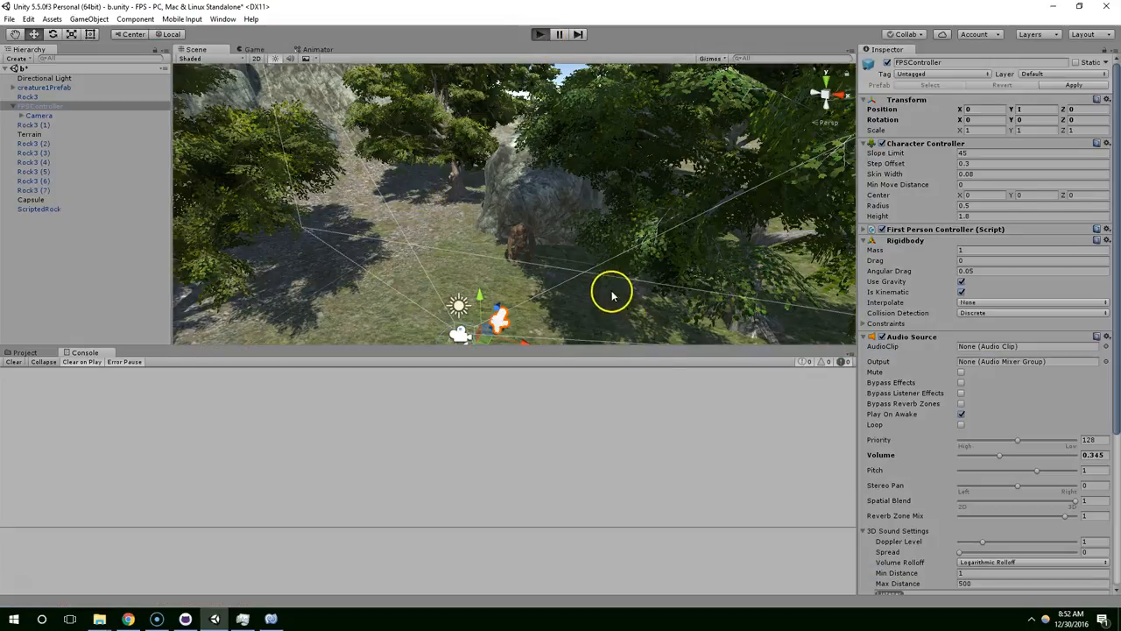
- Play the scene to test the corrected rock script with a clear console
{"action": "left_click", "coordinate": [538, 34]}
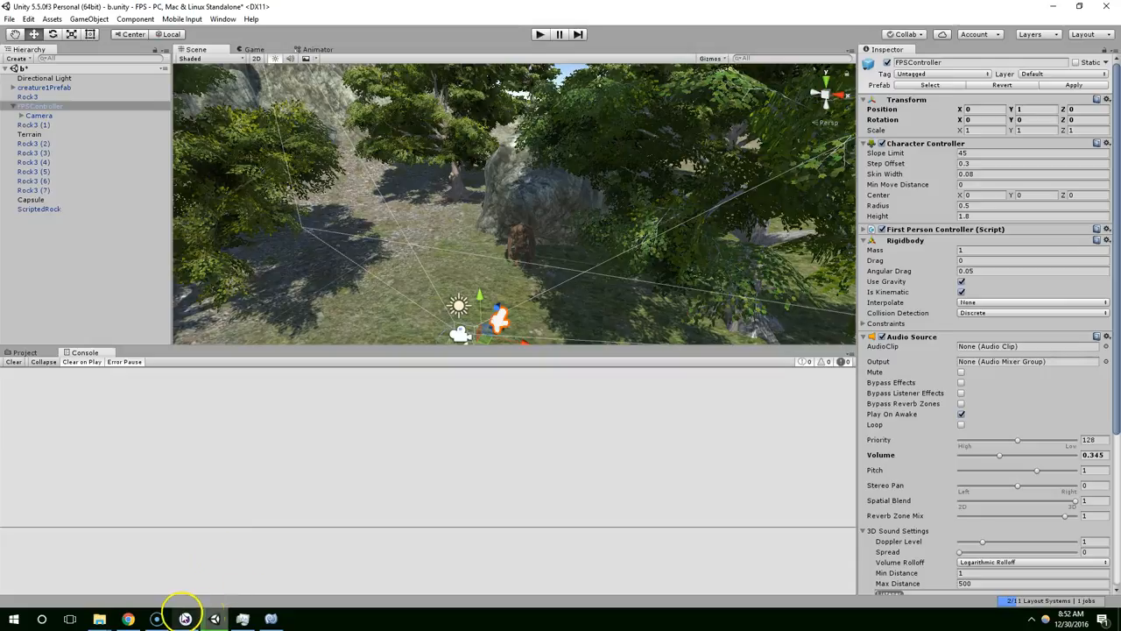
- Open GitHub Desktop and type the commit summary "S1E" for the RockBehavior changes
{"action": "left_click", "coordinate": [184, 619]}
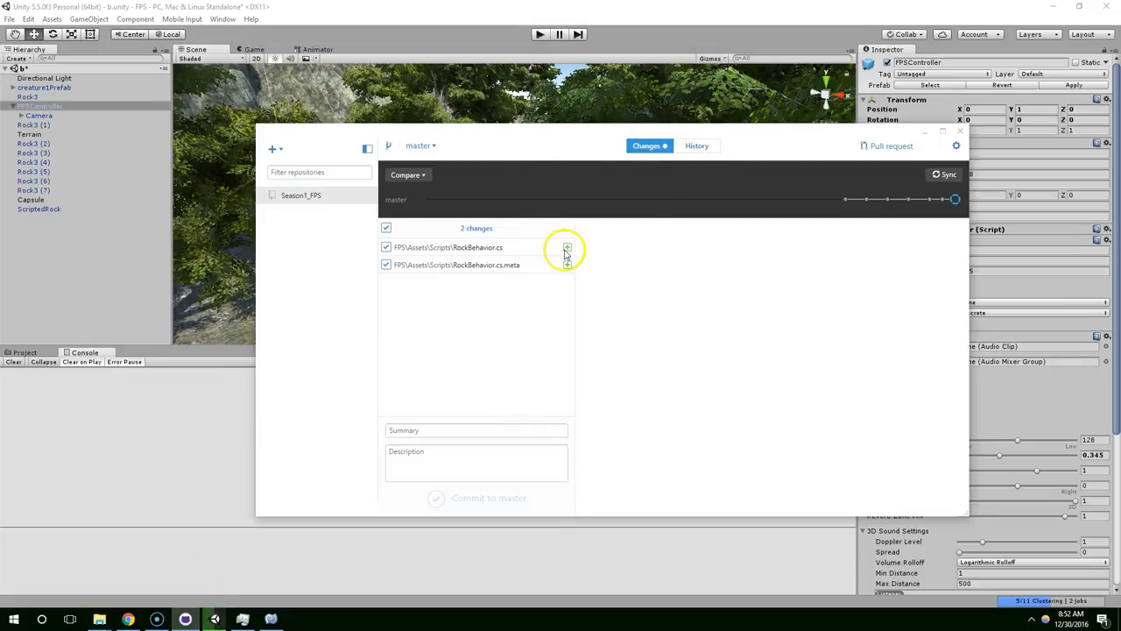
{"action": "mouse_move", "coordinate": [519, 278]}
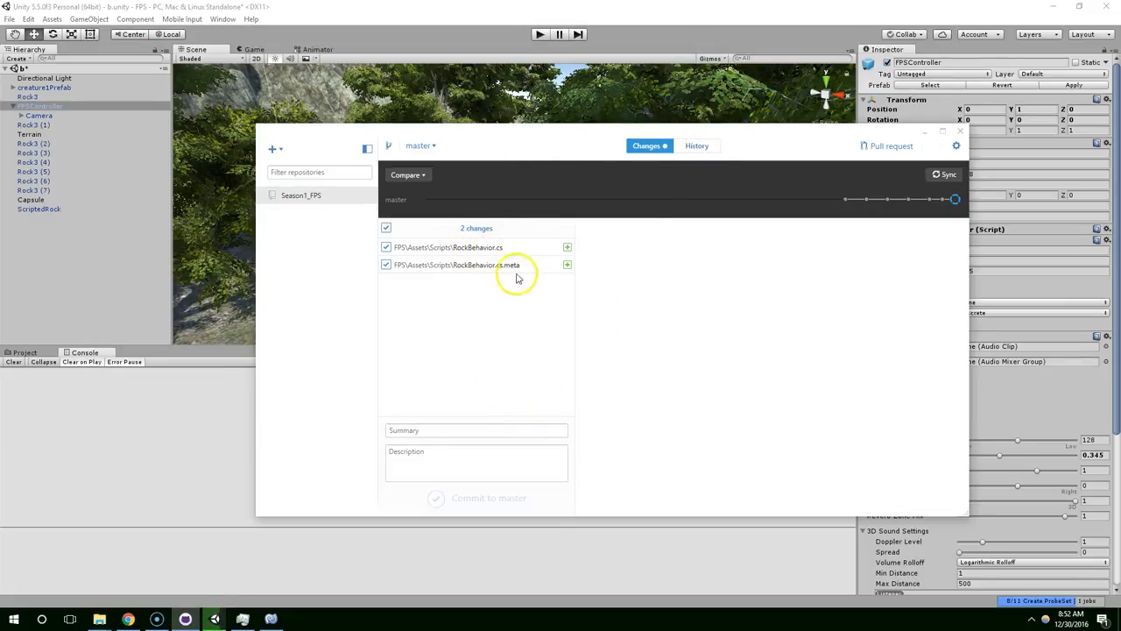
{"action": "left_click", "coordinate": [476, 429]}
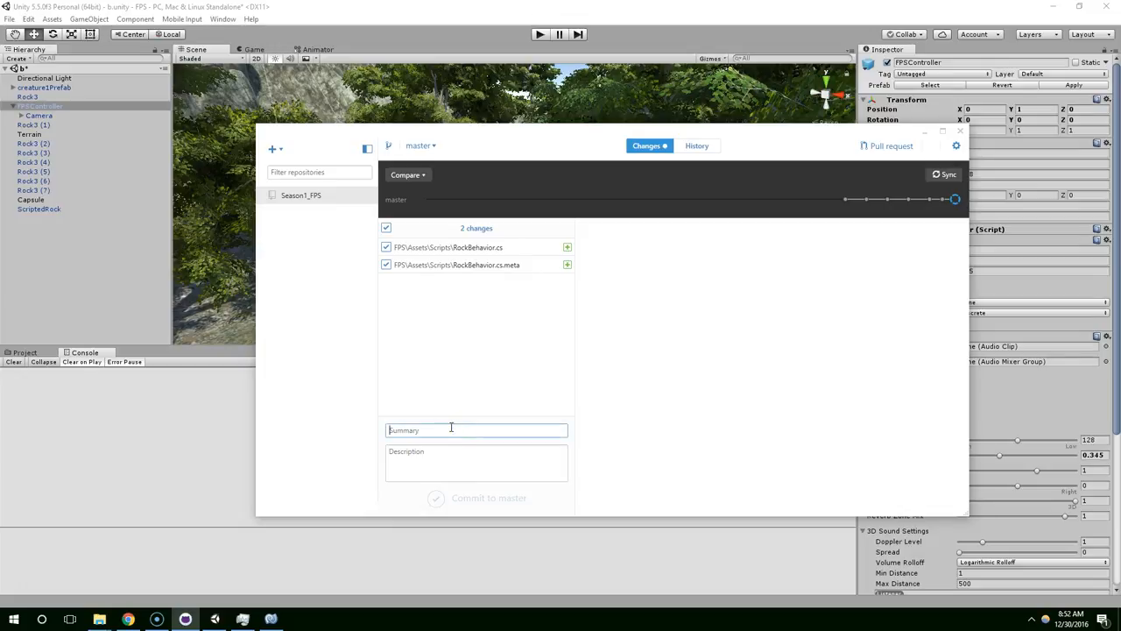
{"action": "type", "text": "S1E"}
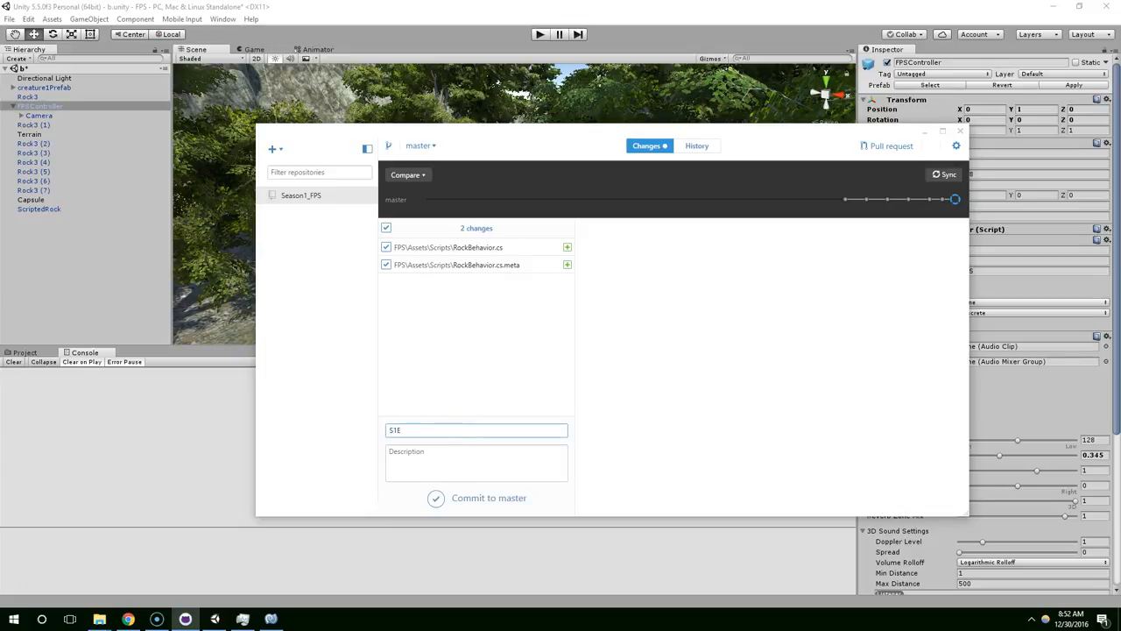
{"action": "mouse_move", "coordinate": [135, 619]}
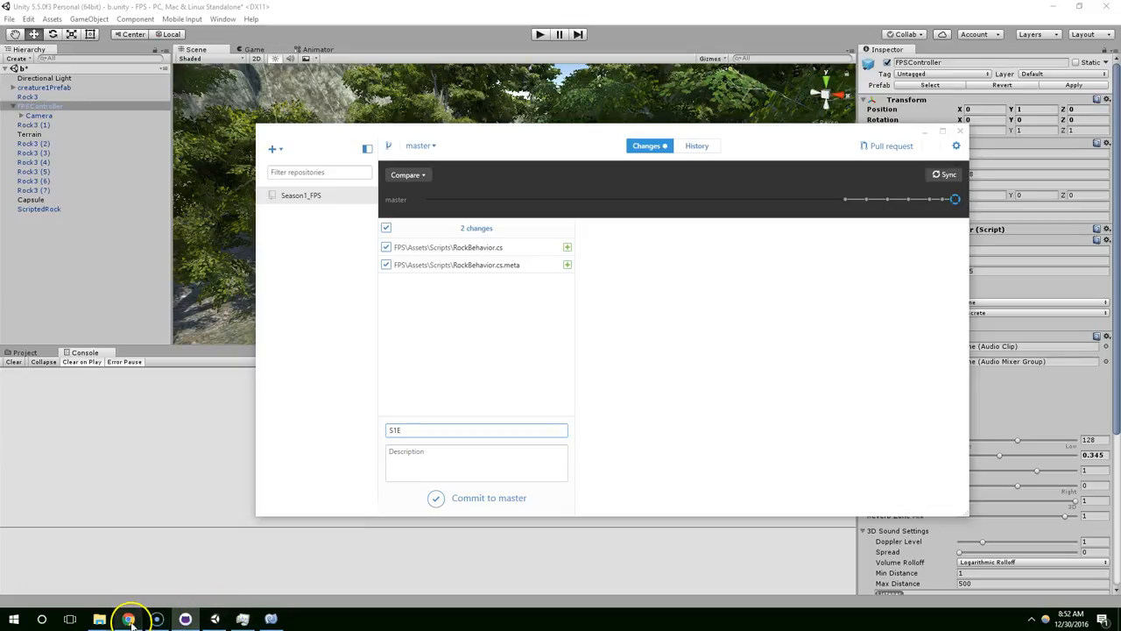
{"action": "mouse_move", "coordinate": [98, 619]}
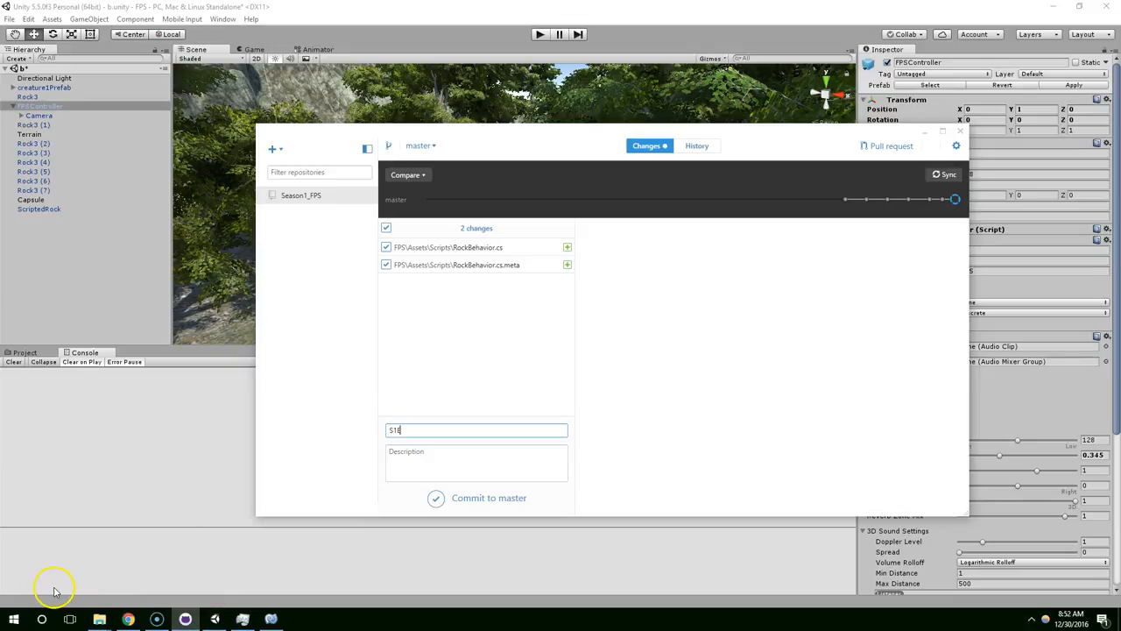
{"action": "mouse_move", "coordinate": [526, 364]}
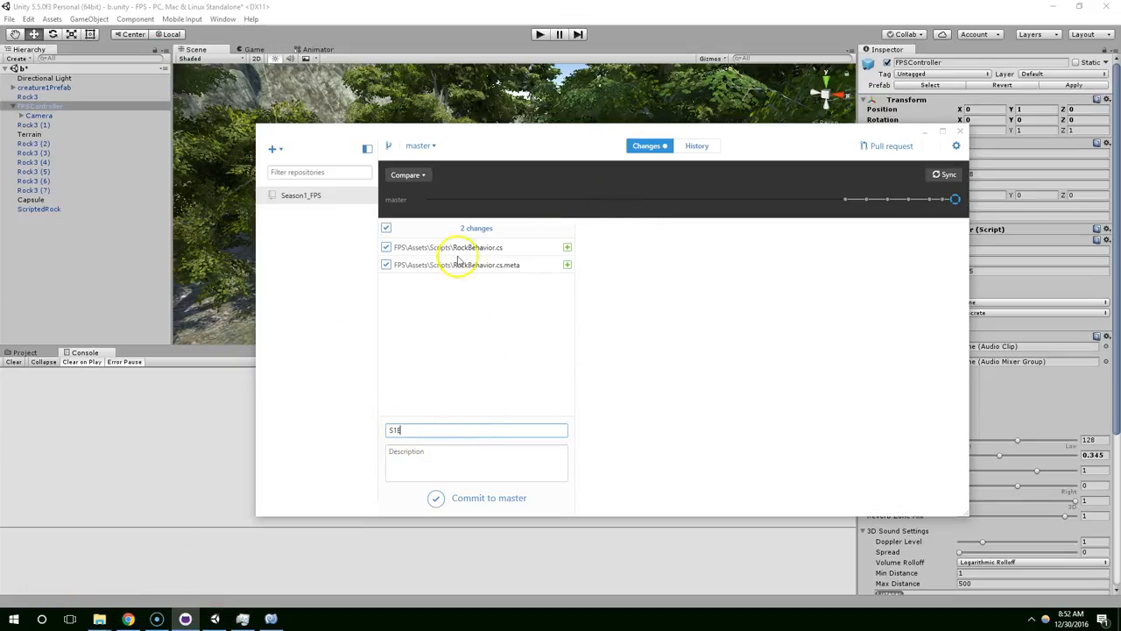
{"action": "mouse_move", "coordinate": [313, 448]}
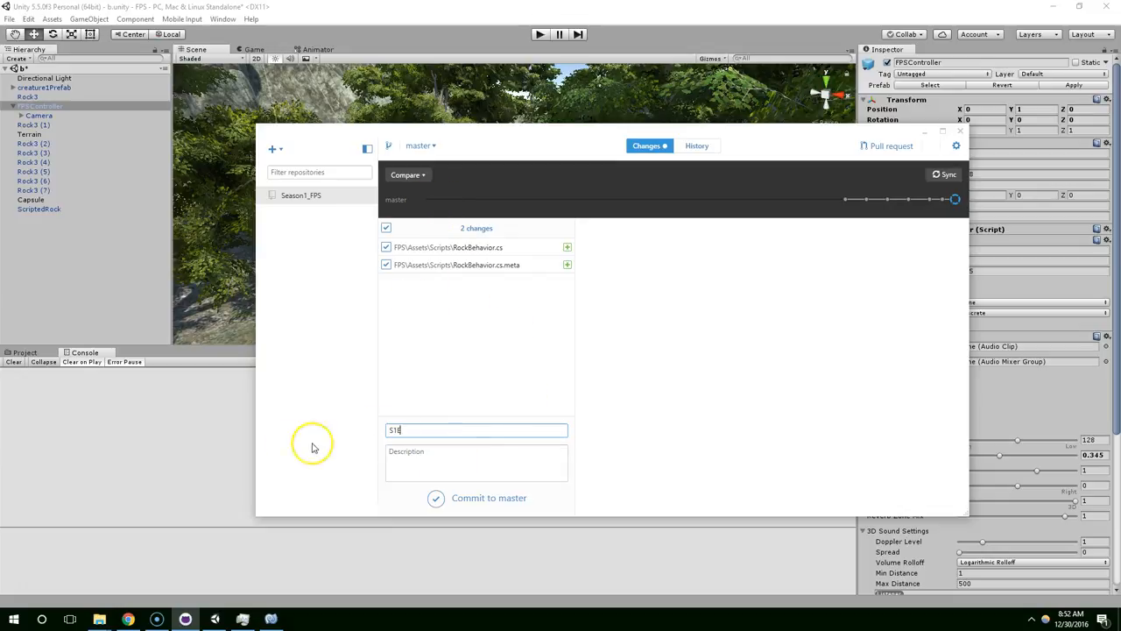
{"action": "mouse_move", "coordinate": [21, 594]}
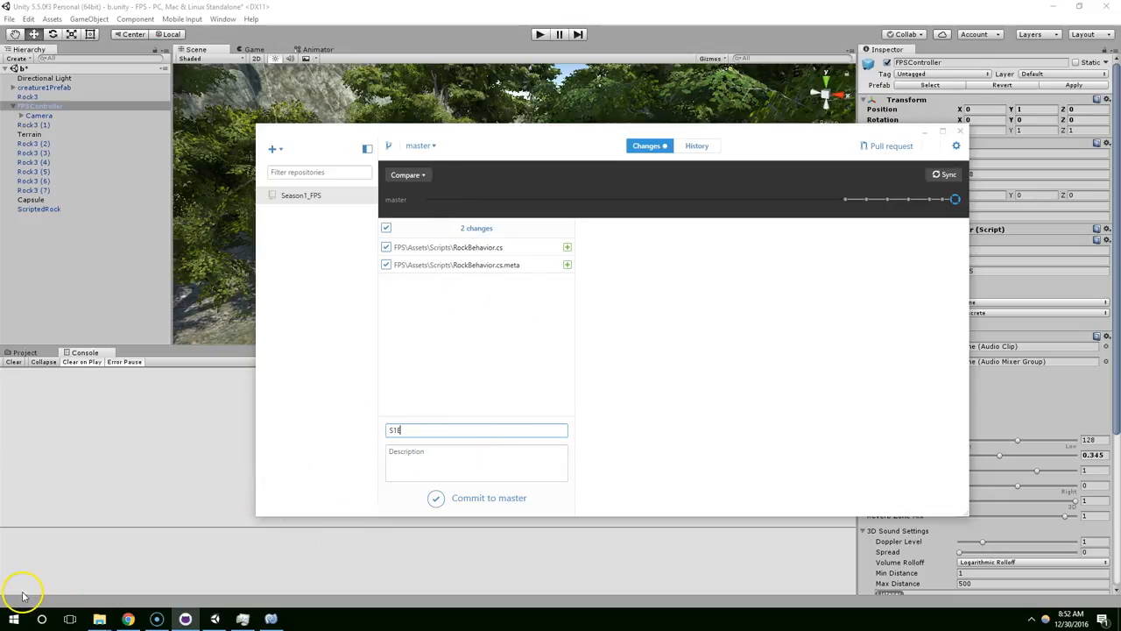